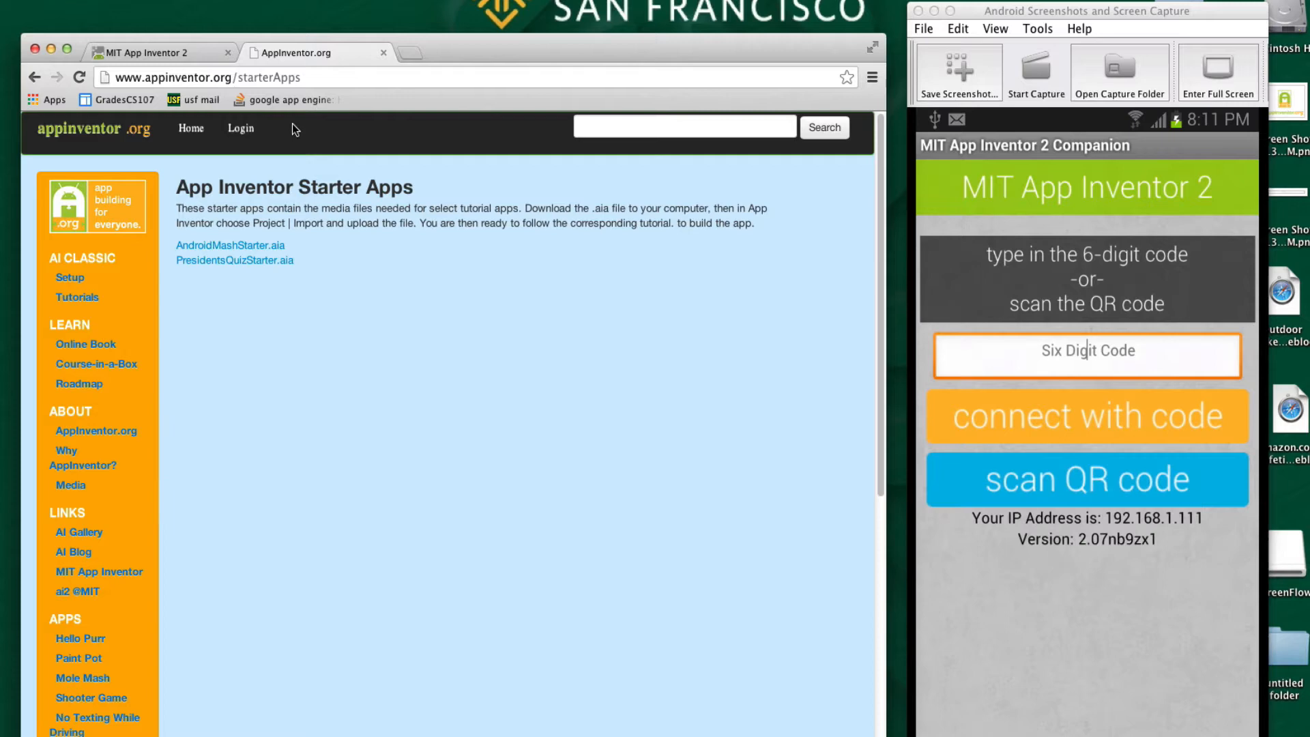
mouse_move(245, 249)
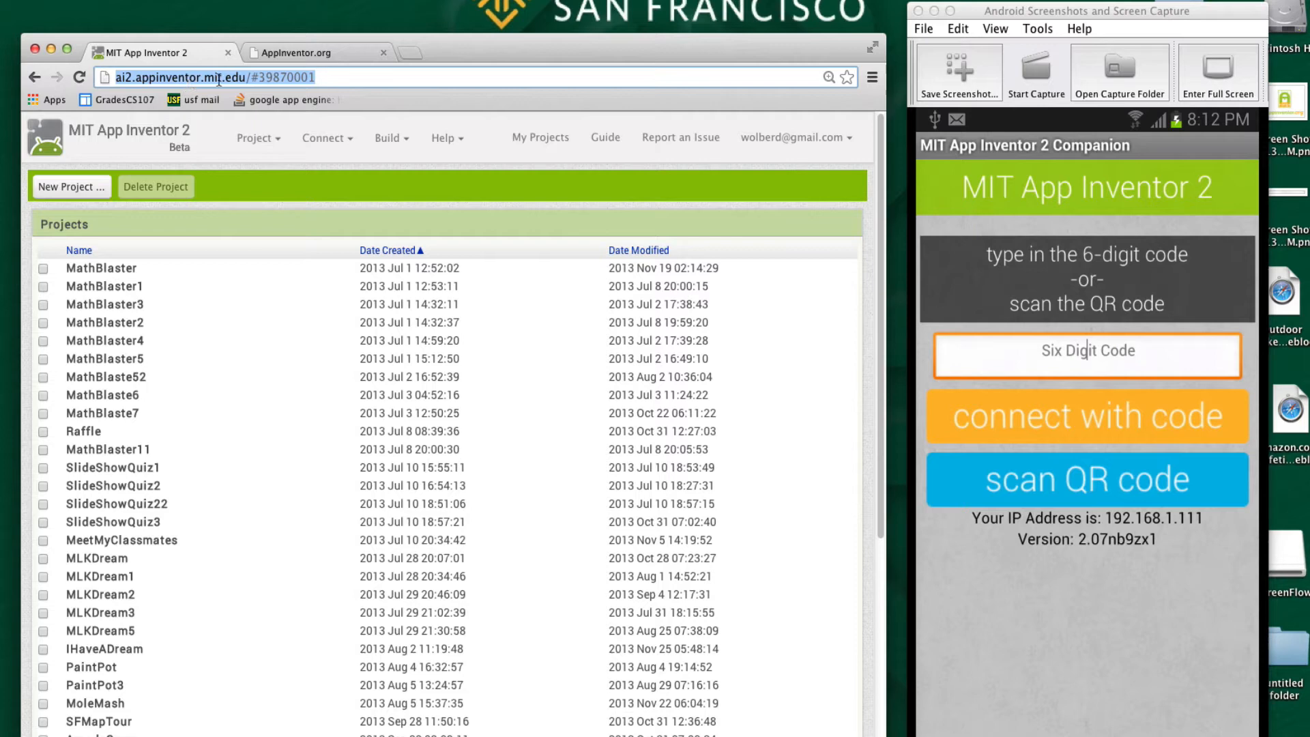
mouse_move(258, 137)
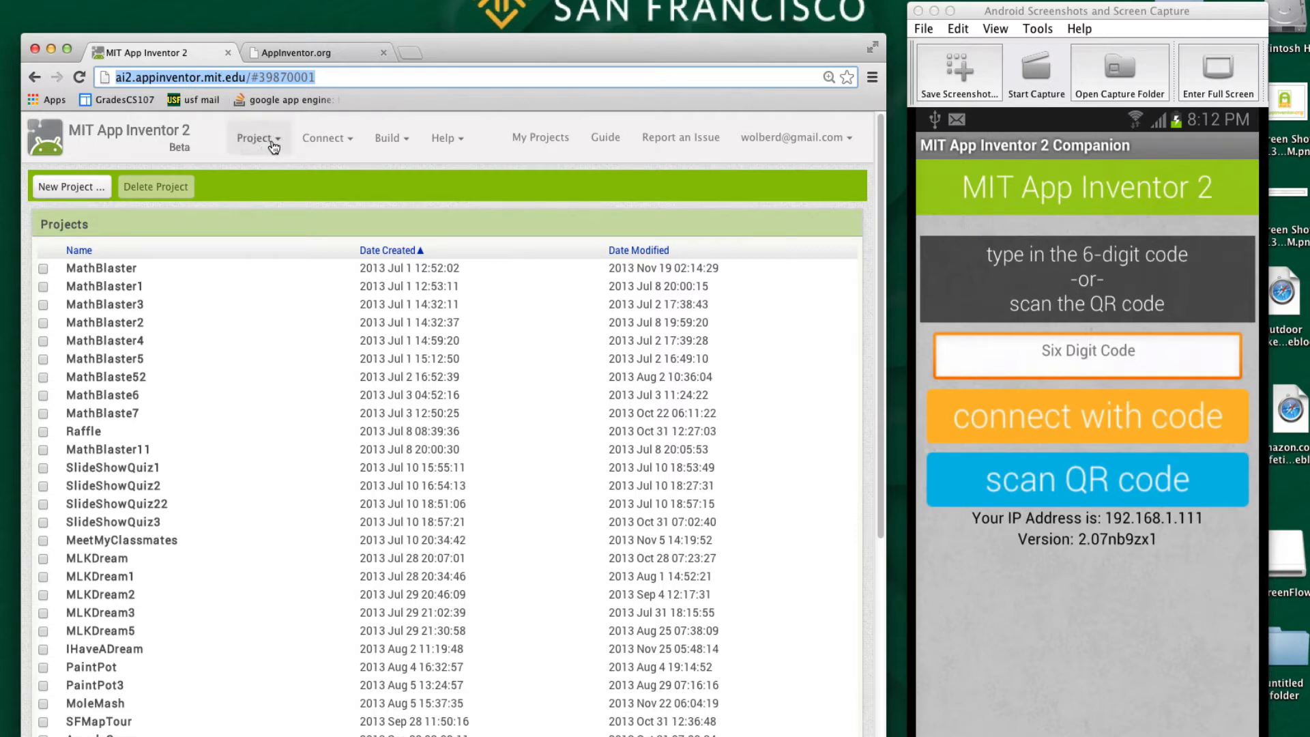
Import the AndroidMashStarter.aia project file from the Downloads folder
left_click(258, 138)
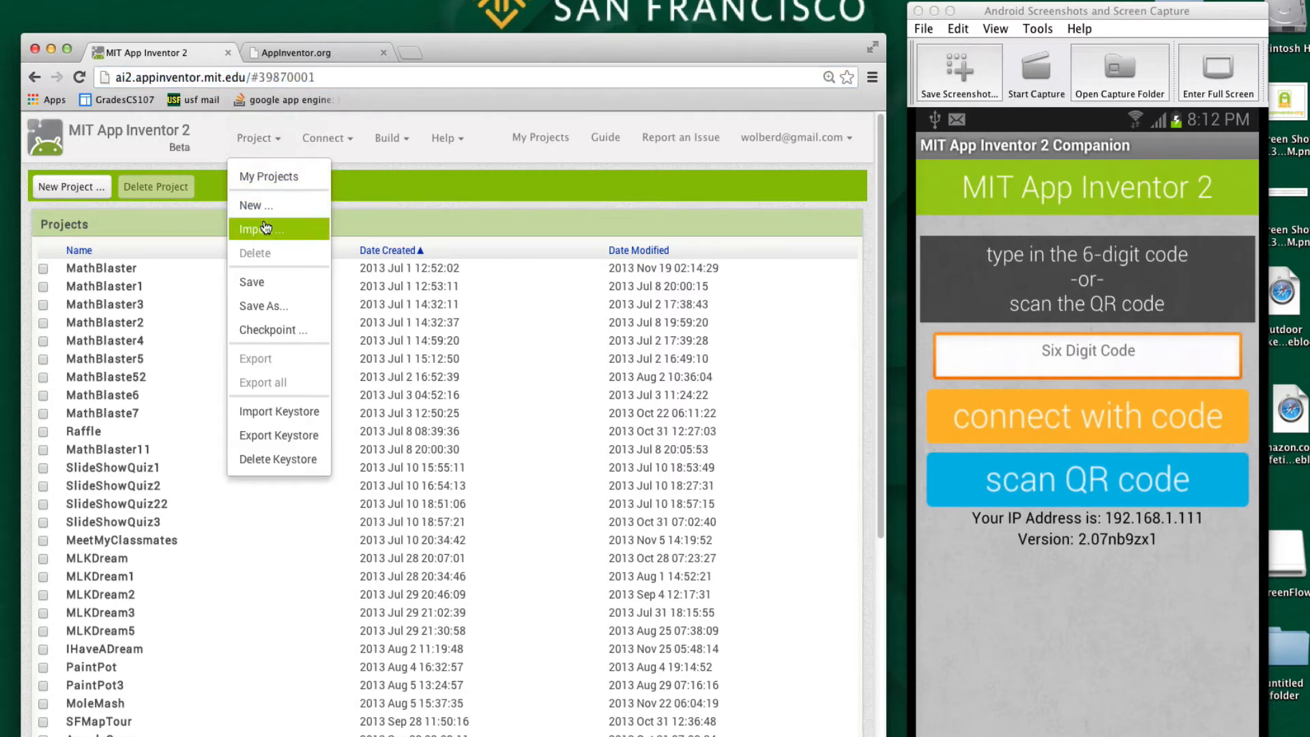
left_click(260, 229)
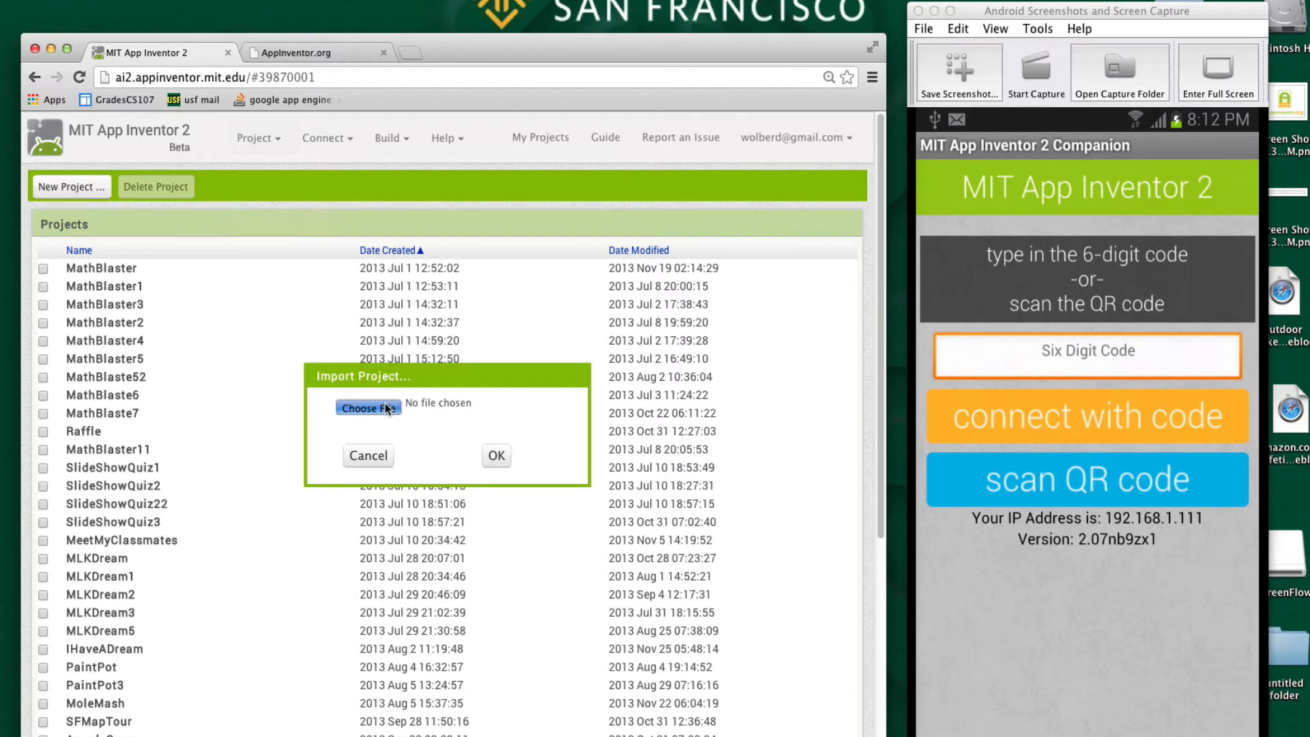
left_click(367, 408)
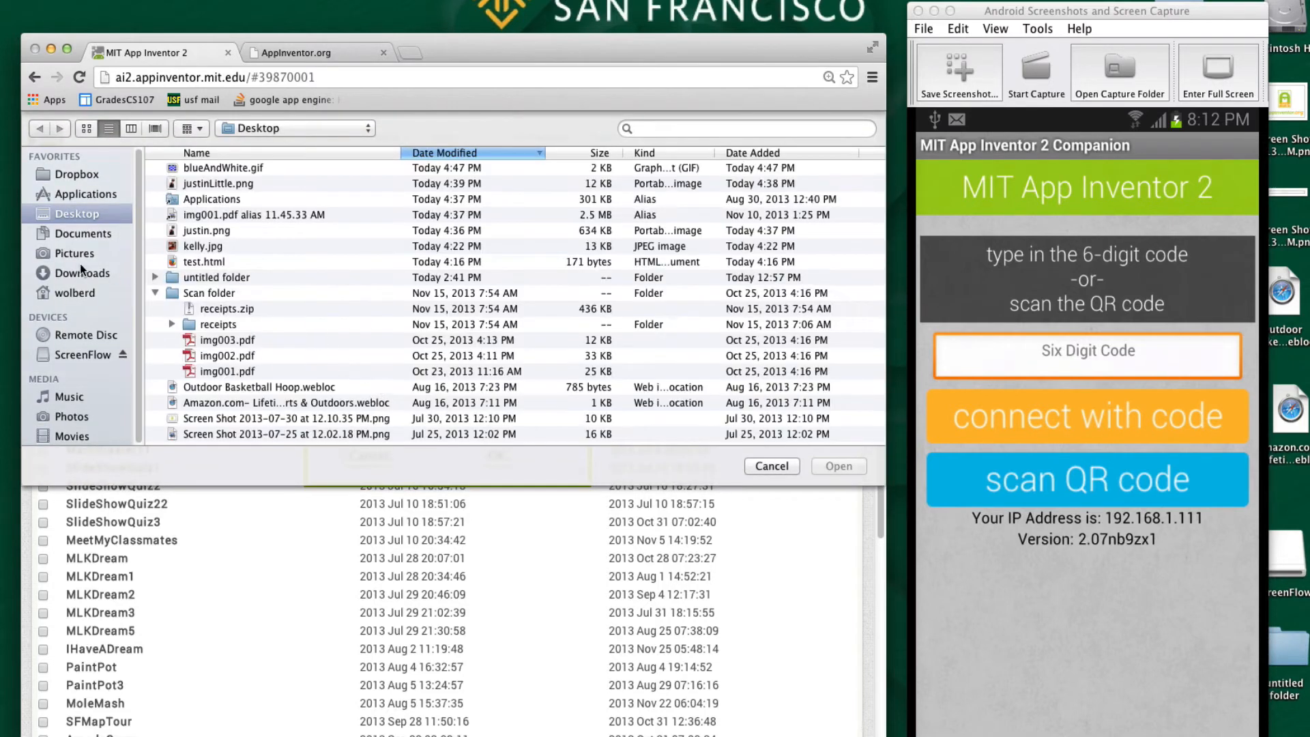
left_click(82, 273)
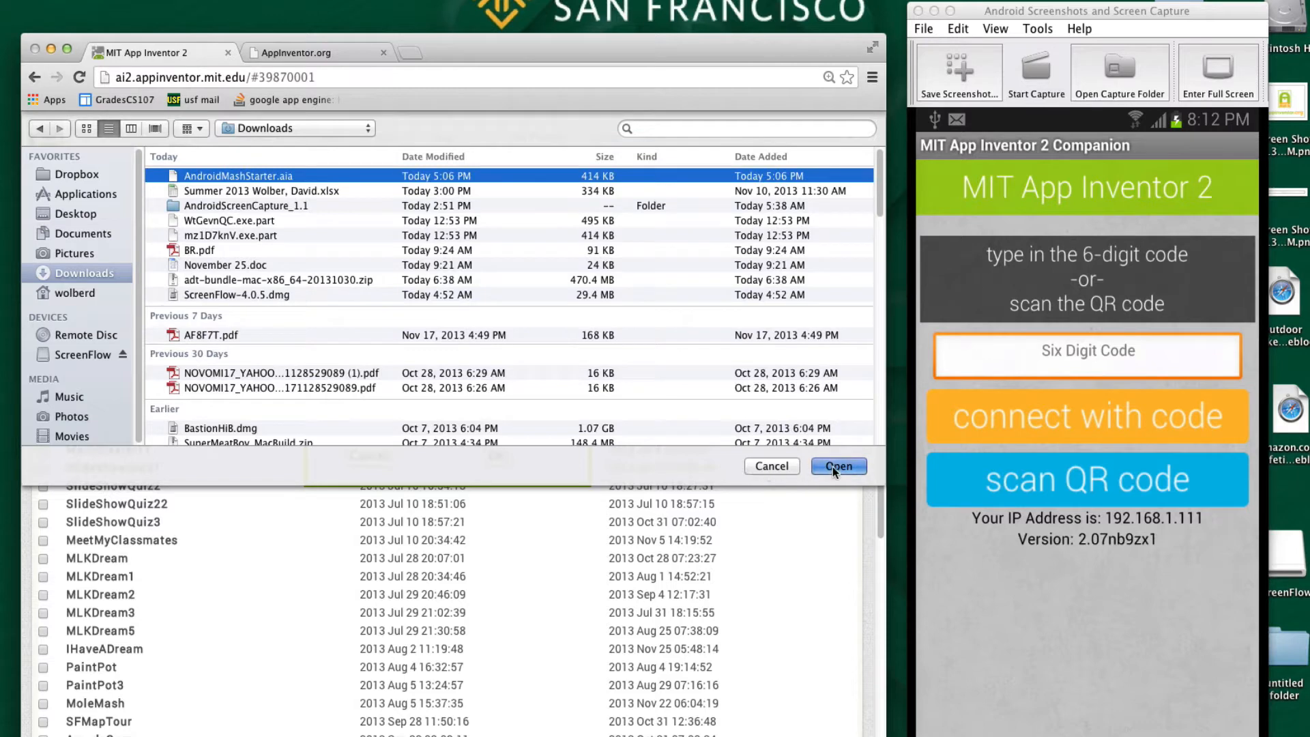
left_click(838, 467)
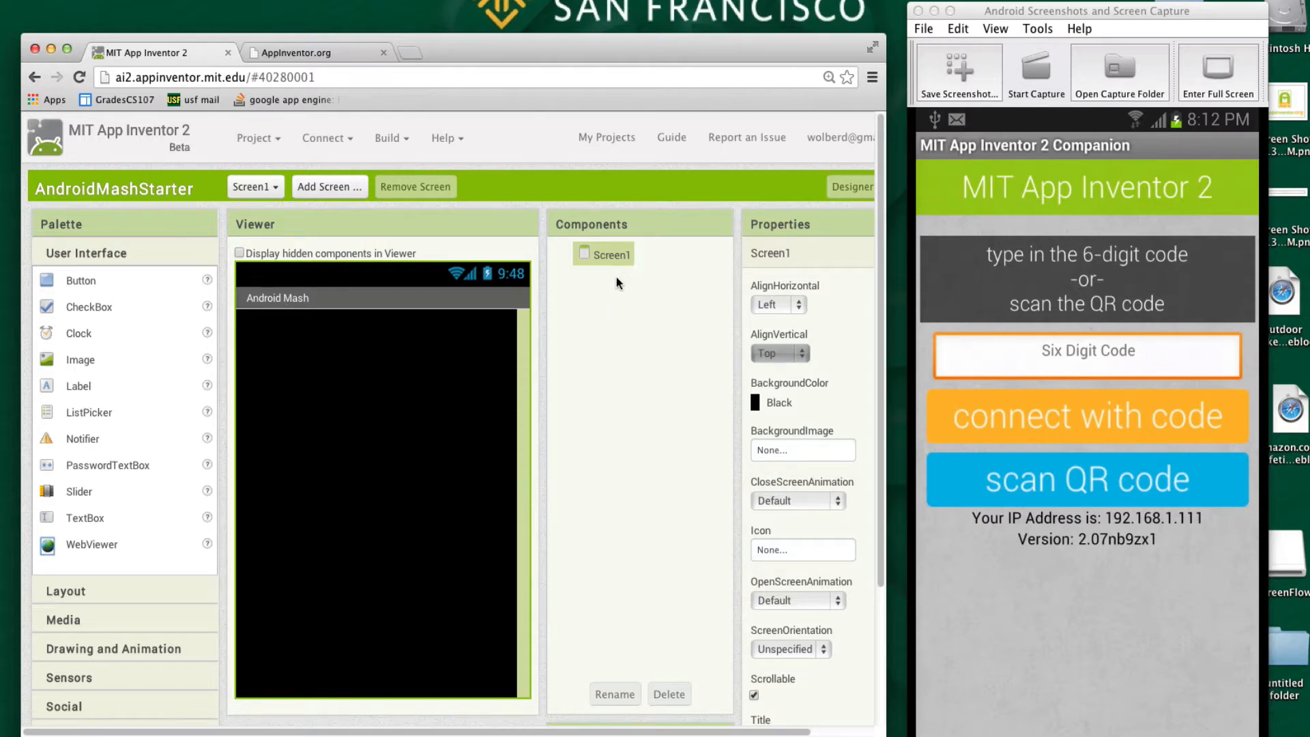
scroll("down", 3)
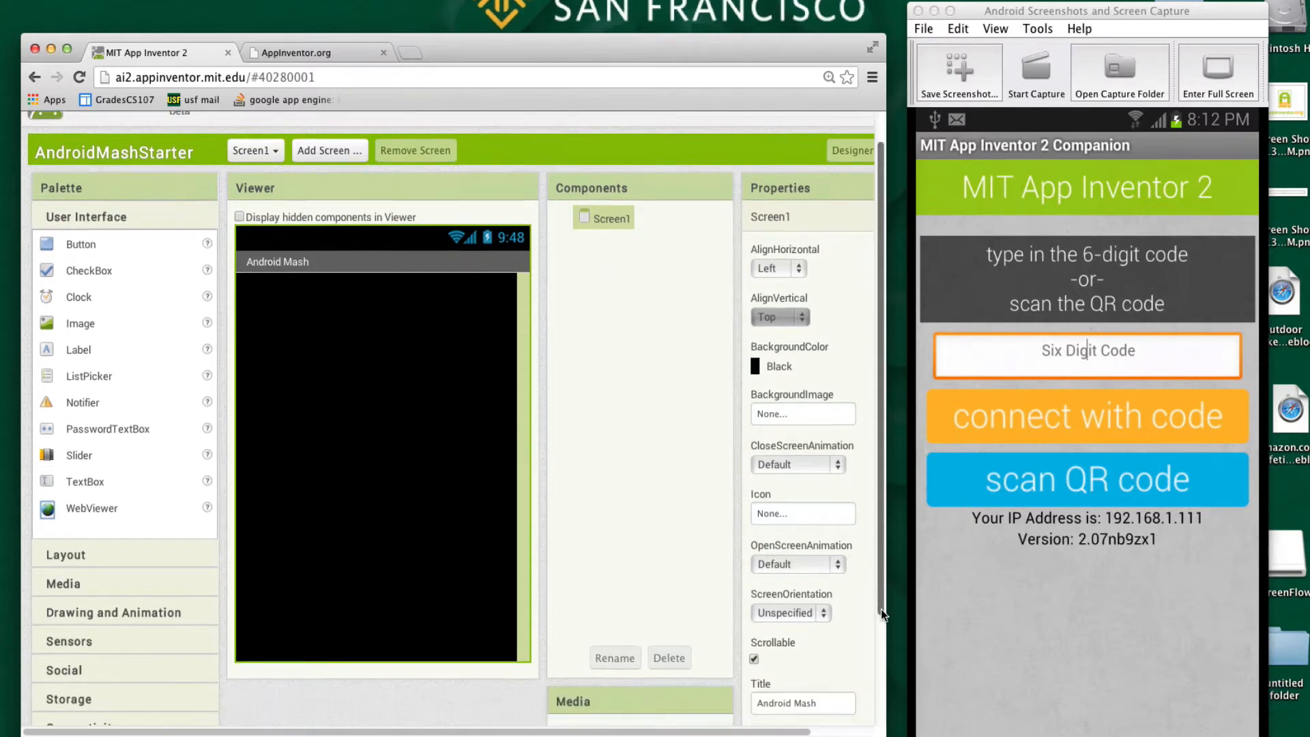
scroll("down", 3)
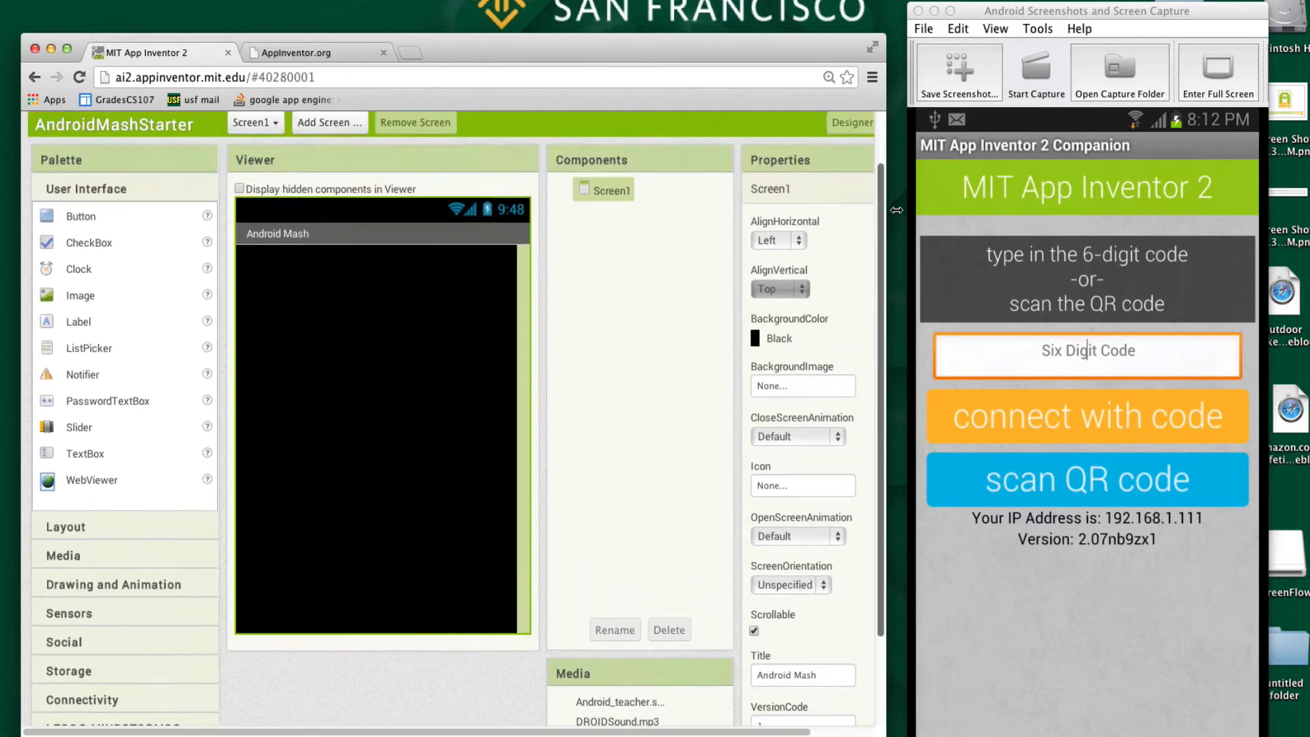
mouse_move(687, 340)
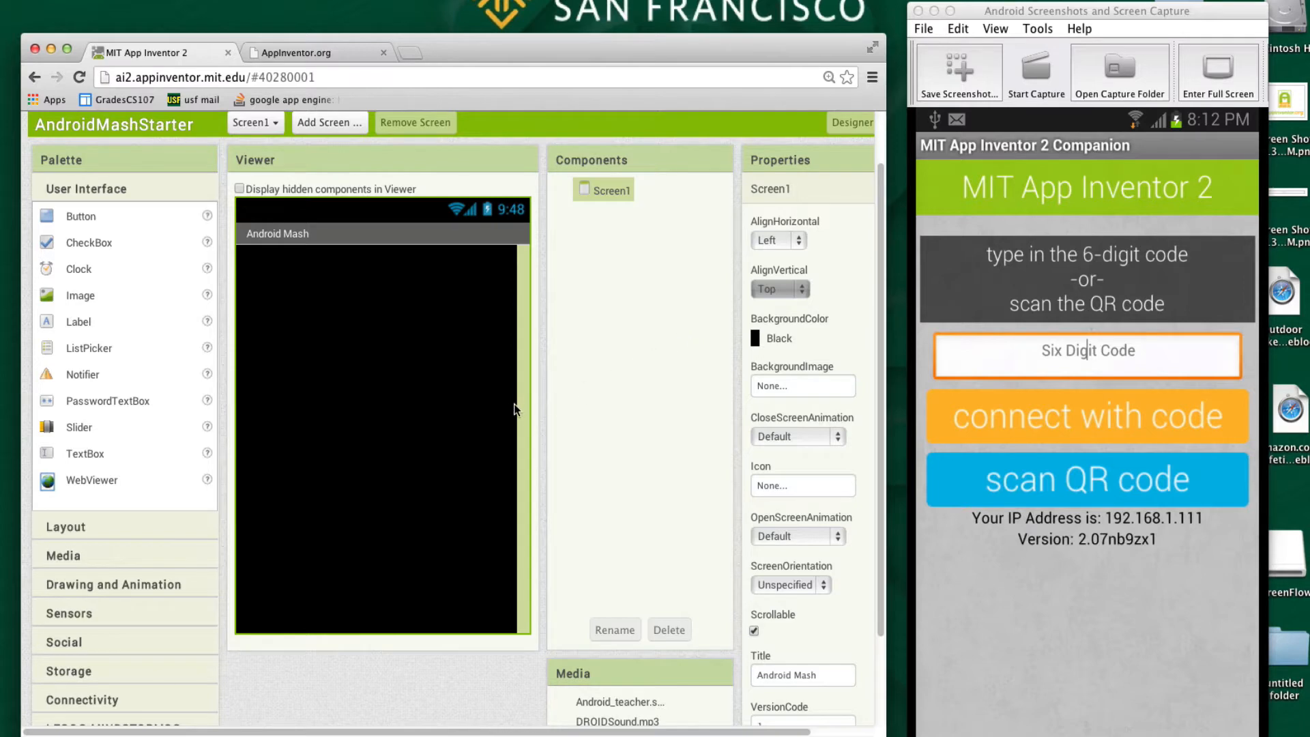
mouse_move(201, 386)
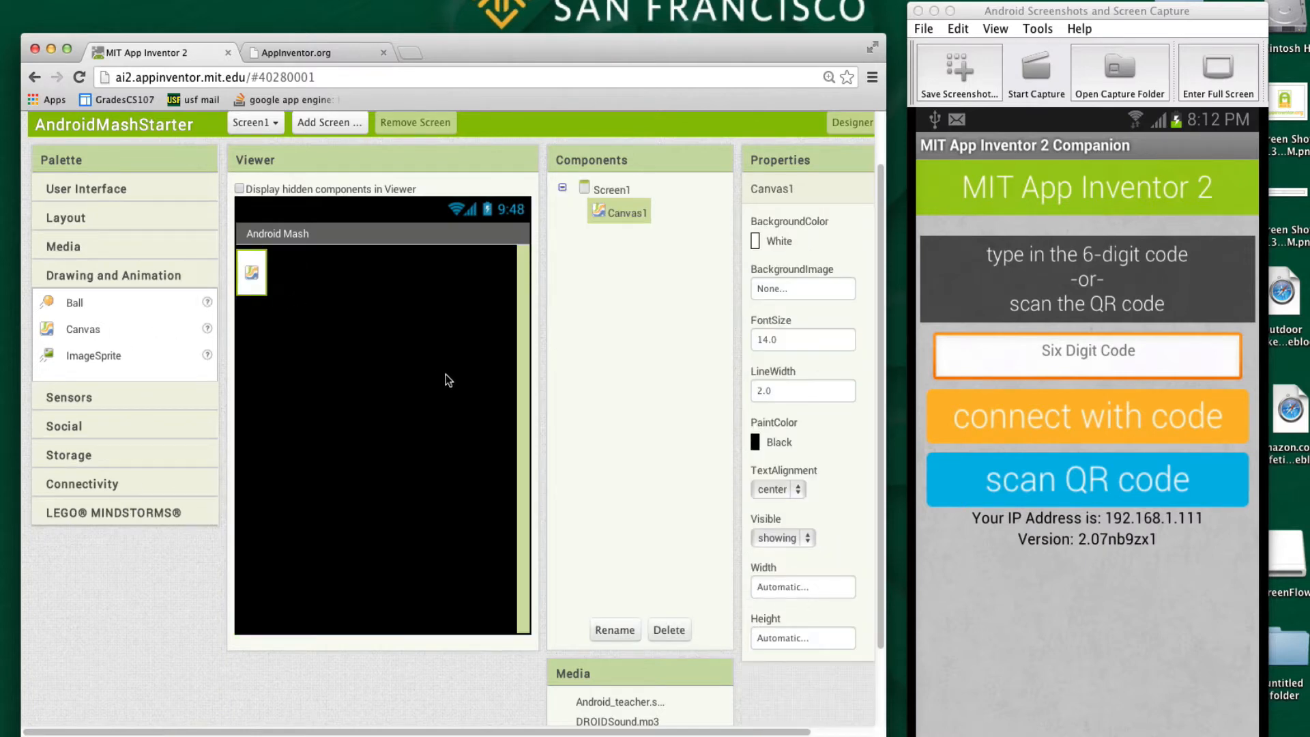
mouse_move(446, 376)
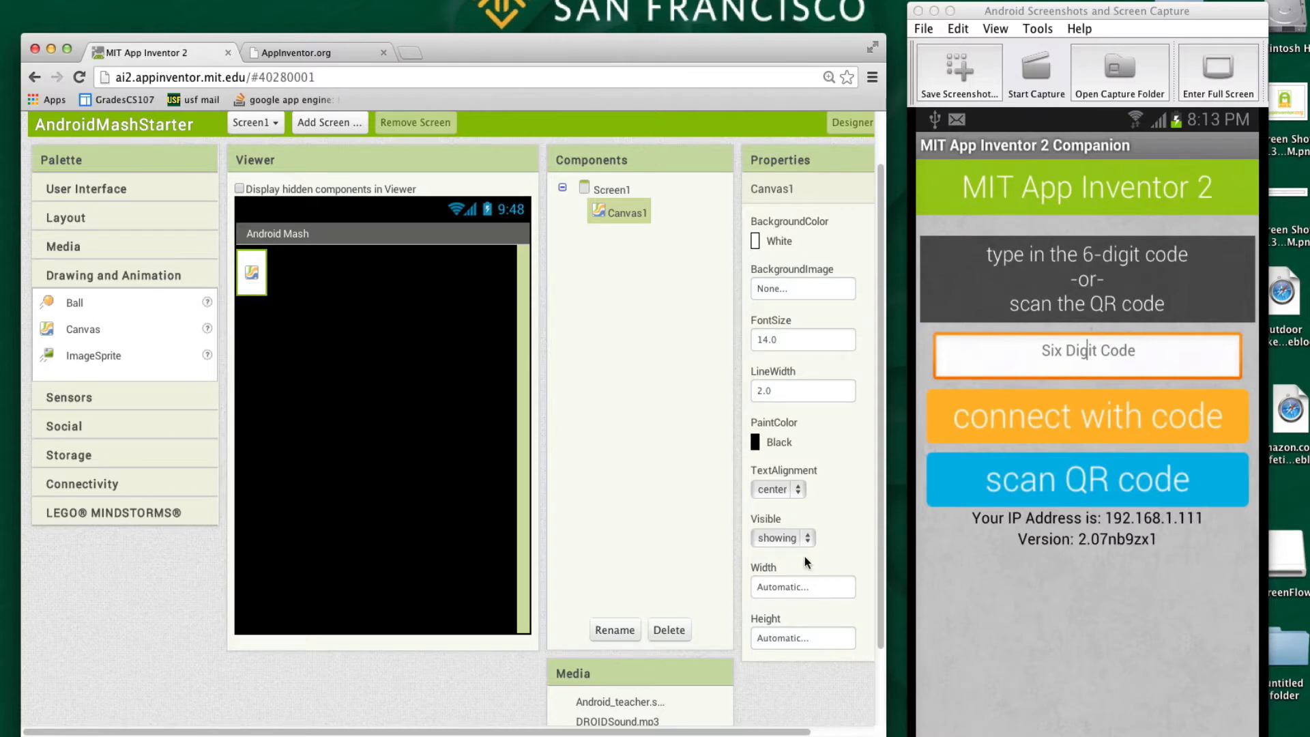
Set Canvas1 width to Fill parent and height to 400 pixels
left_click(801, 587)
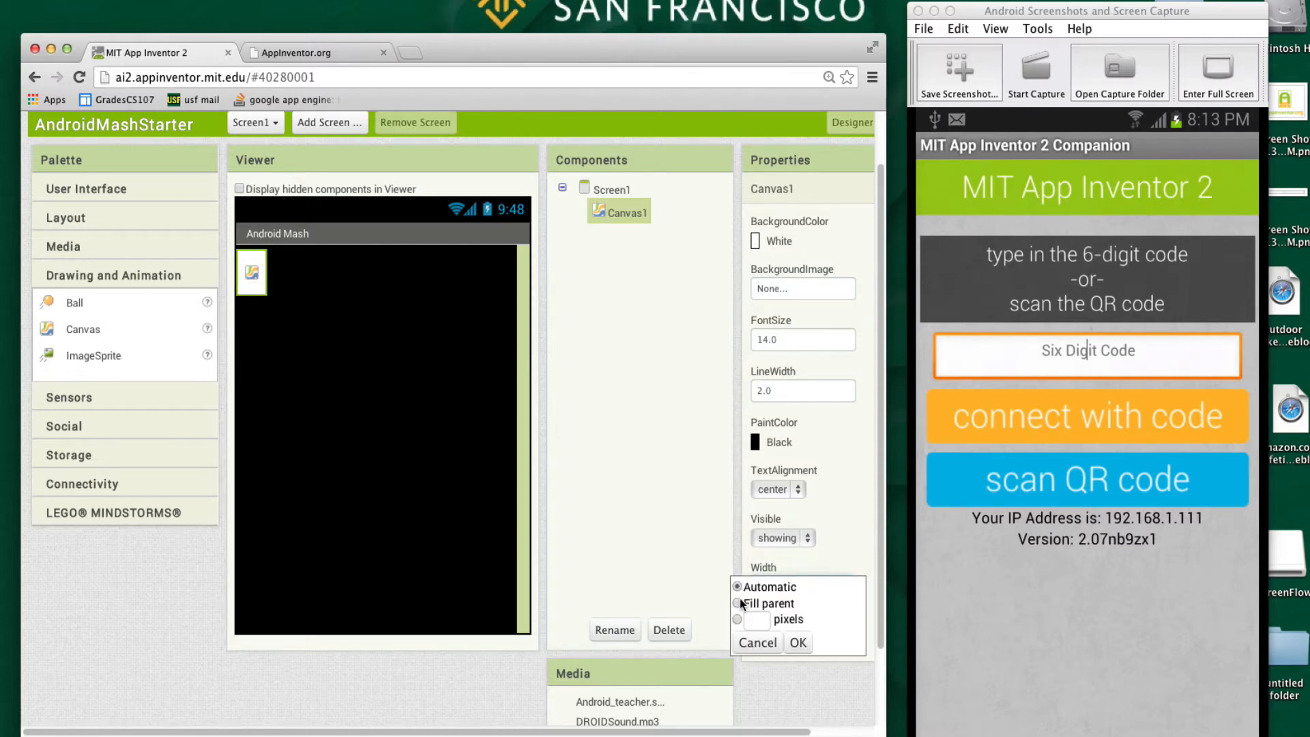
left_click(737, 604)
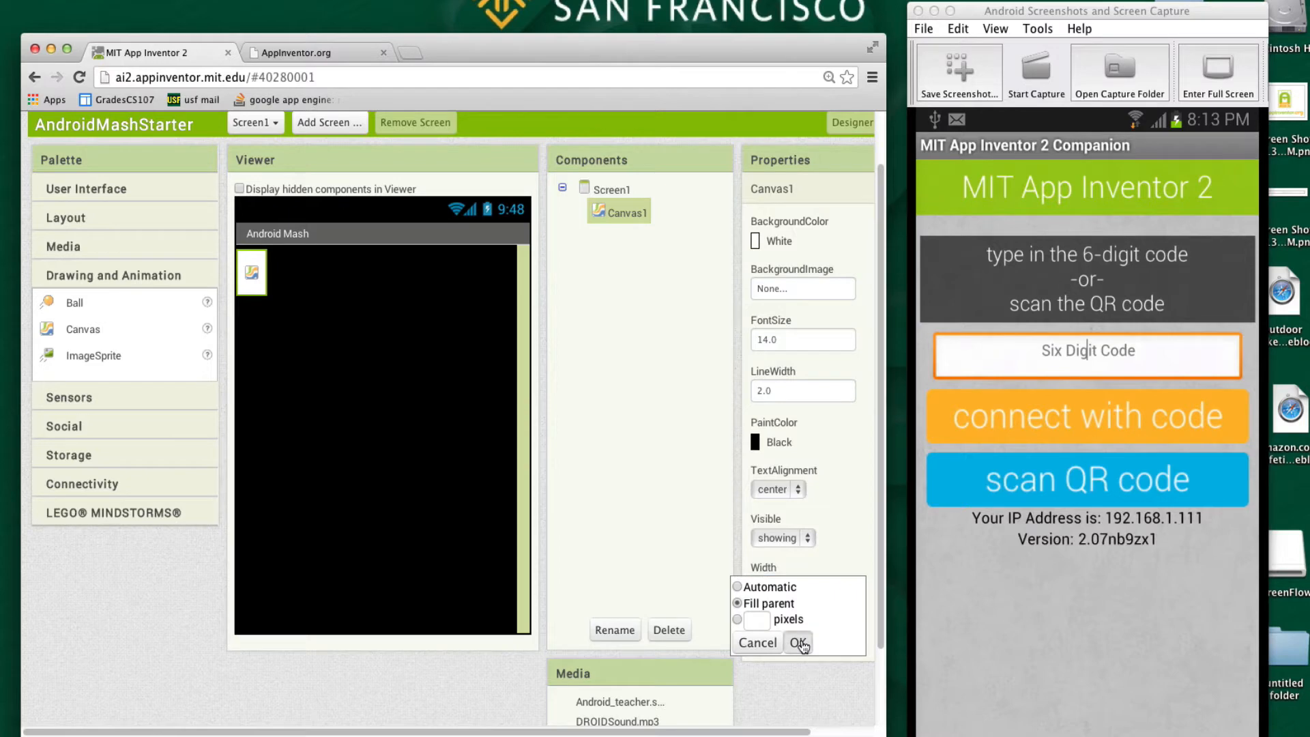
left_click(796, 641)
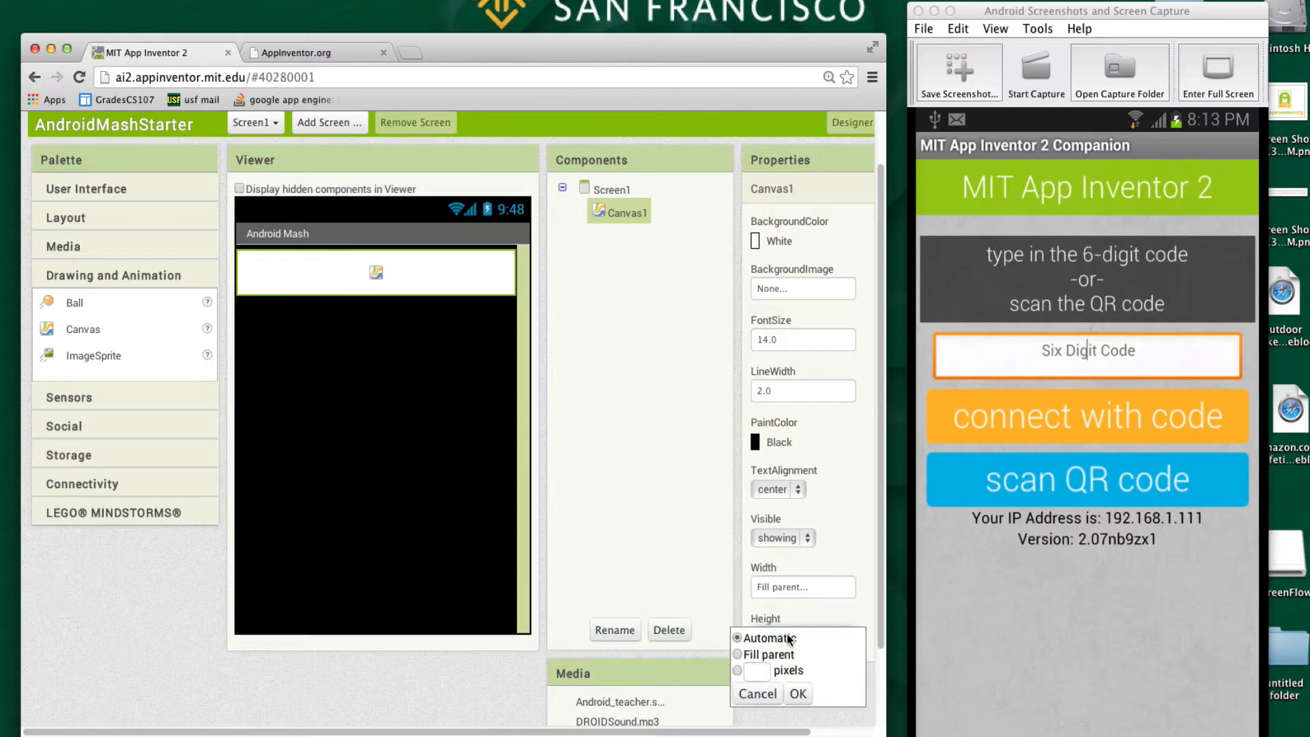
left_click(738, 670)
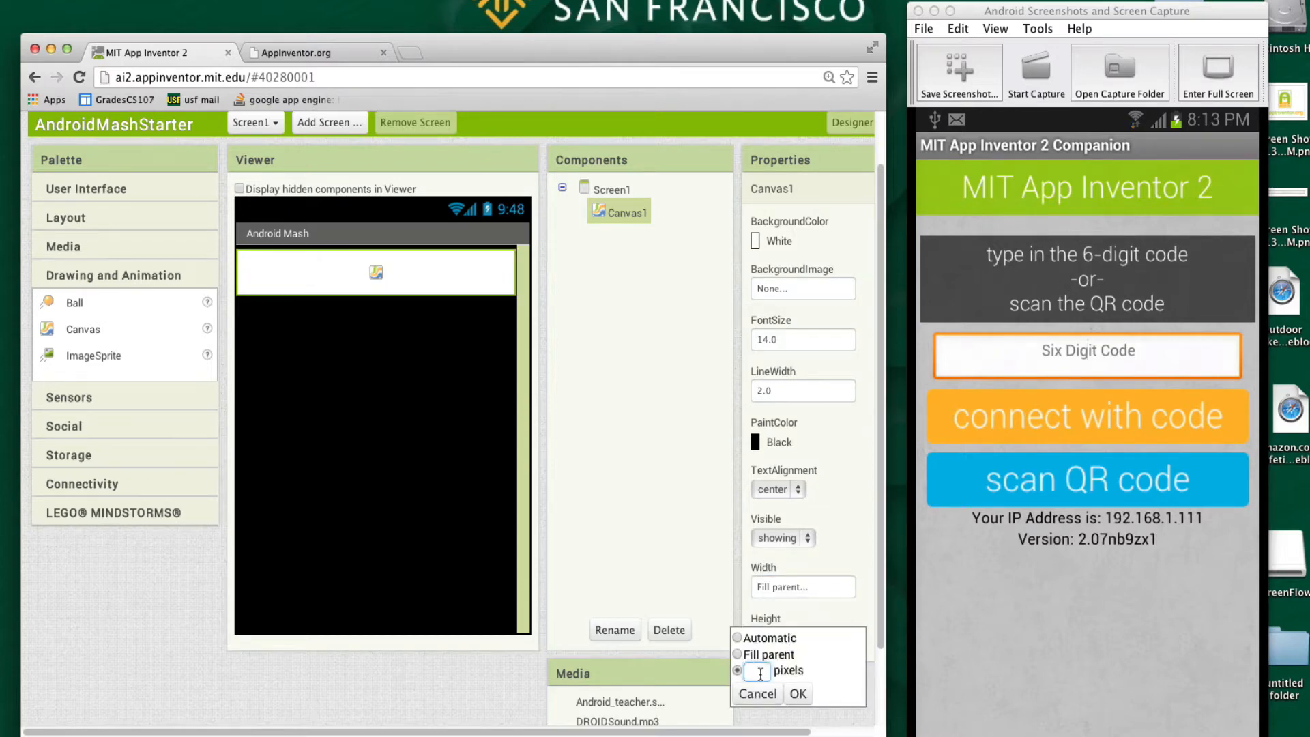
left_click(798, 693)
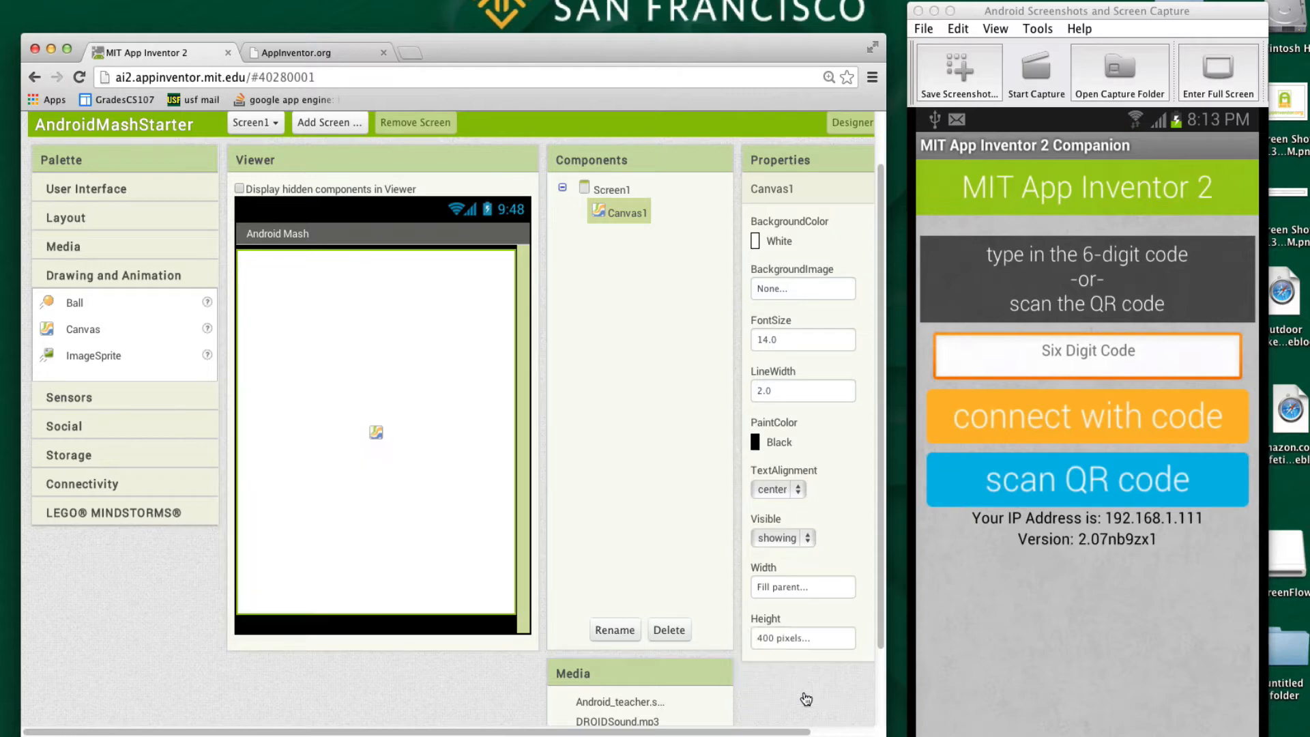
mouse_move(372, 341)
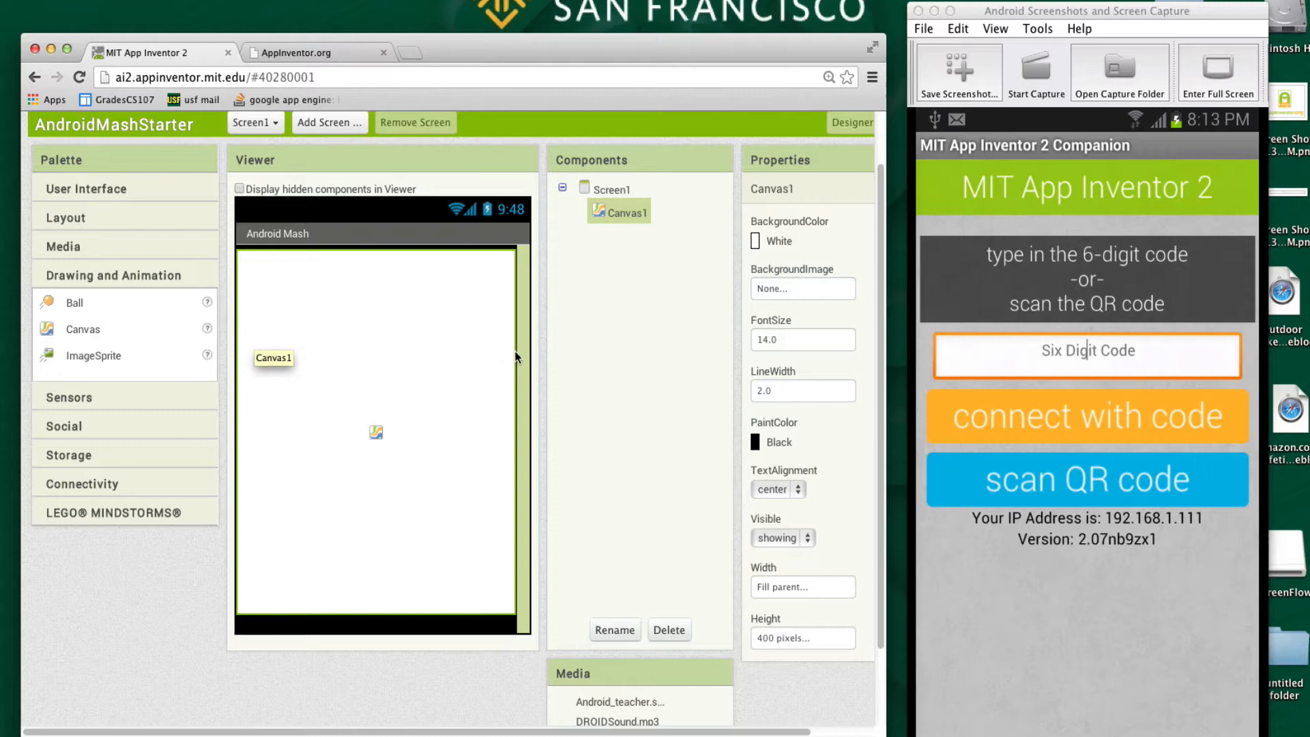
mouse_move(482, 573)
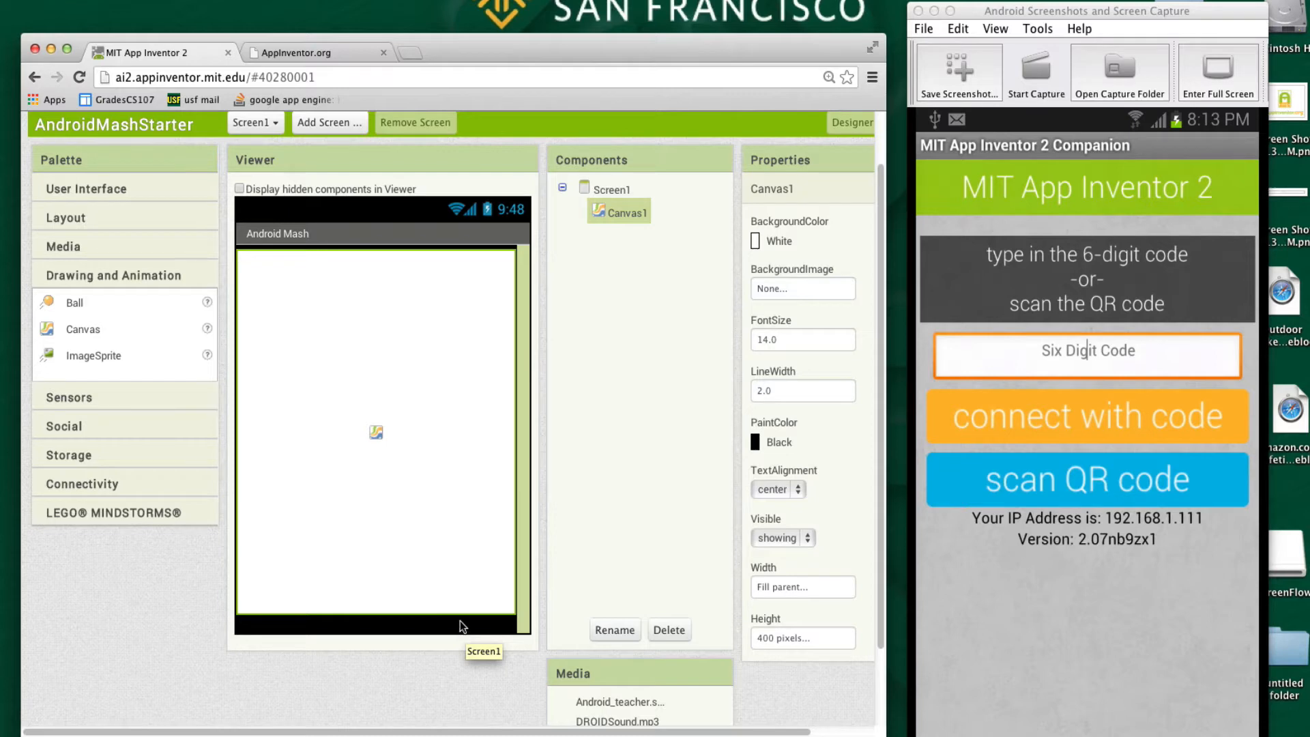
mouse_move(377, 432)
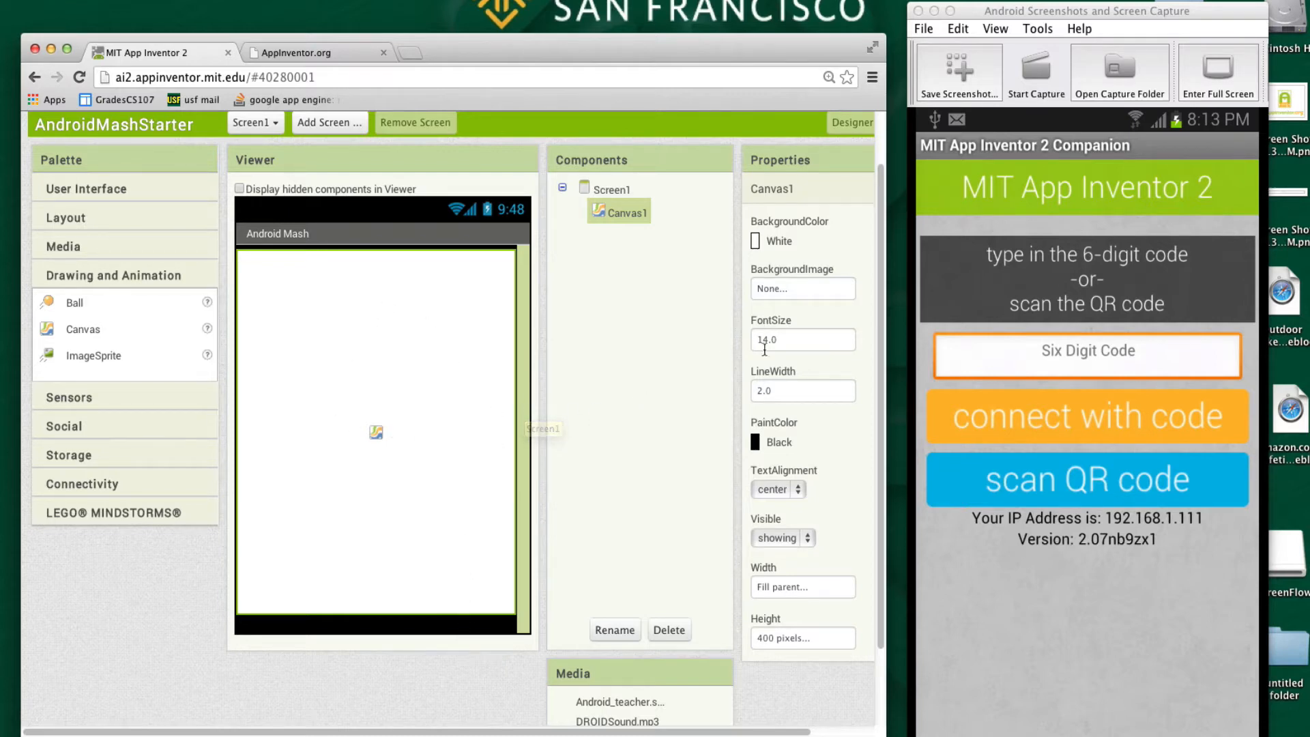
Set the Canvas1 background image to androidlock2.png
scroll("down", 3)
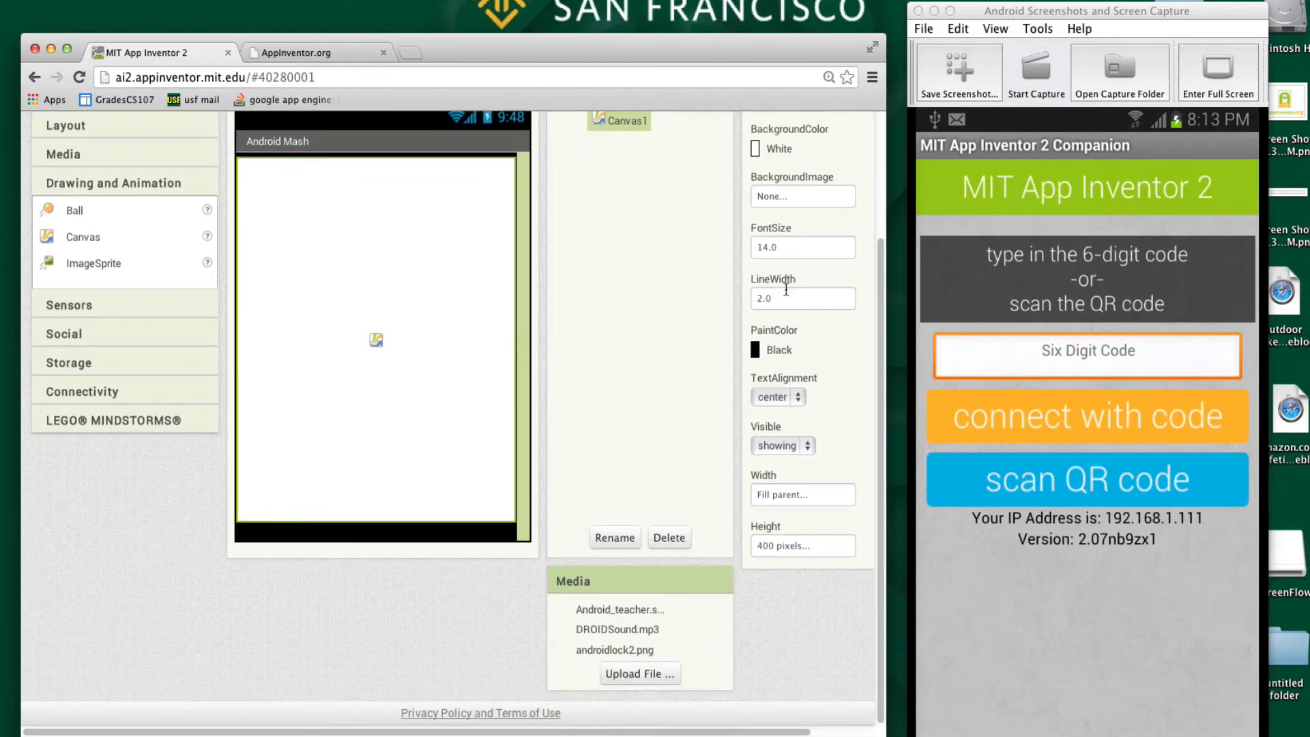
left_click(801, 195)
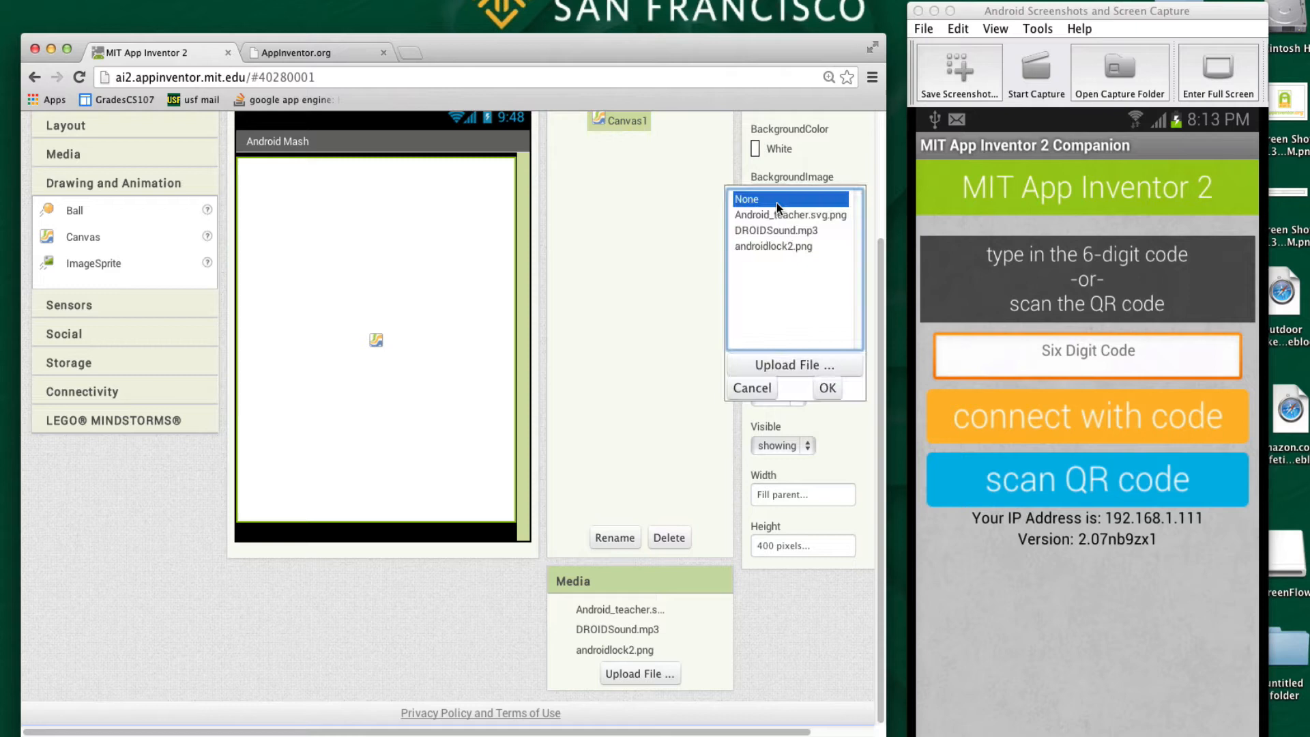
left_click(773, 246)
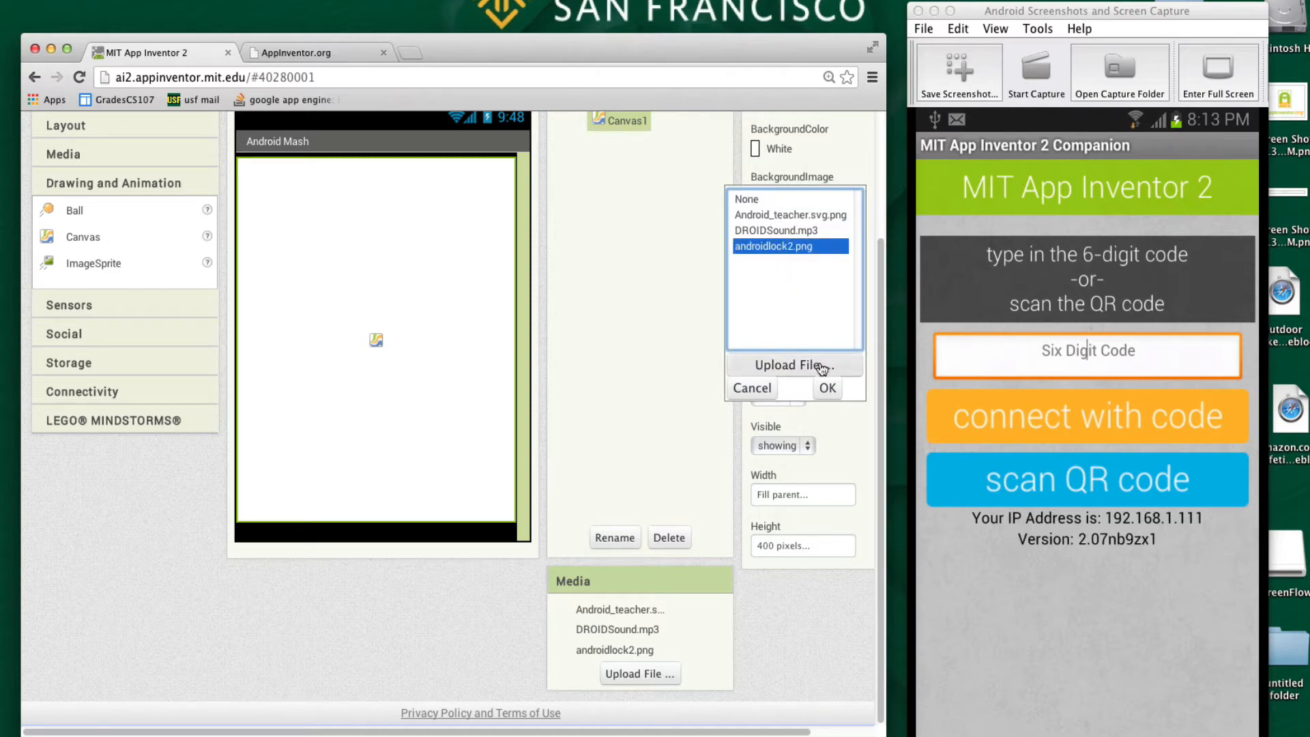
left_click(827, 387)
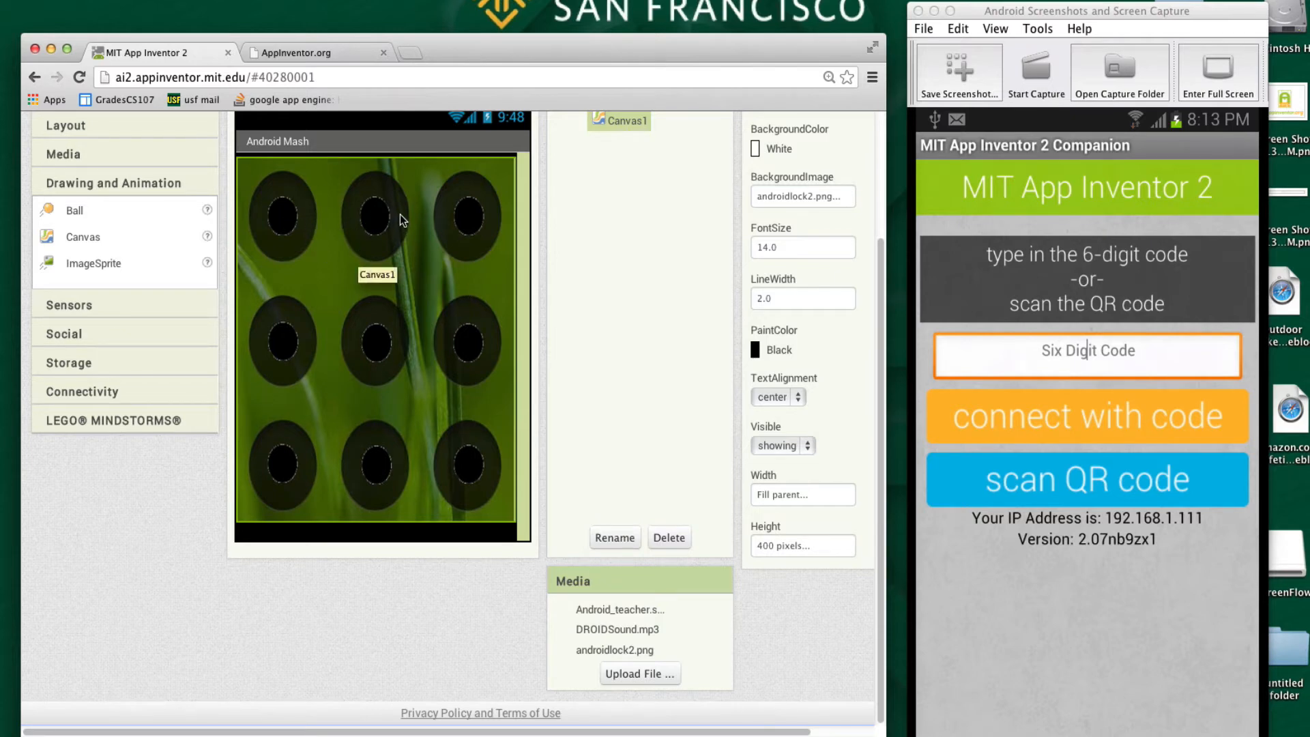
mouse_move(378, 201)
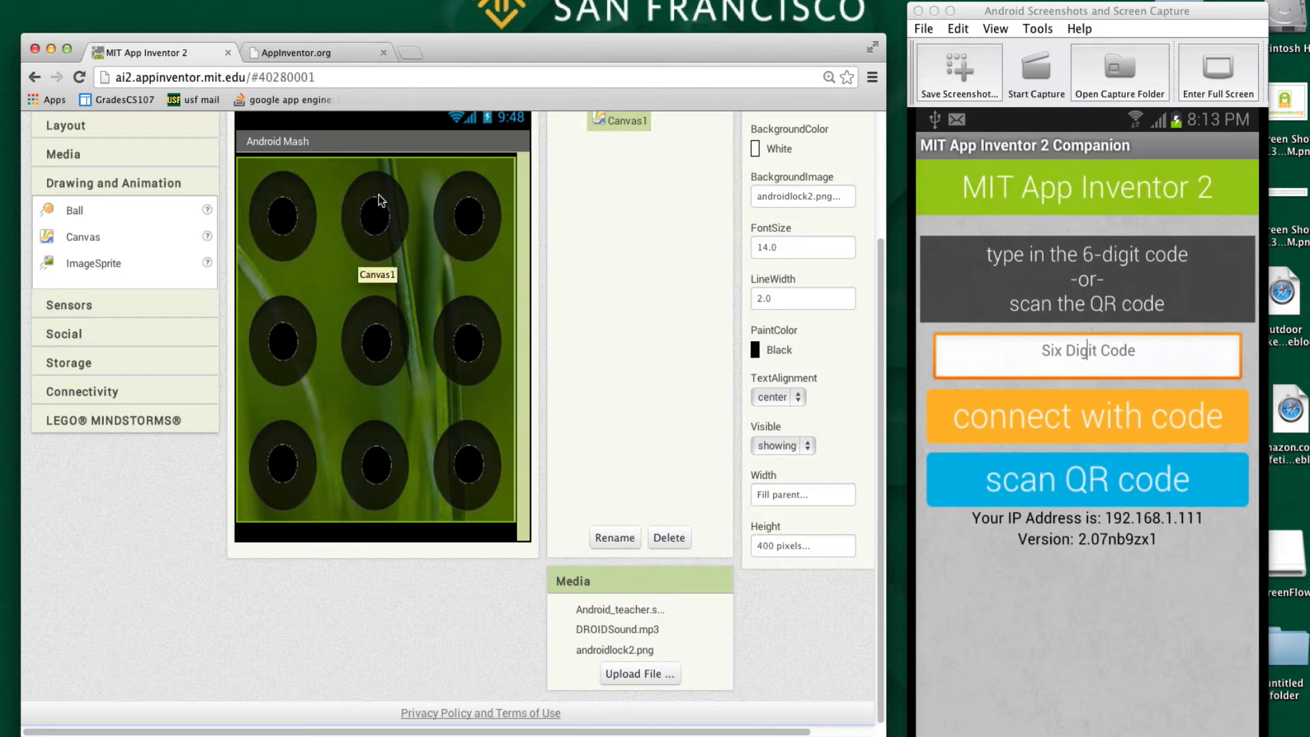
mouse_move(484, 232)
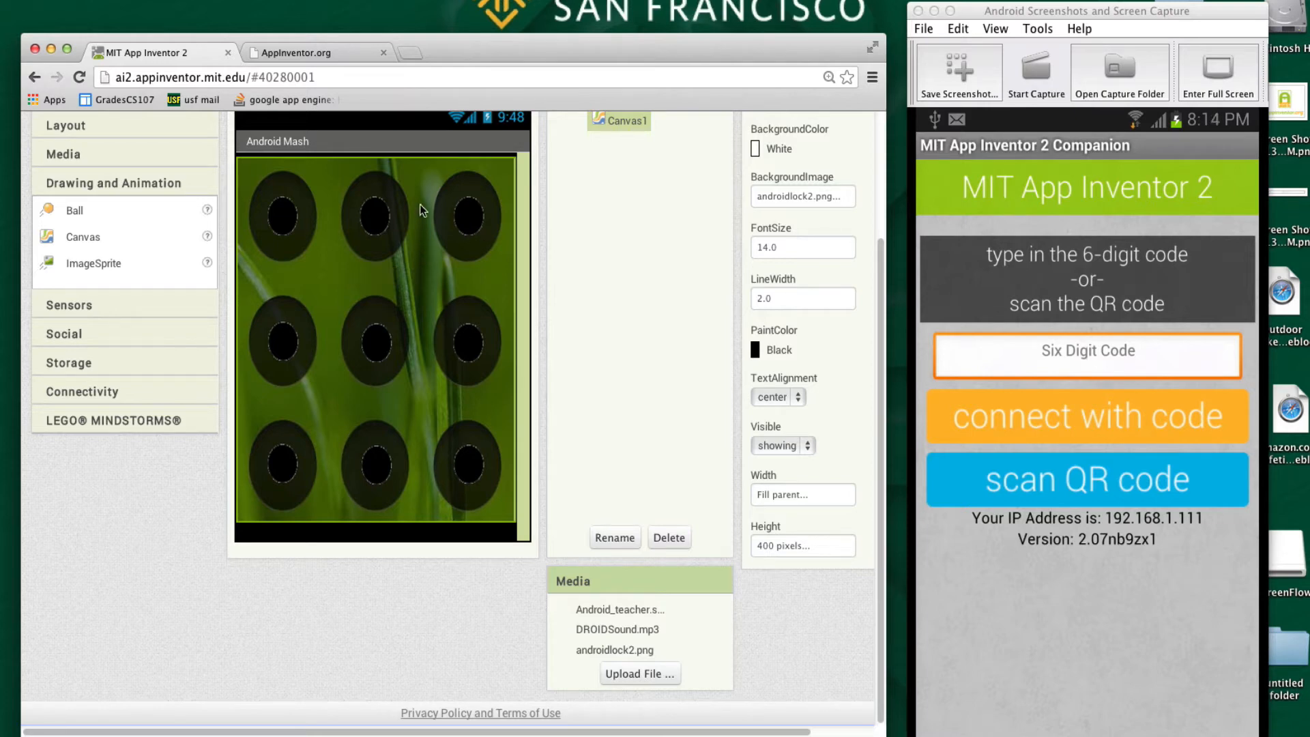
mouse_move(400, 350)
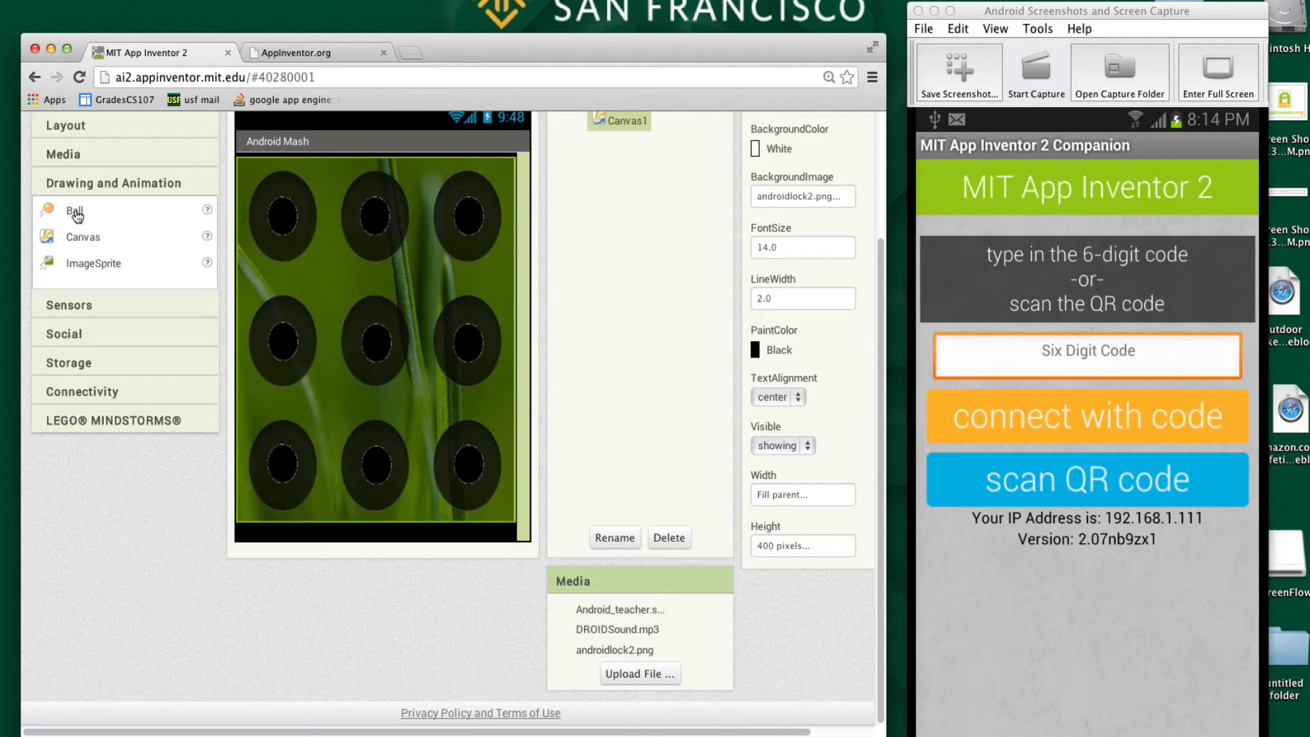
mouse_move(100, 269)
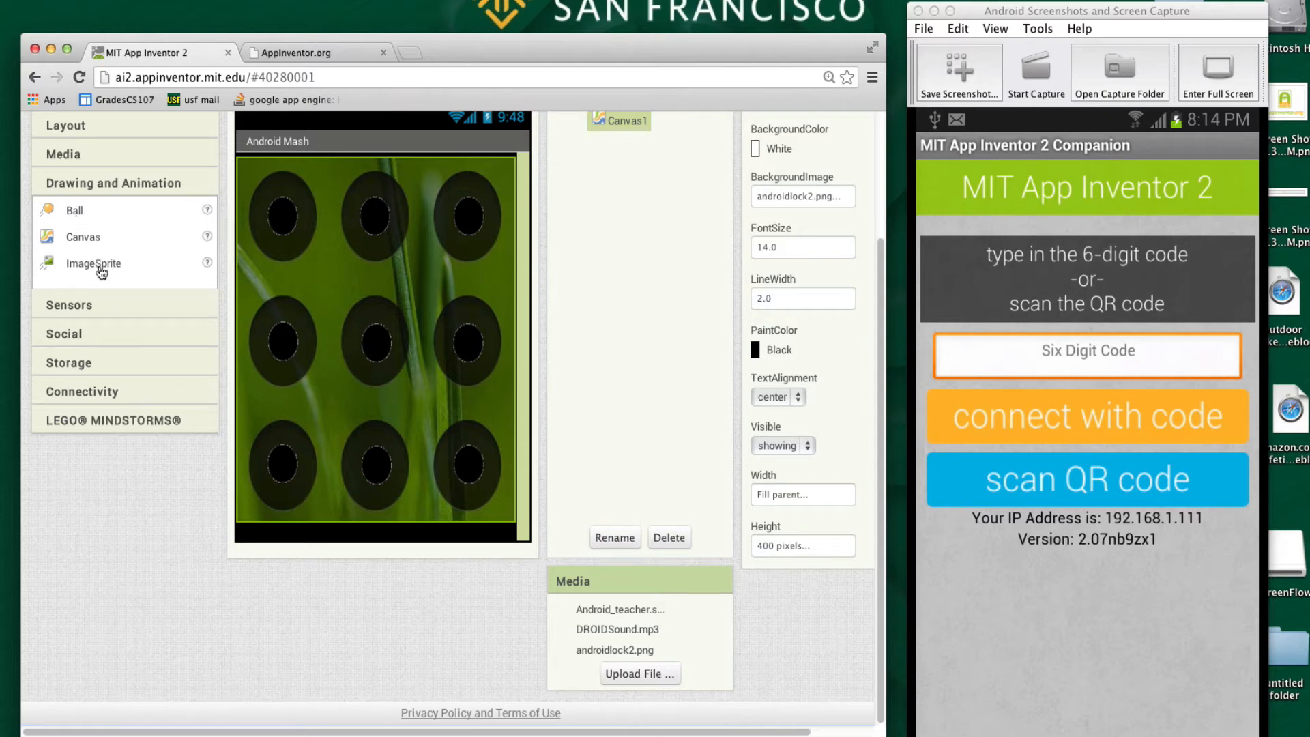
mouse_move(118, 269)
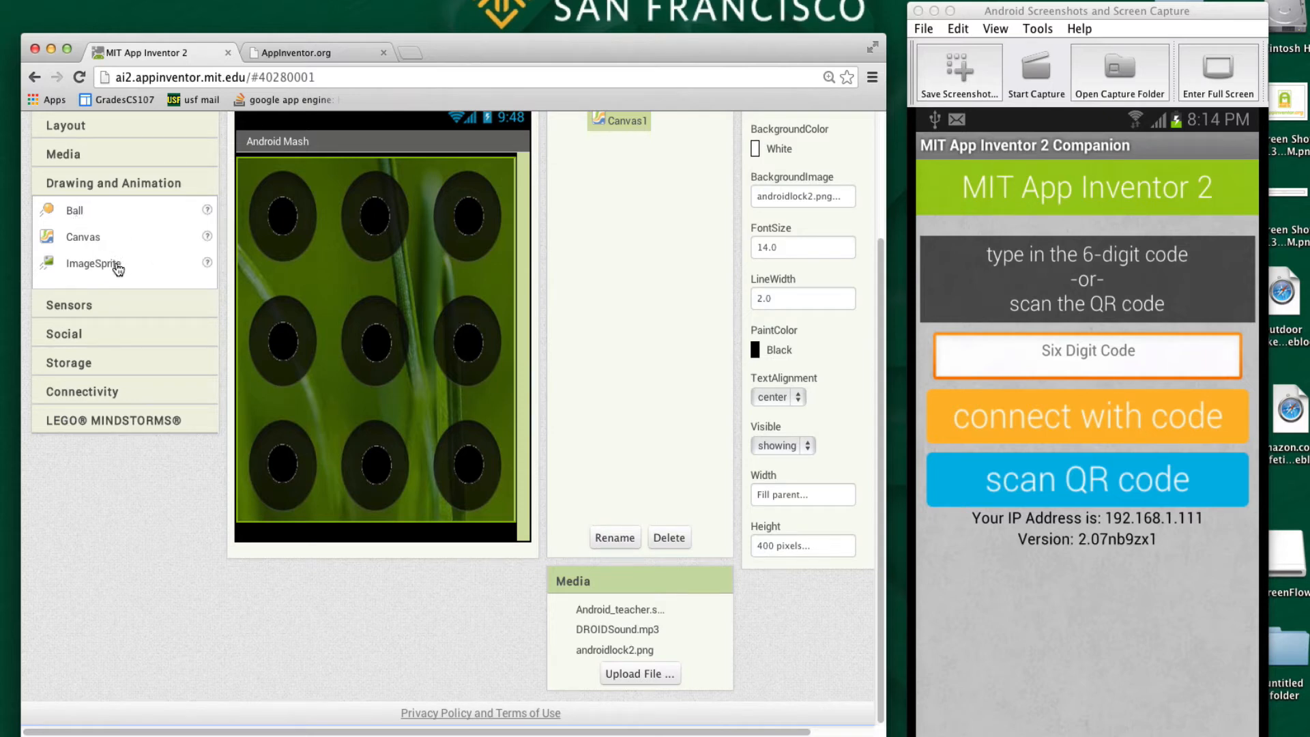
mouse_move(109, 273)
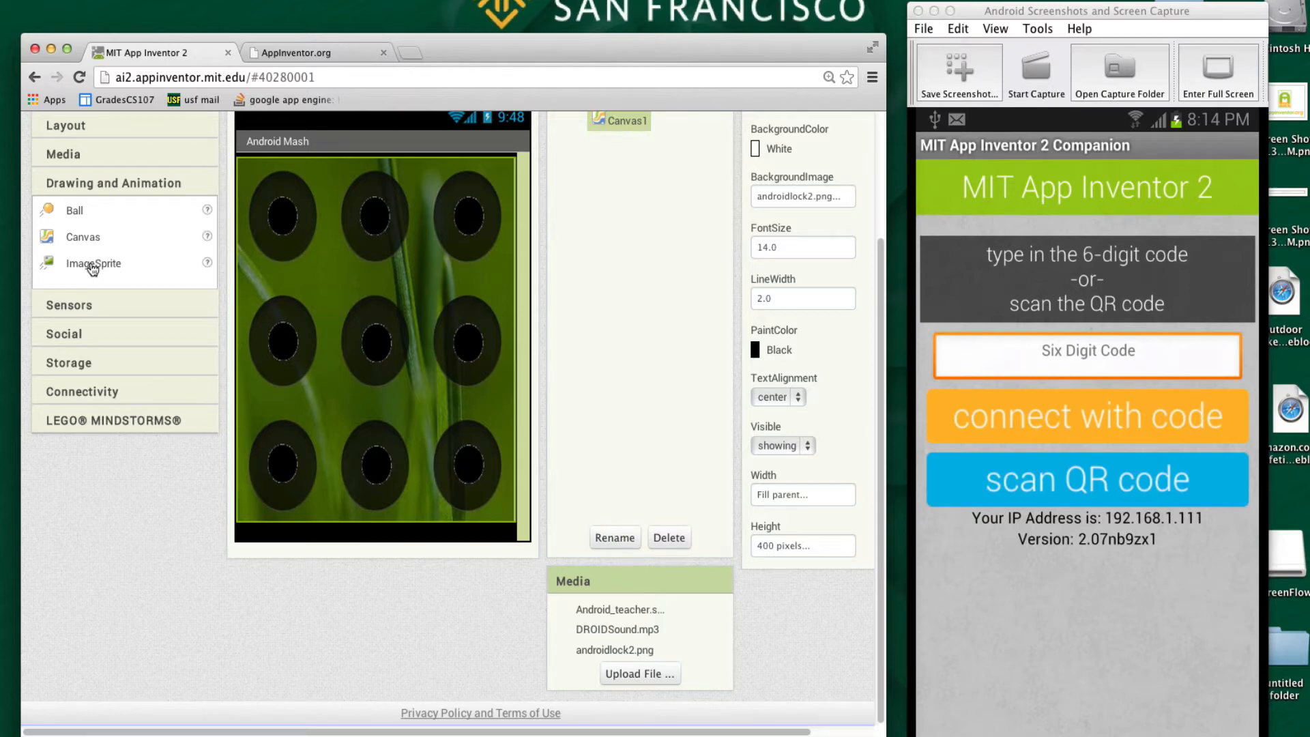
Place an ImageSprite onto Canvas1 from the Drawing and Animation palette
left_click(1086, 351)
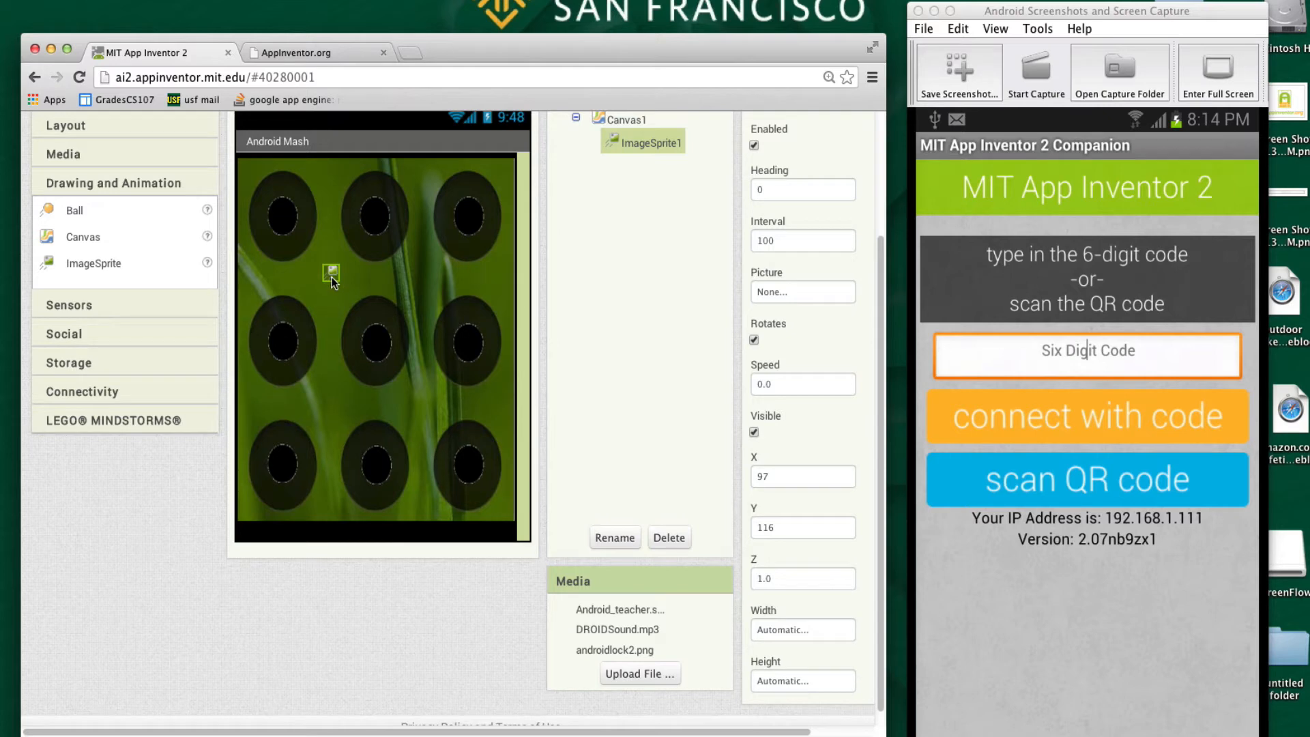
mouse_move(330, 274)
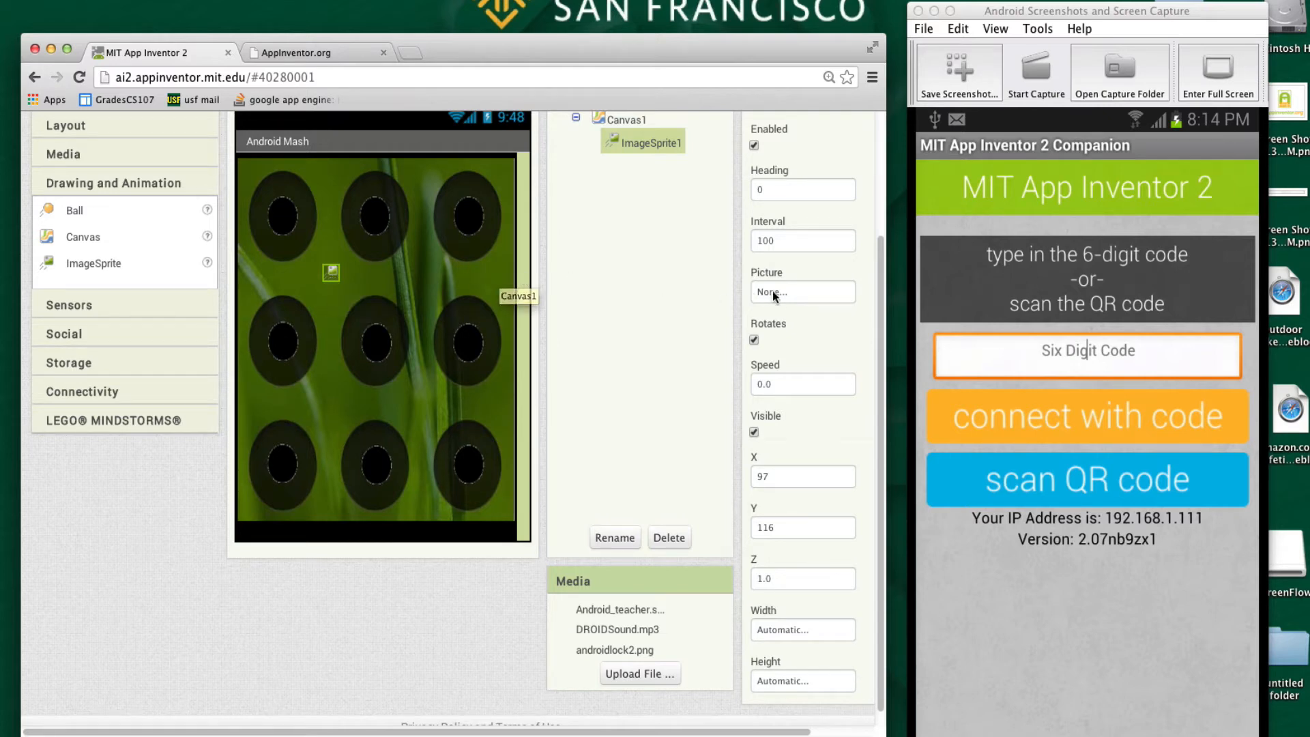
Give ImageSprite1 the Android_teacher.svg.png picture and place it over the centre hole at X 138, Y 208
left_click(801, 292)
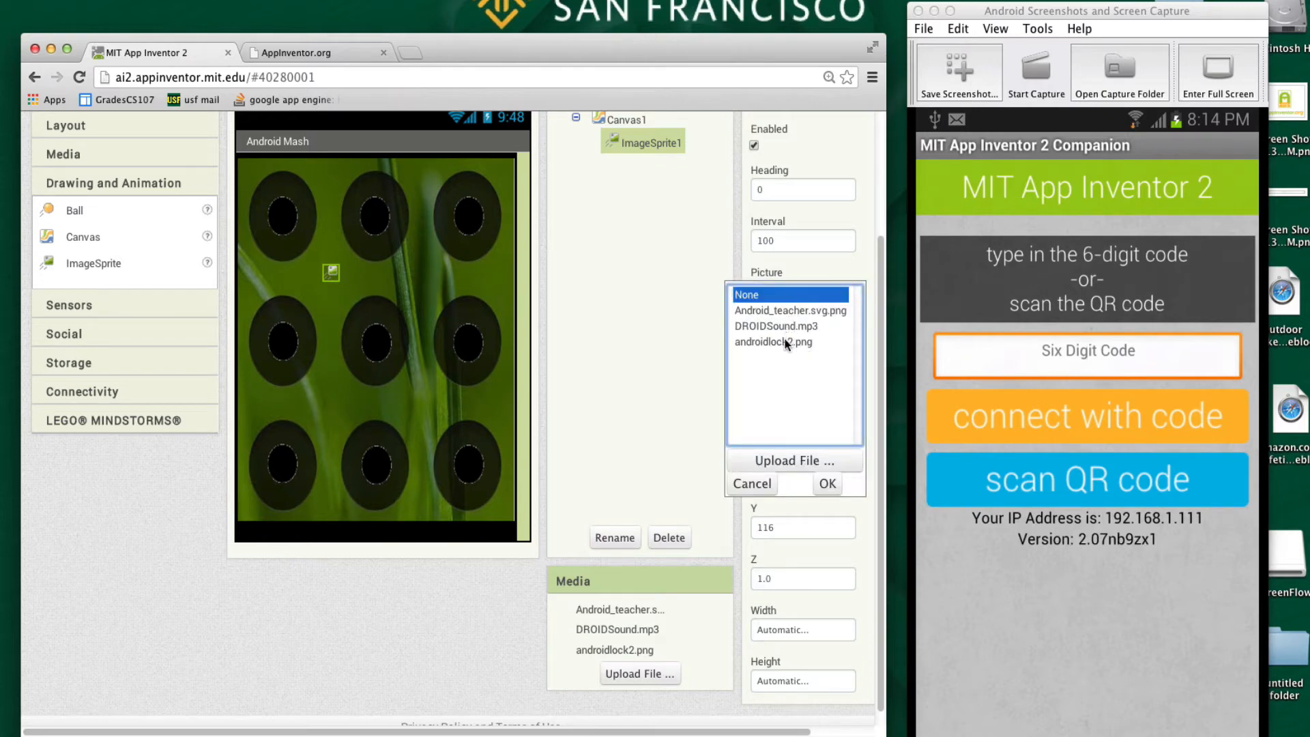
left_click(791, 310)
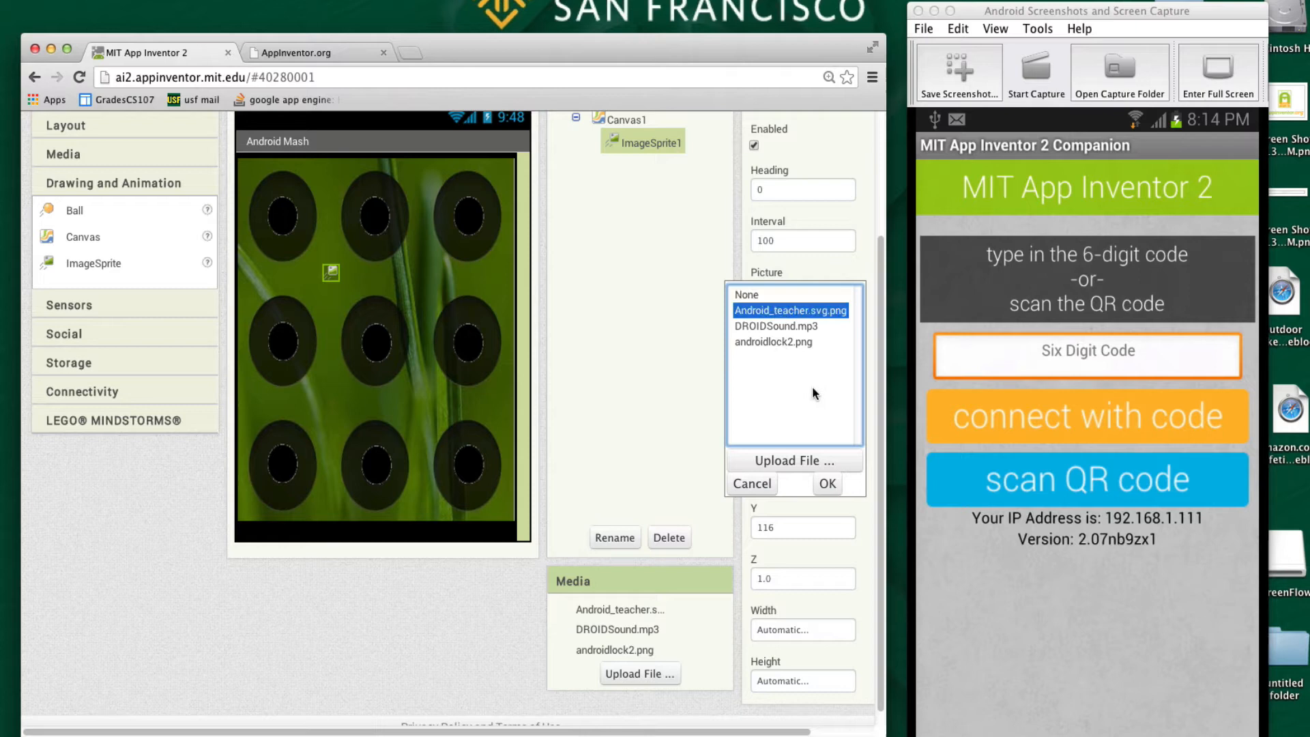
left_click(827, 483)
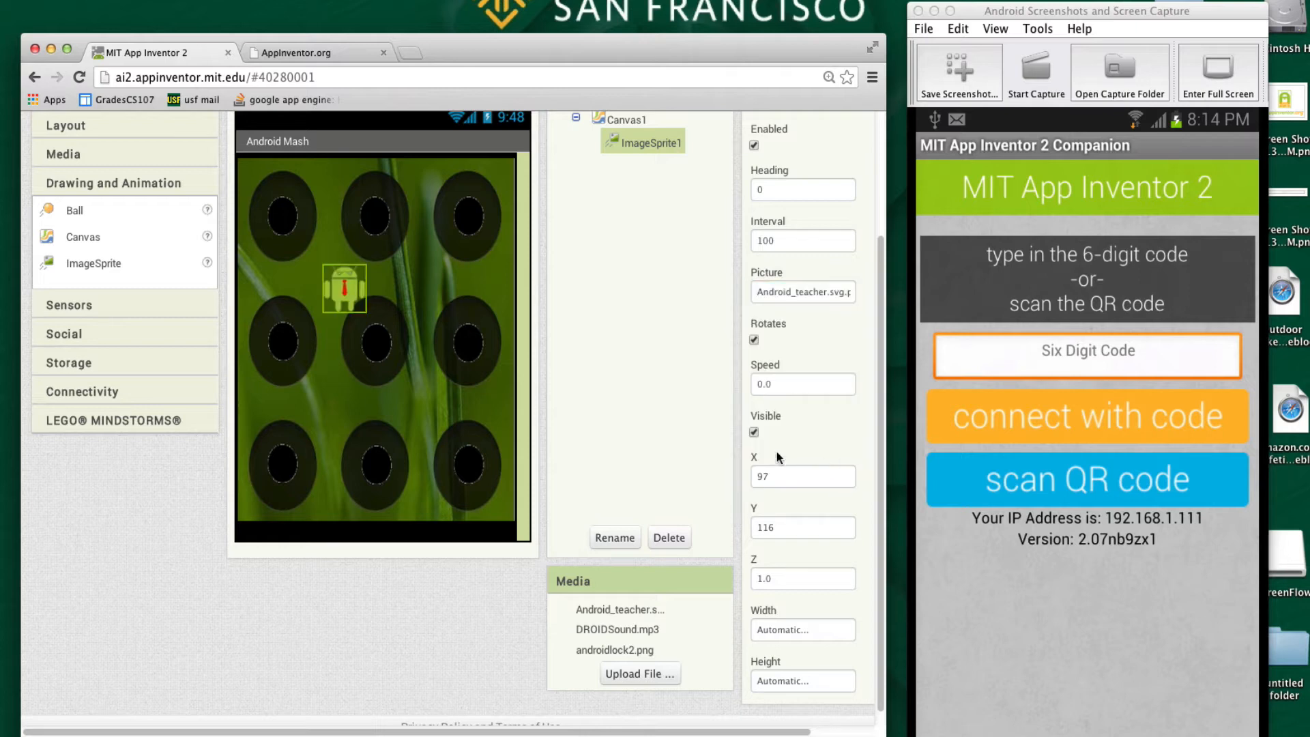
left_click_drag(344, 288, 453, 324)
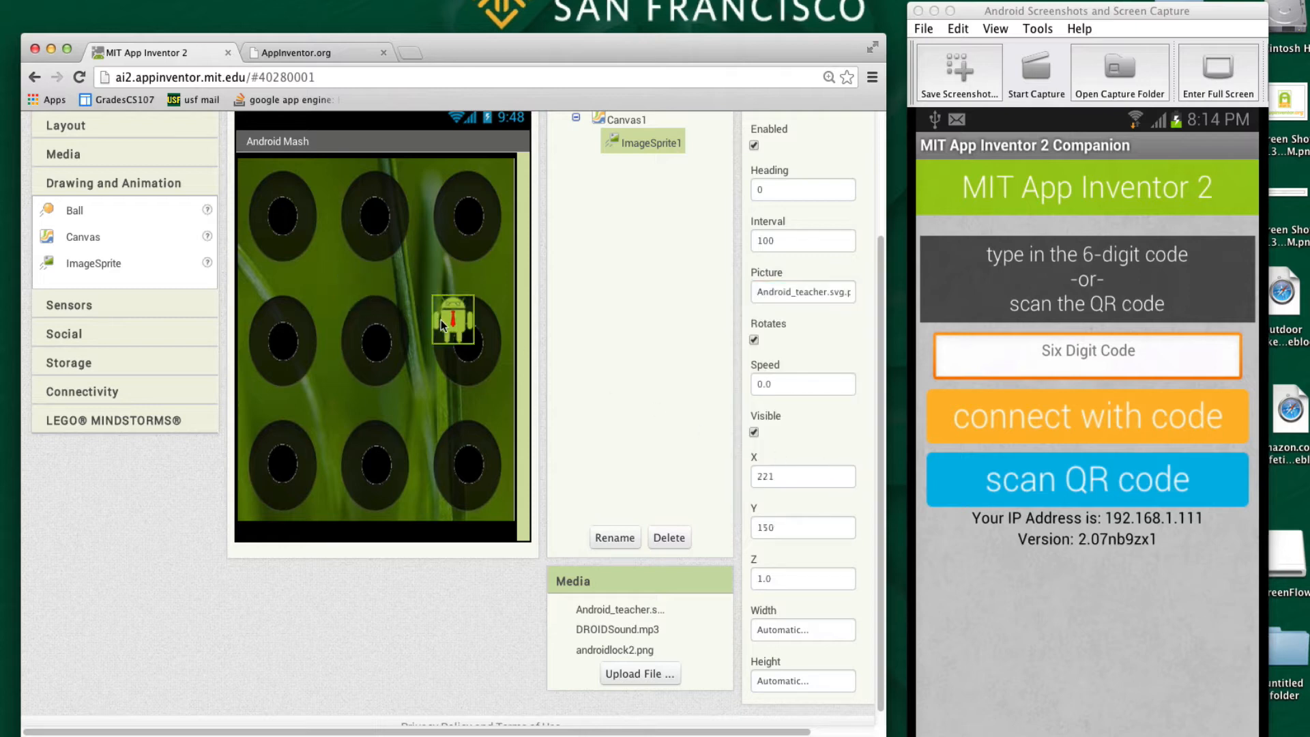
left_click_drag(453, 325, 380, 372)
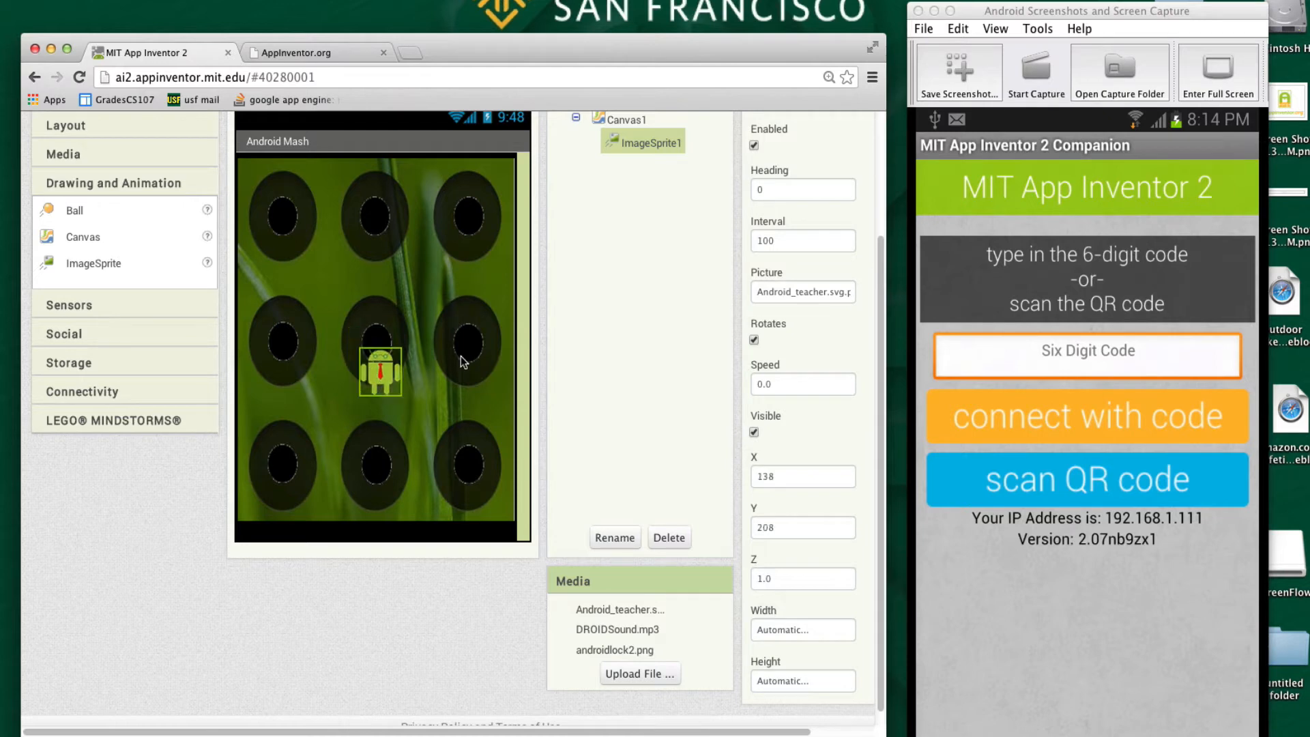
mouse_move(464, 266)
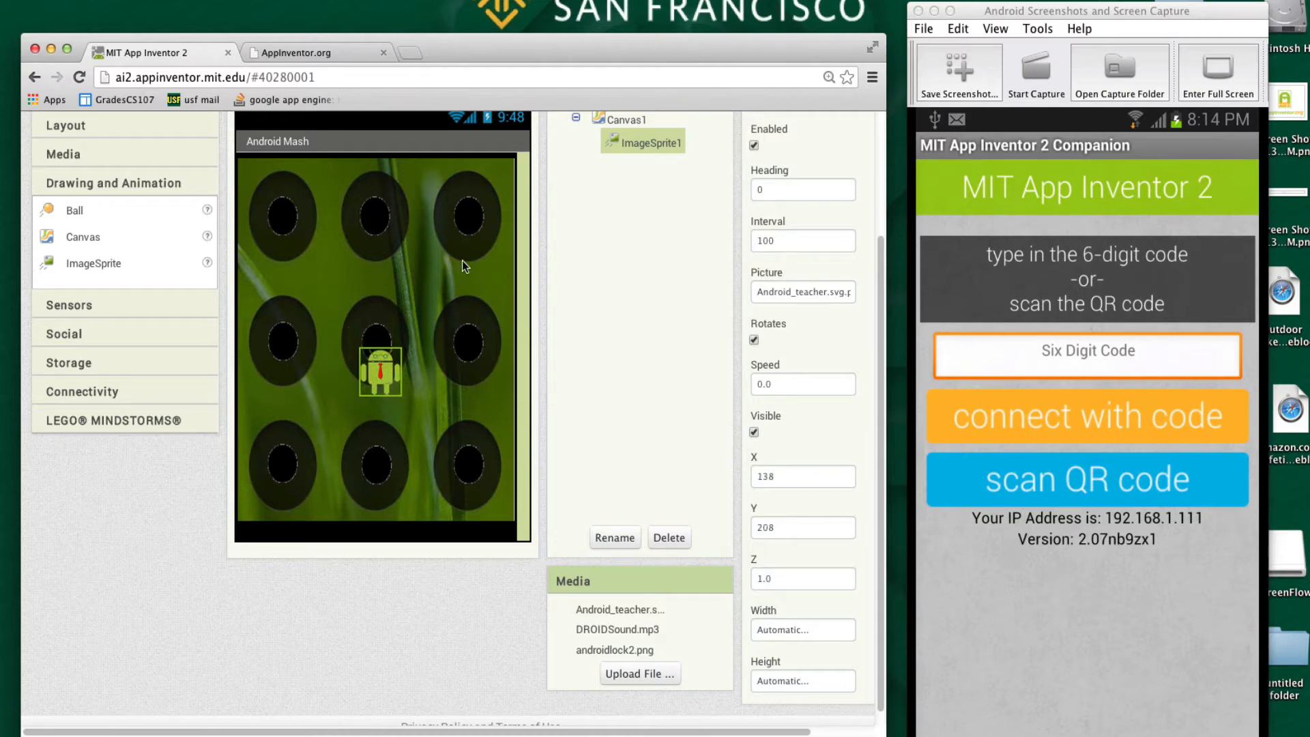
mouse_move(461, 255)
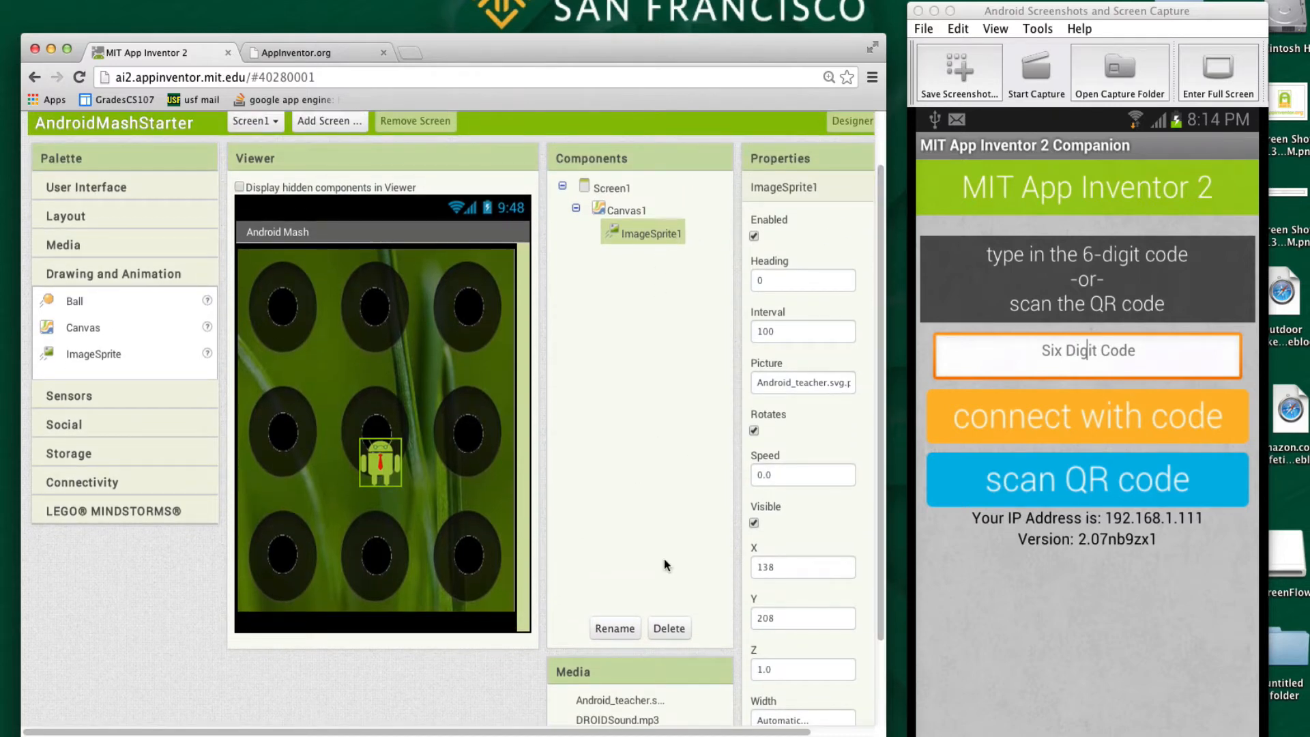
Rename ImageSprite1 to AndroidSprite
left_click(614, 627)
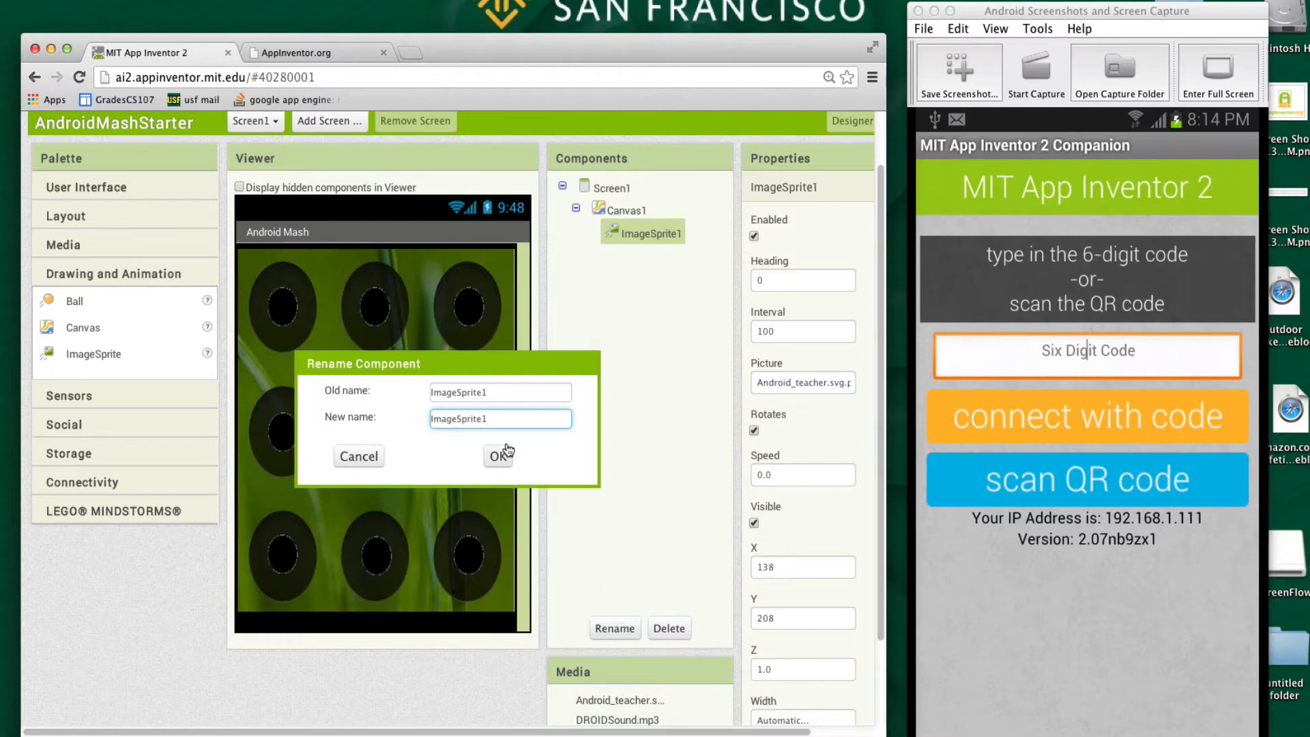
type("A")
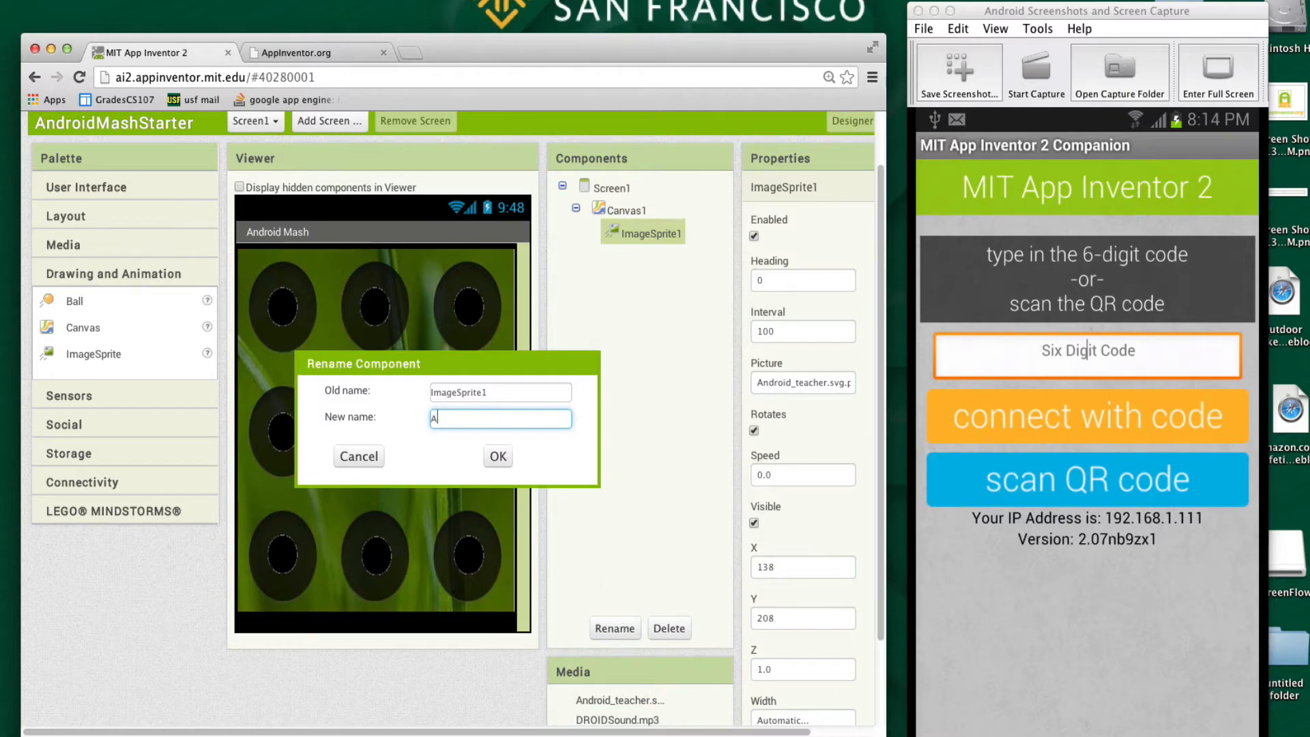
type("AndroidSprit")
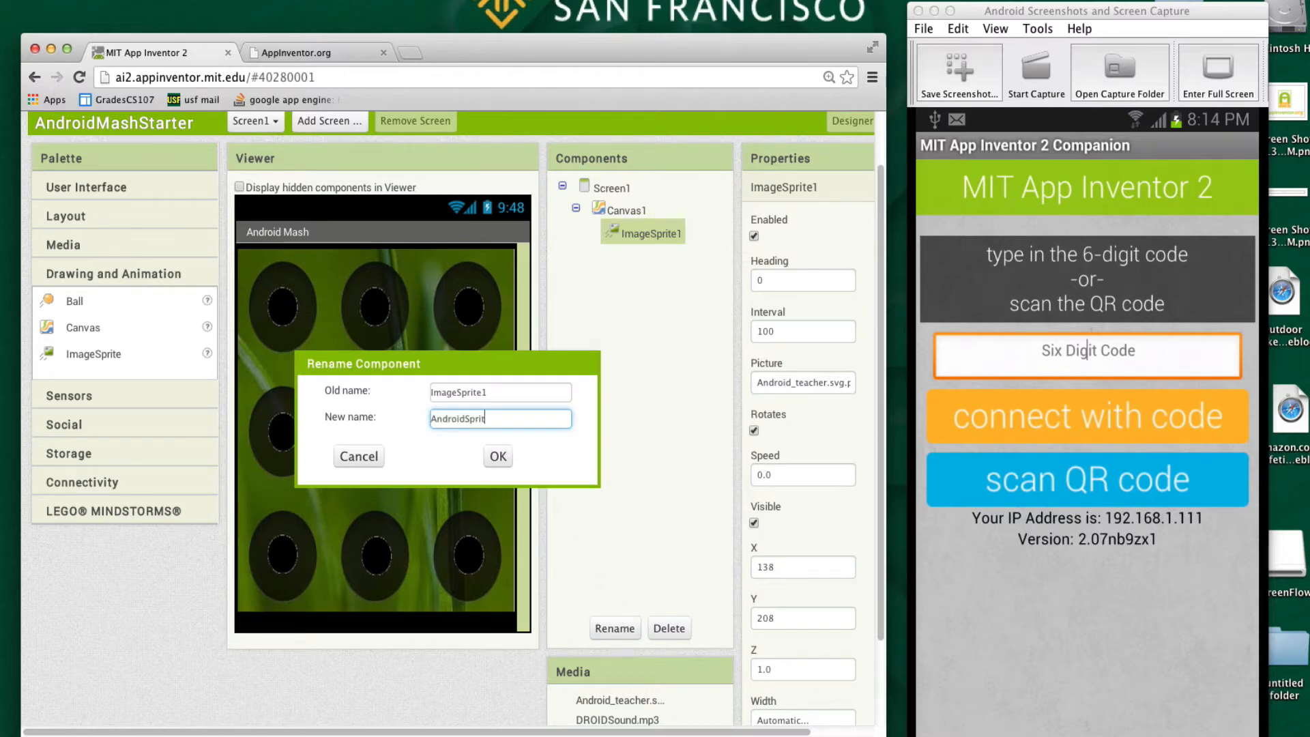
left_click(497, 456)
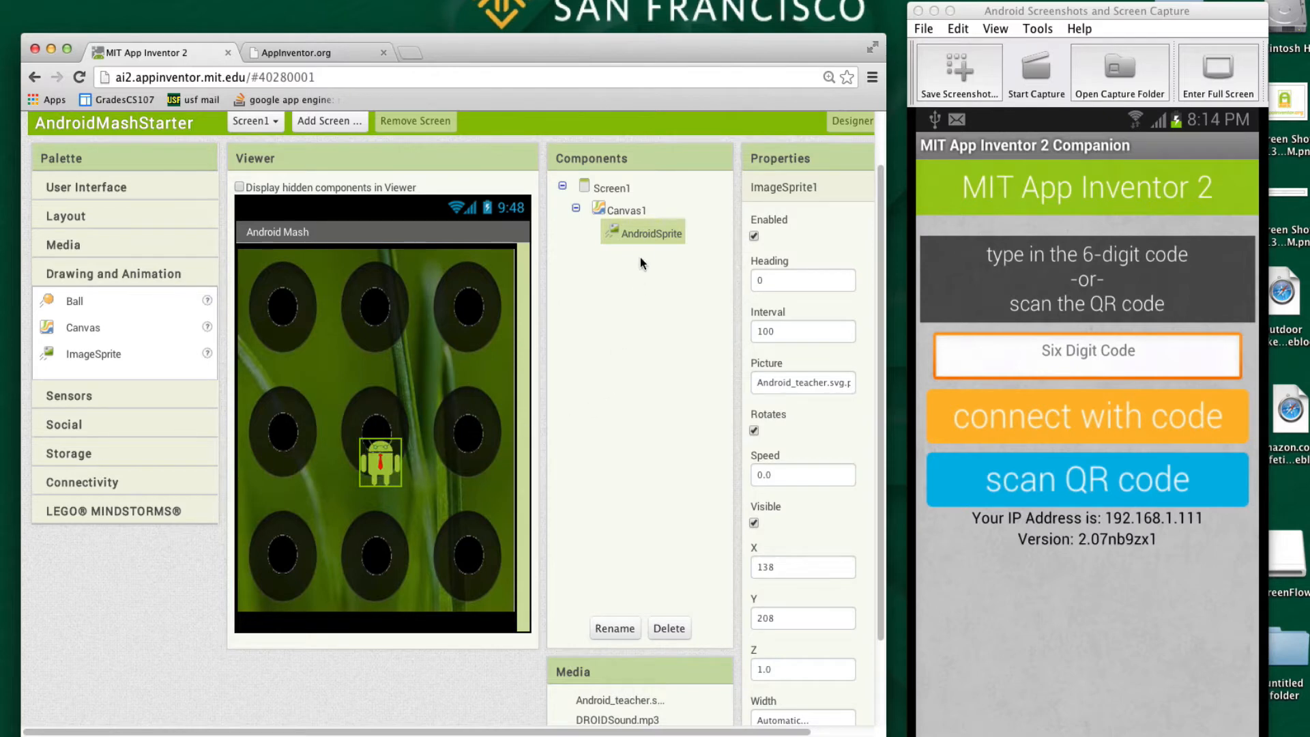
mouse_move(630, 238)
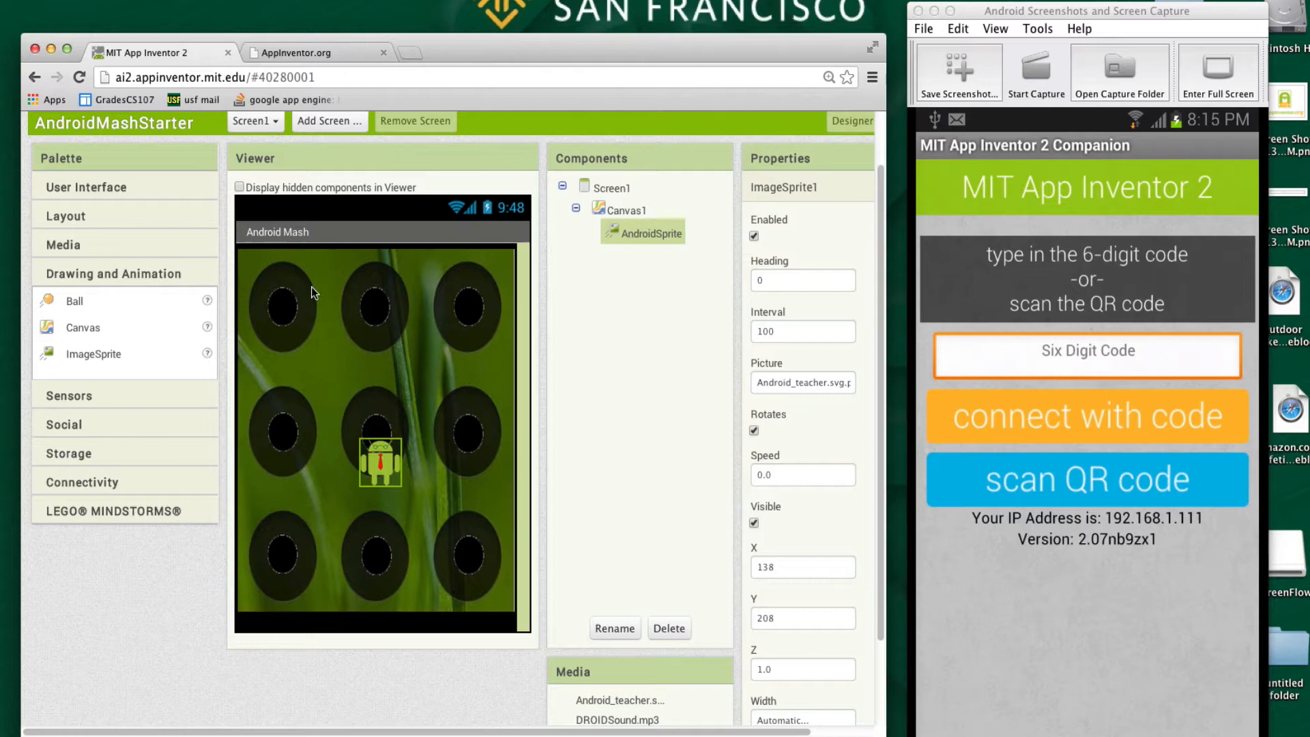
mouse_move(177, 445)
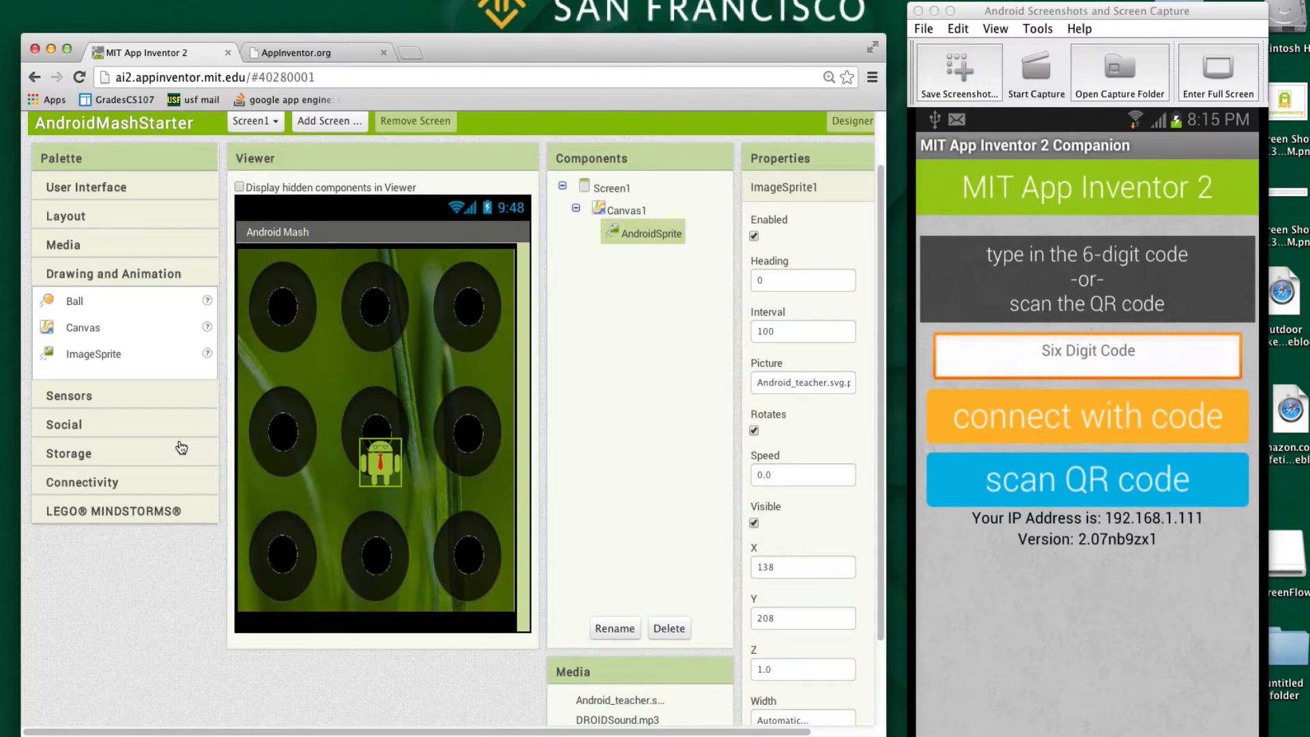
Show the Media palette to add a Sound component
left_click(63, 244)
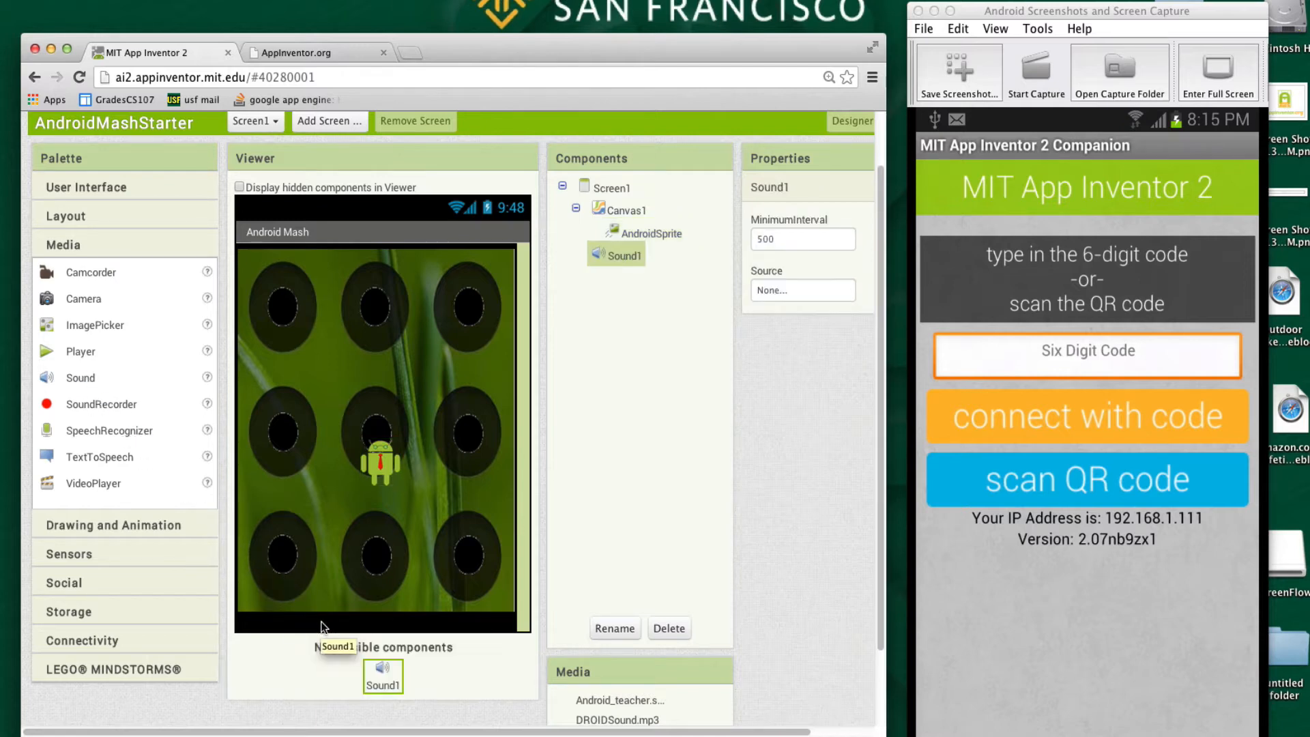
mouse_move(382, 464)
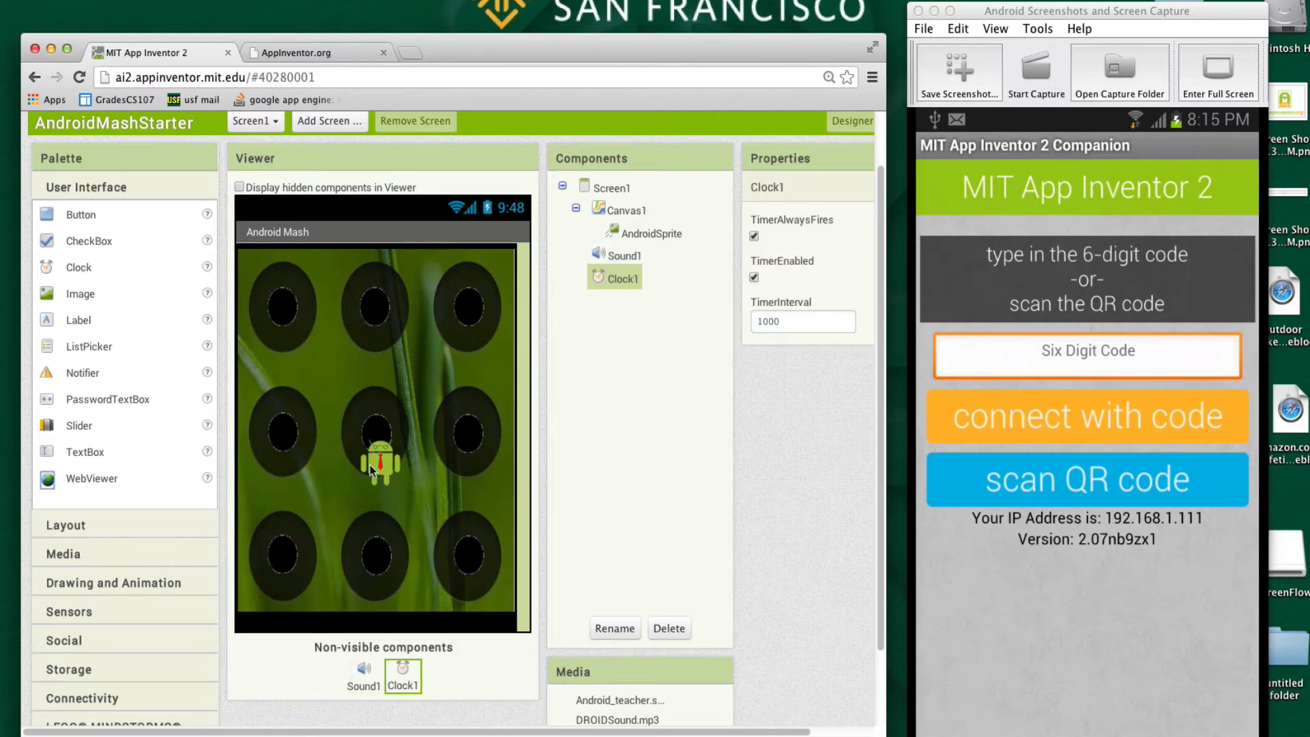
mouse_move(381, 468)
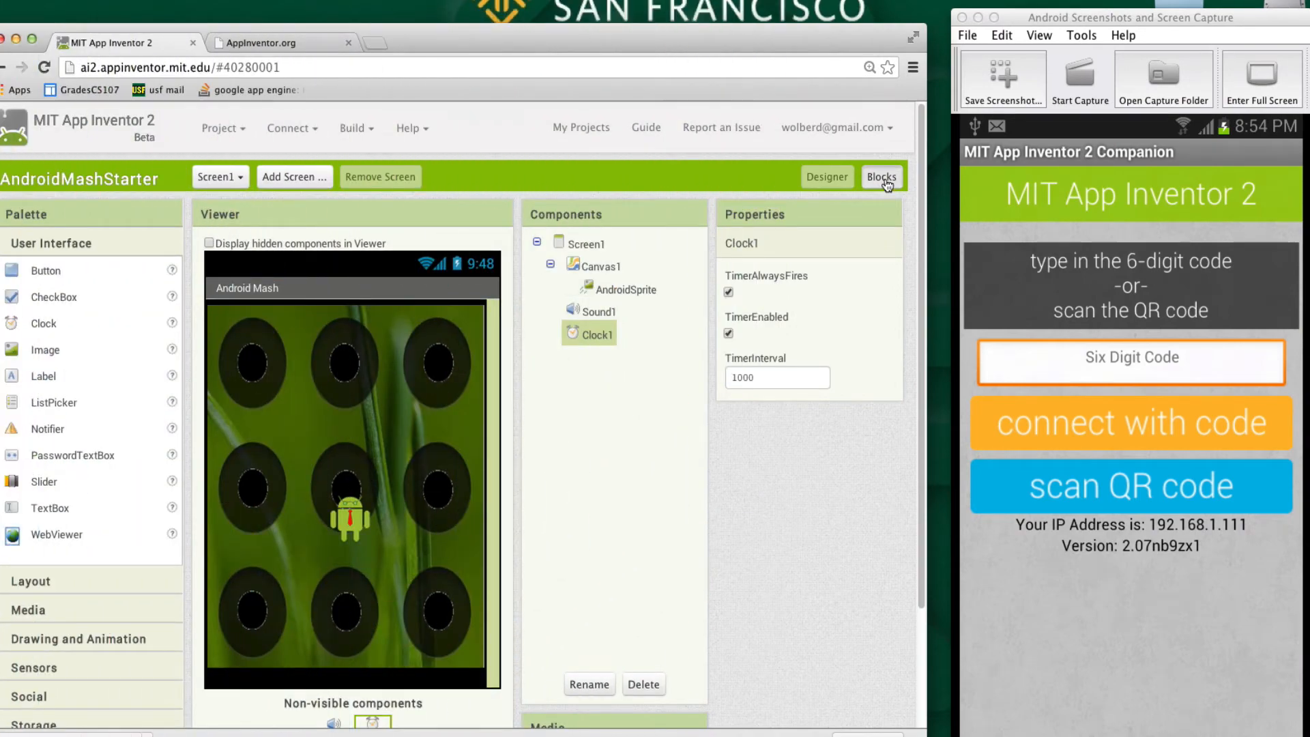
Place an empty when Clock1.Timer event block on the Blocks workspace
left_click(880, 176)
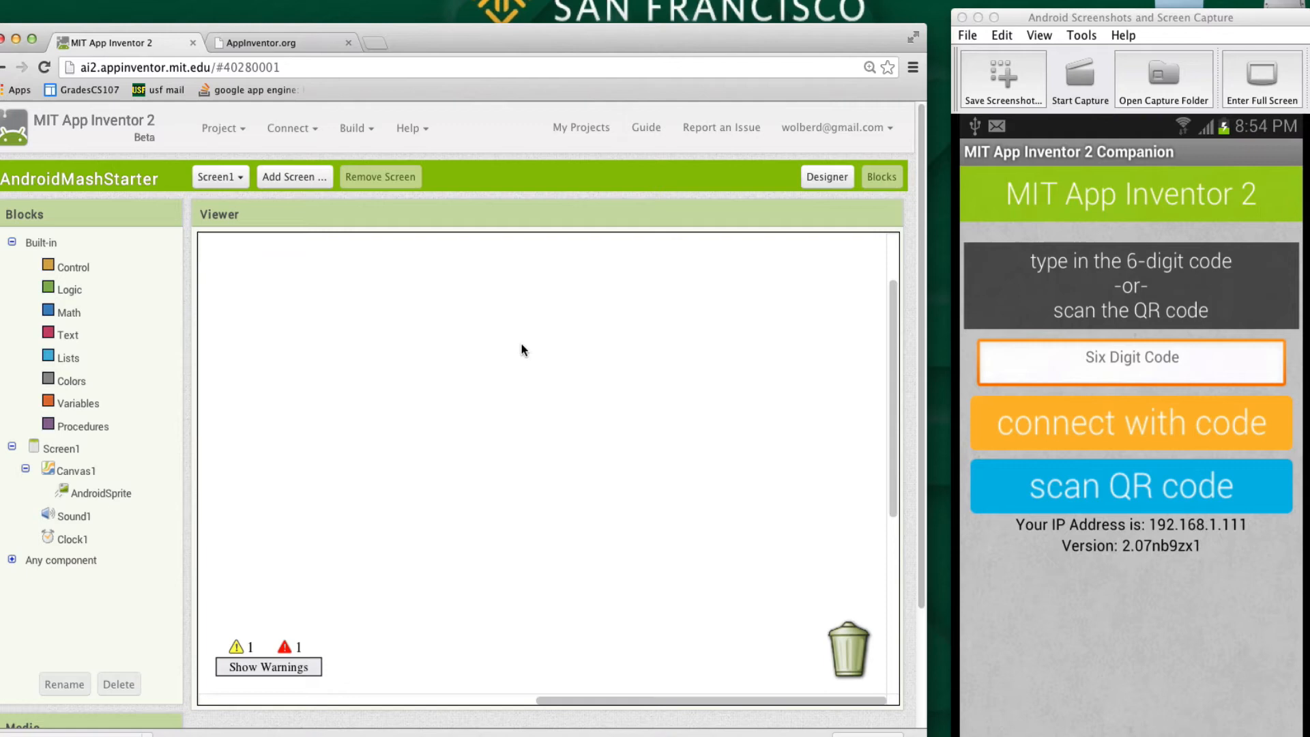
mouse_move(468, 393)
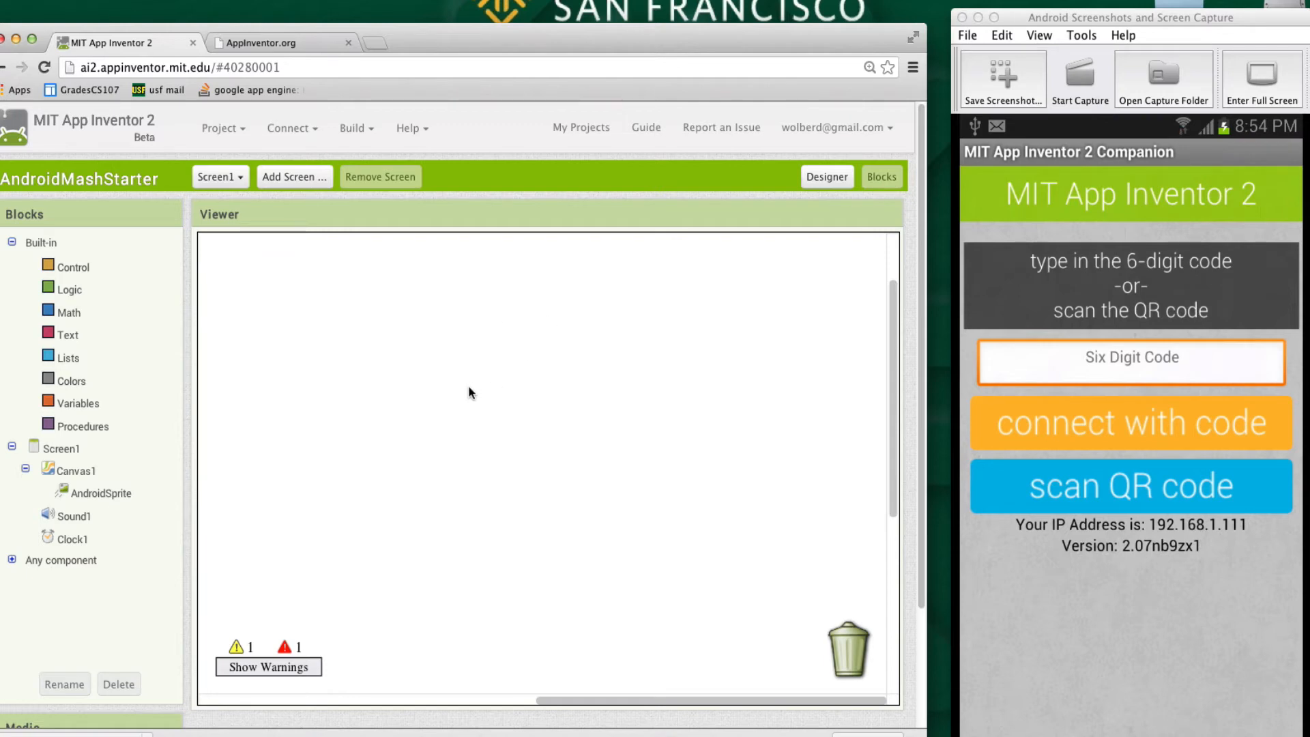
mouse_move(348, 426)
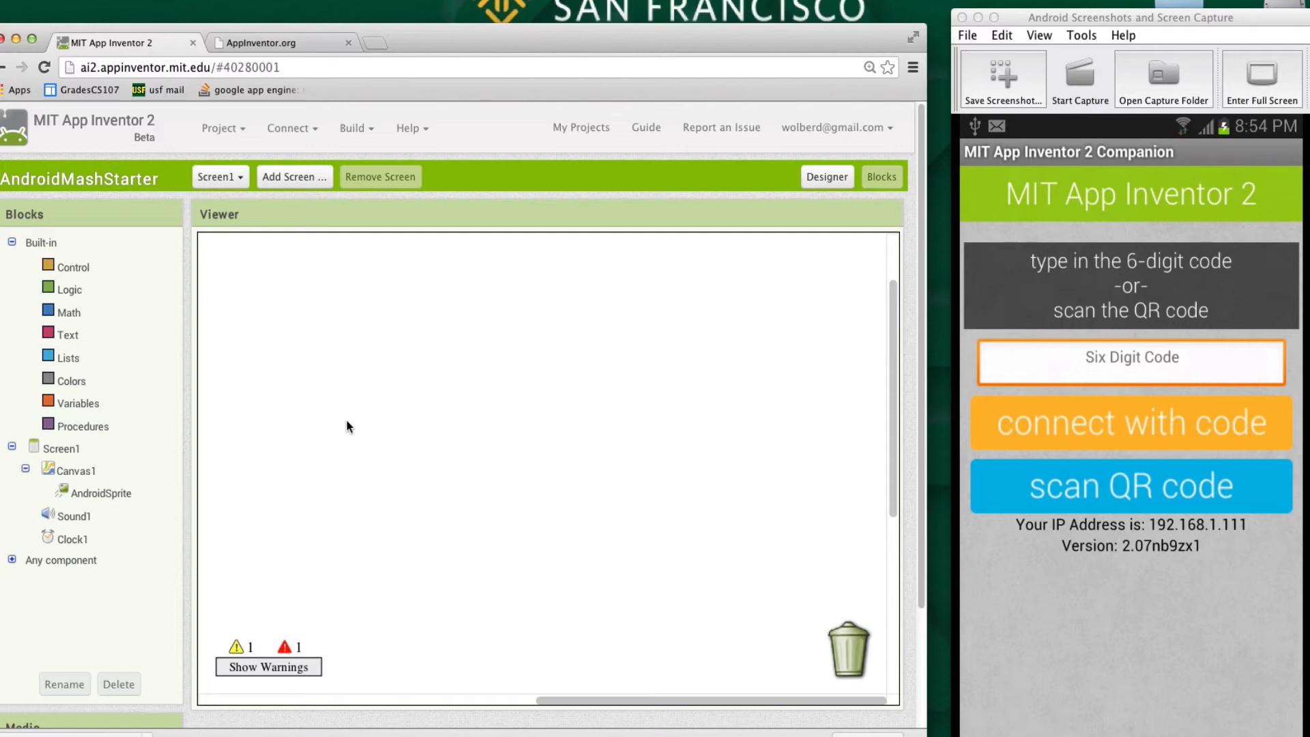
mouse_move(331, 428)
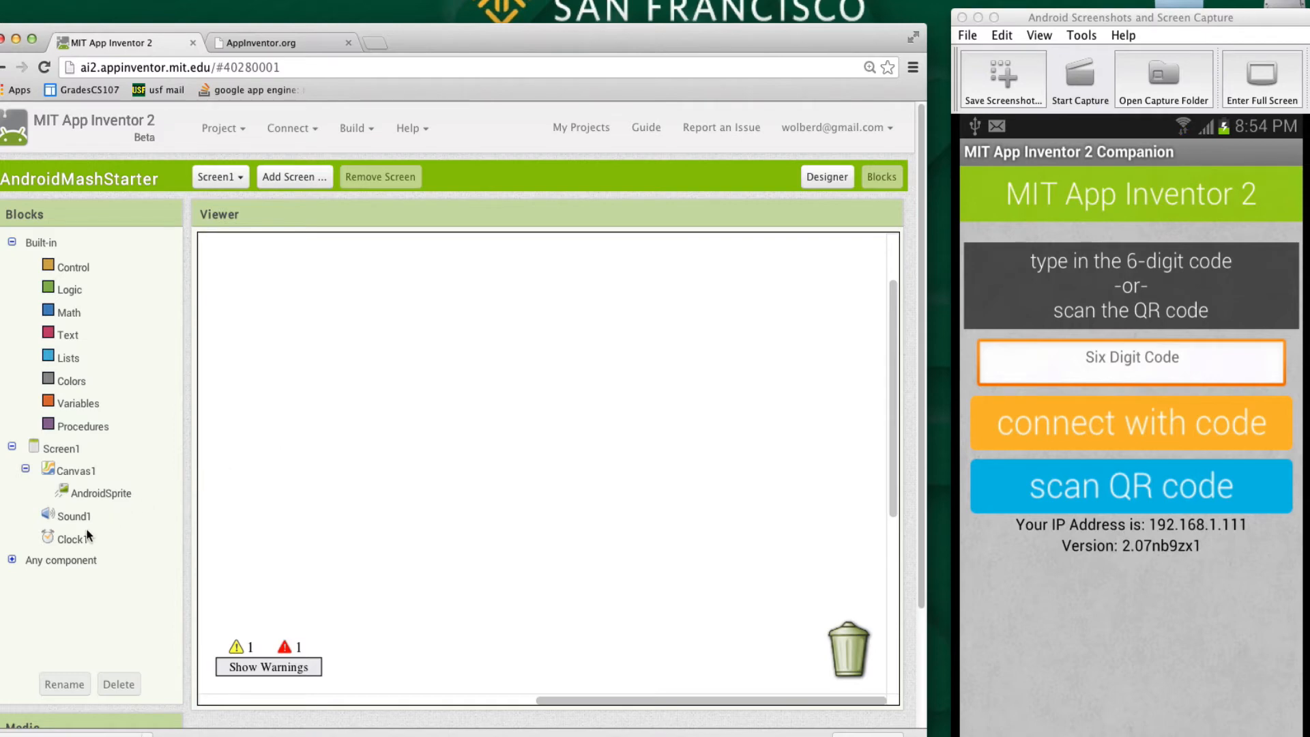
left_click(74, 537)
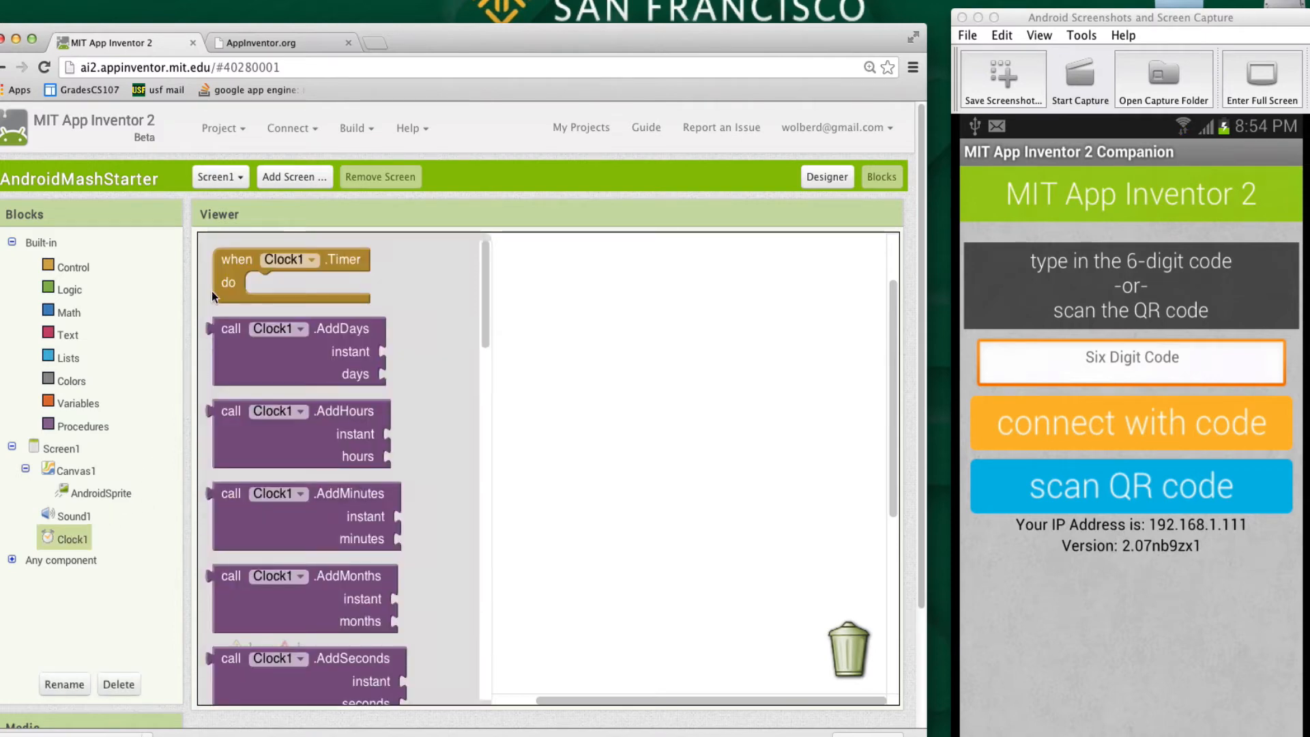
left_click_drag(292, 259, 406, 338)
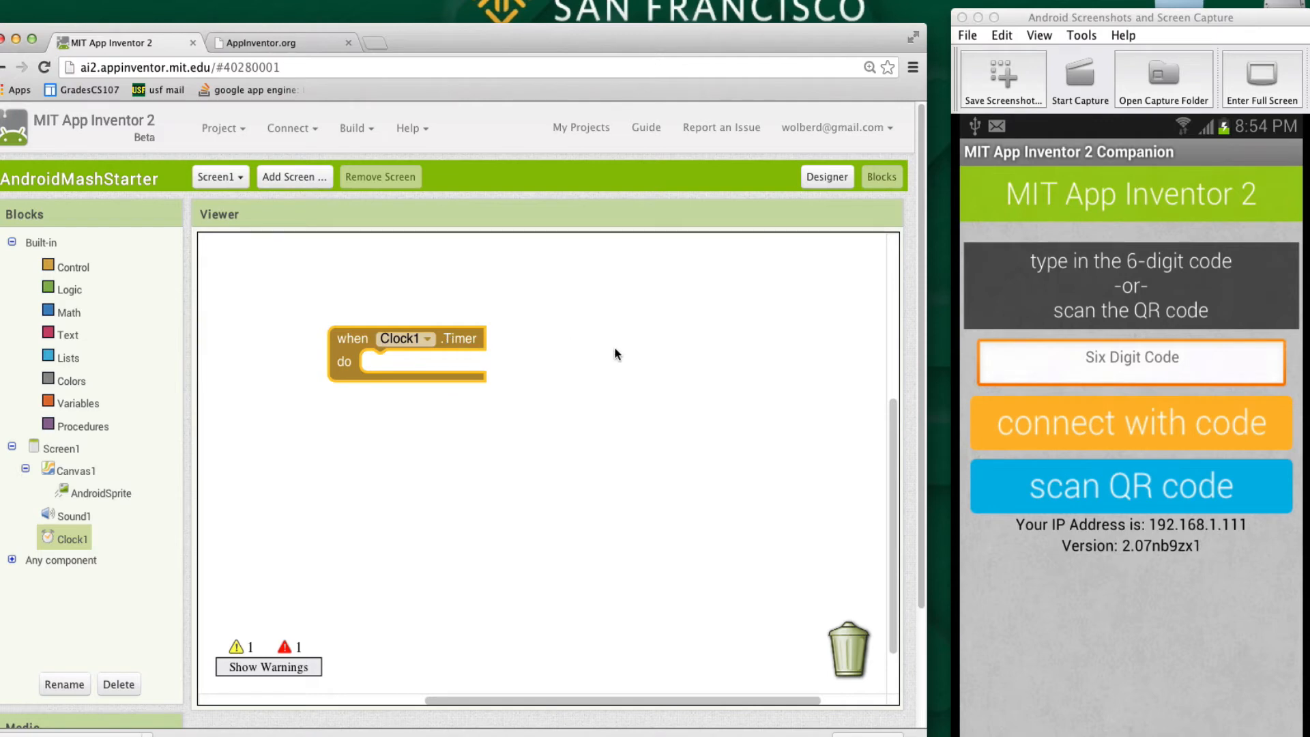
left_click(825, 176)
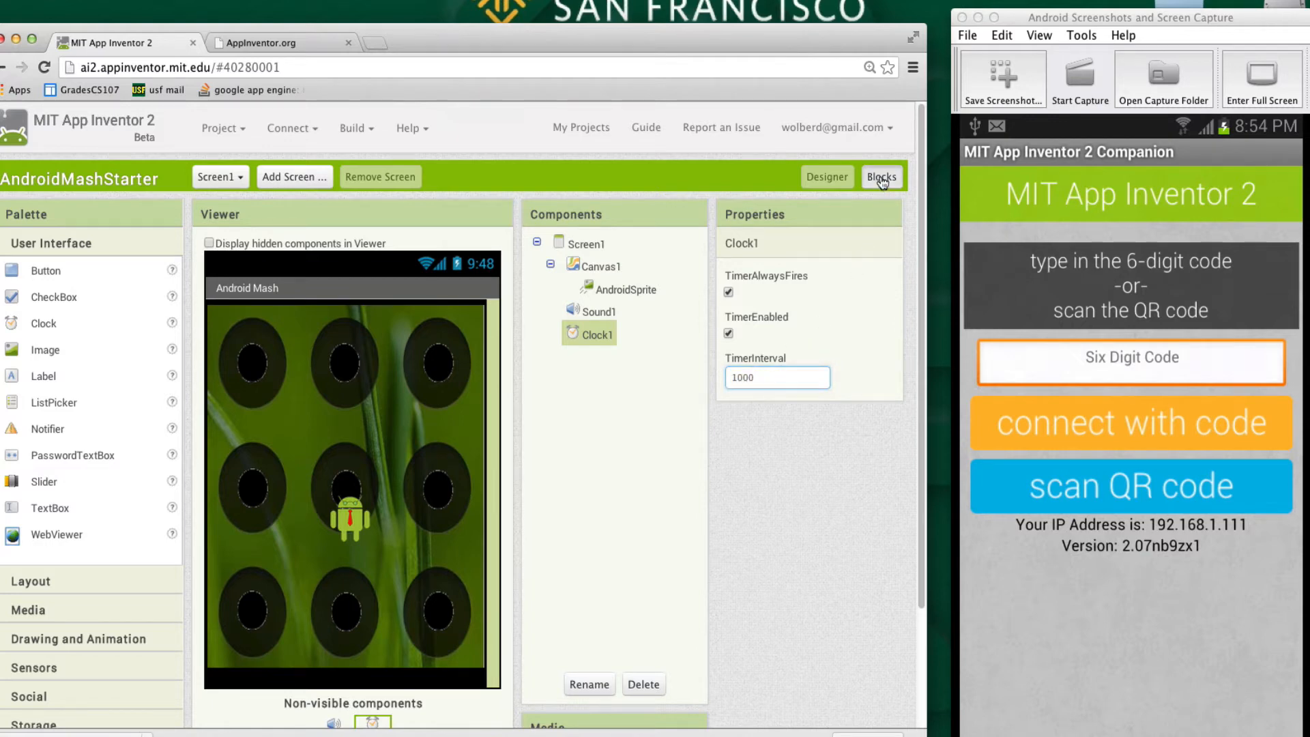
left_click(881, 176)
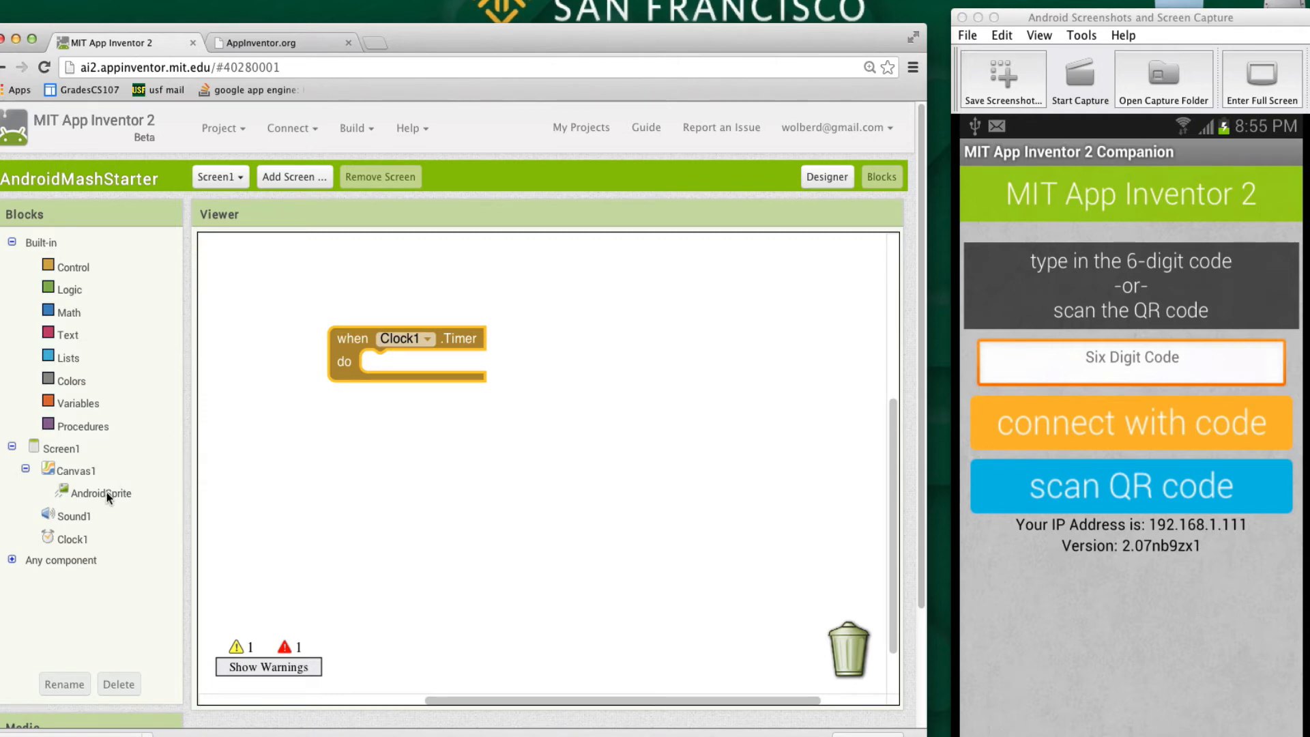
Browse the AndroidSprite drawer for the call AndroidSprite.MoveTo block
left_click(102, 493)
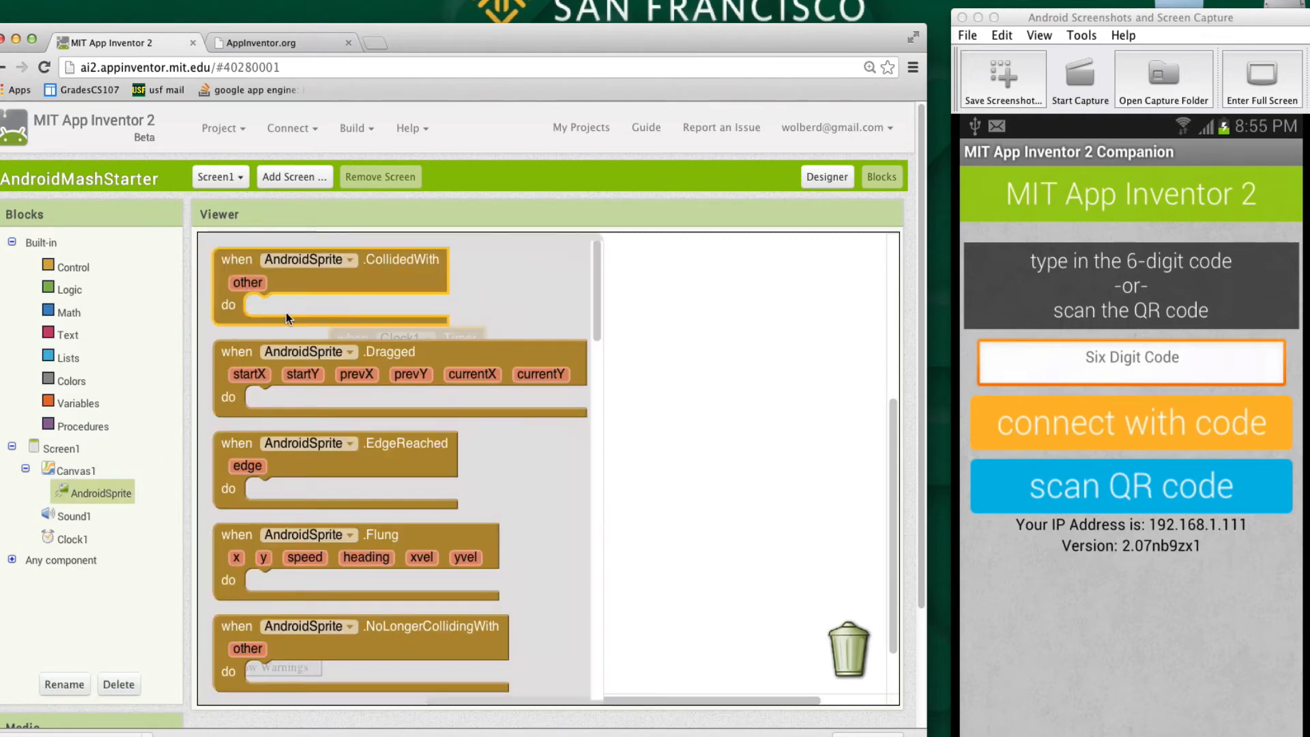
scroll("down", 3)
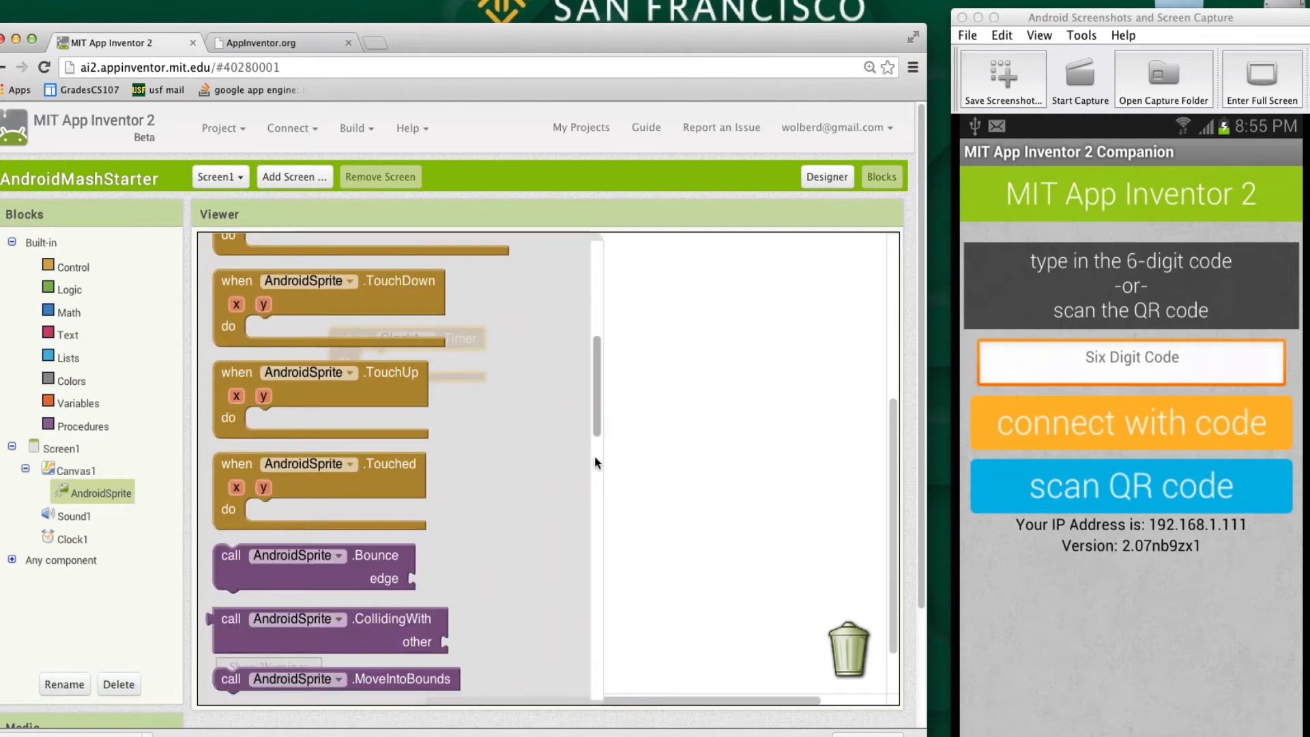
scroll("down", 3)
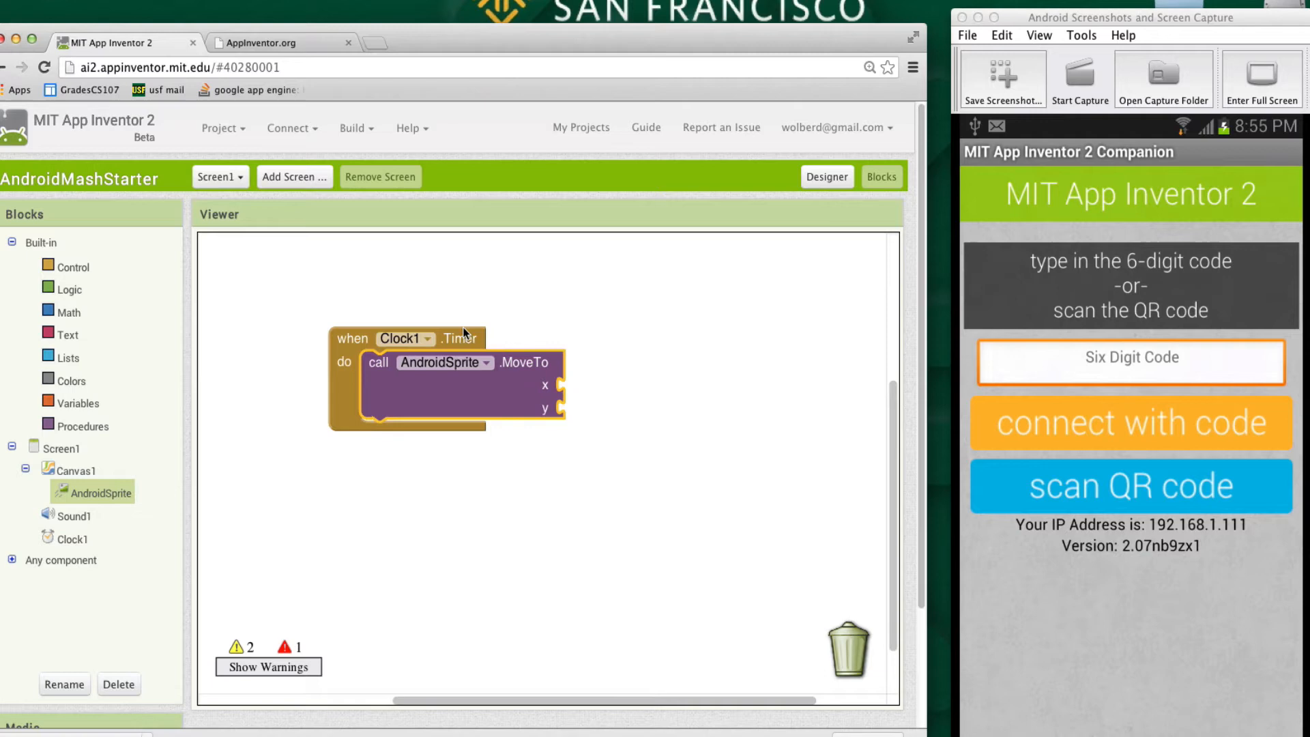
mouse_move(528, 367)
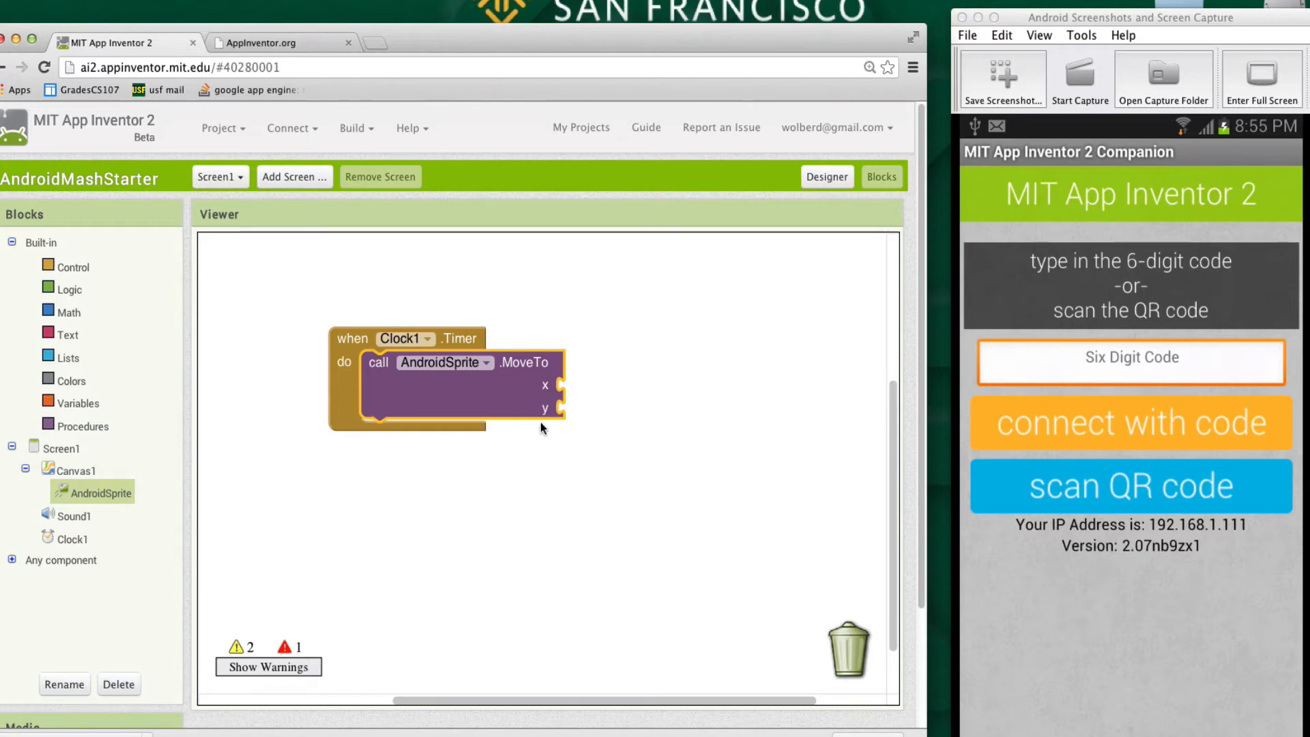
mouse_move(1084, 252)
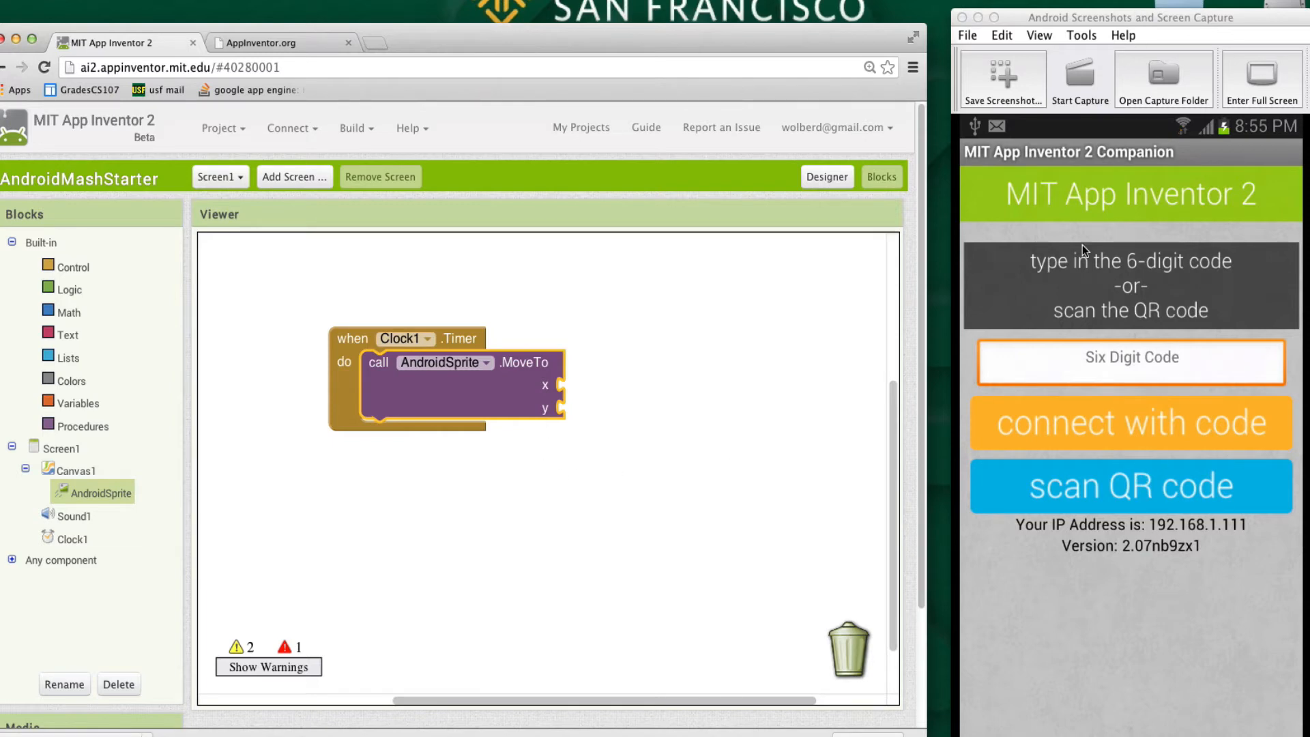
mouse_move(629, 424)
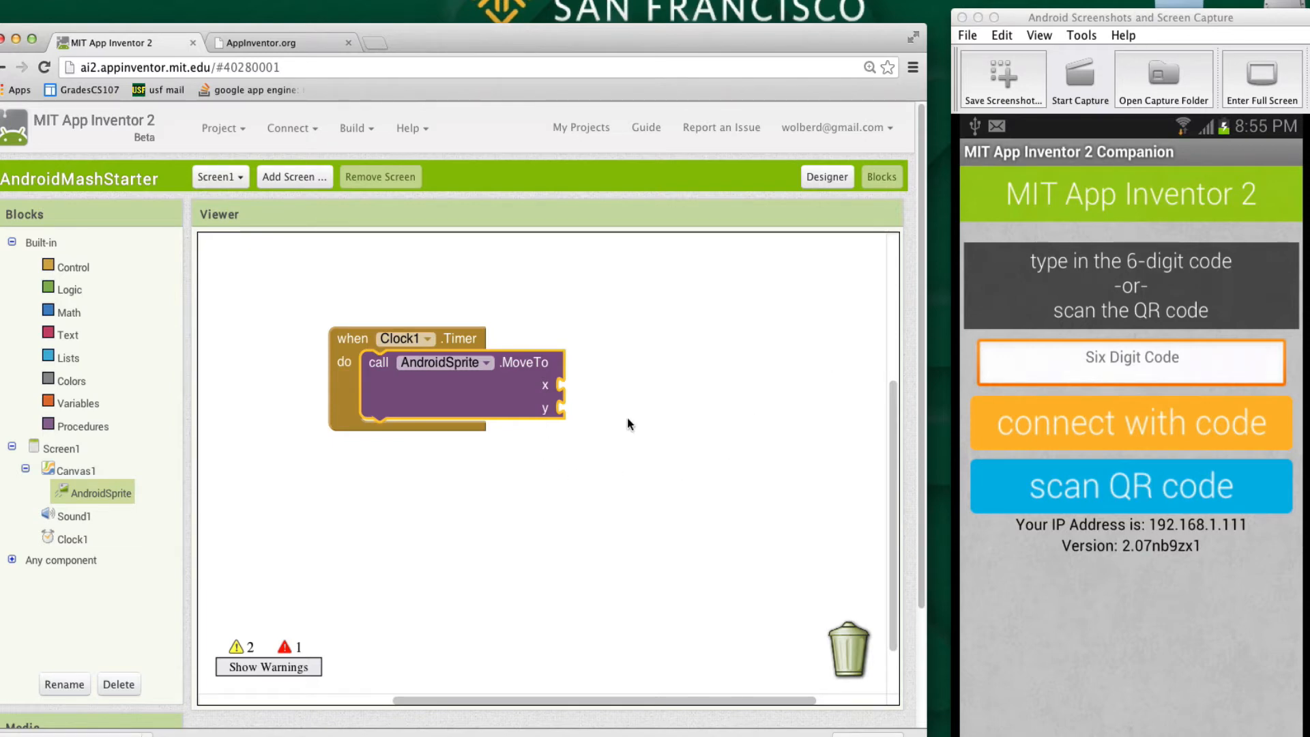
mouse_move(596, 397)
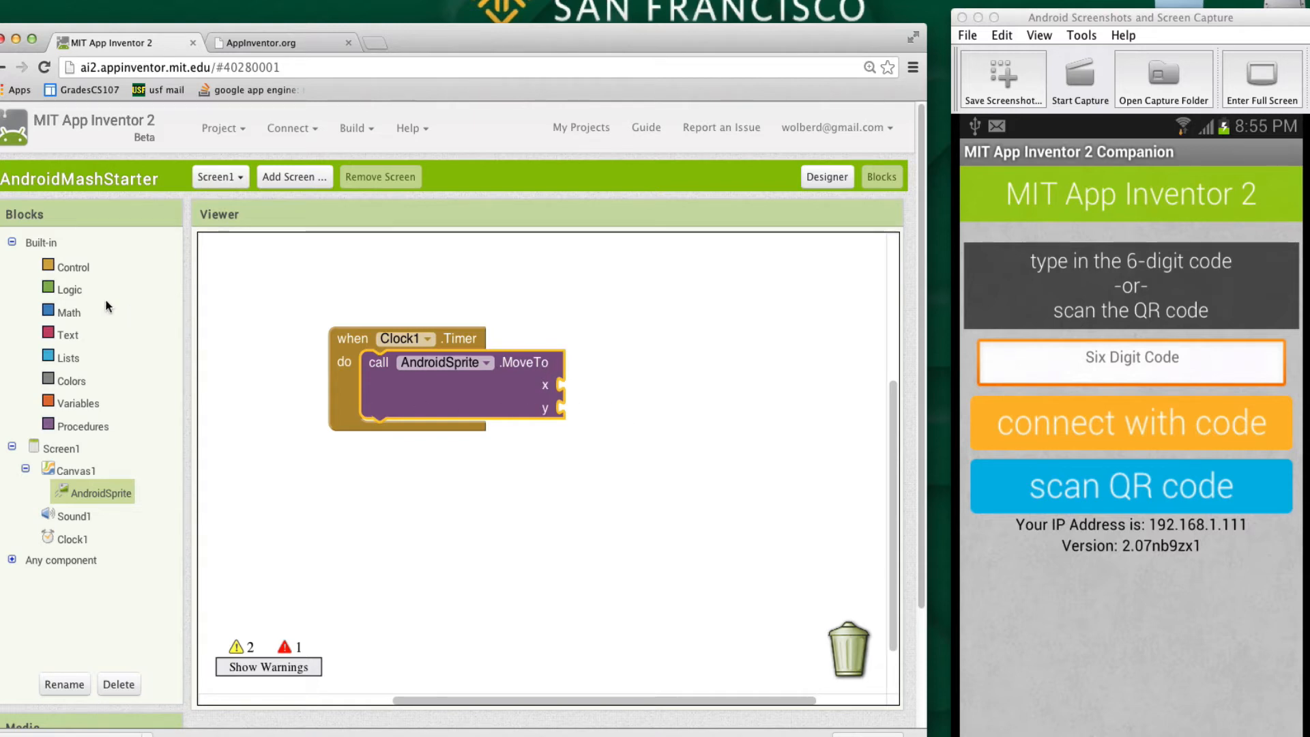
Plug a number block set to 200 into the x input of AndroidSprite.MoveTo
left_click(70, 311)
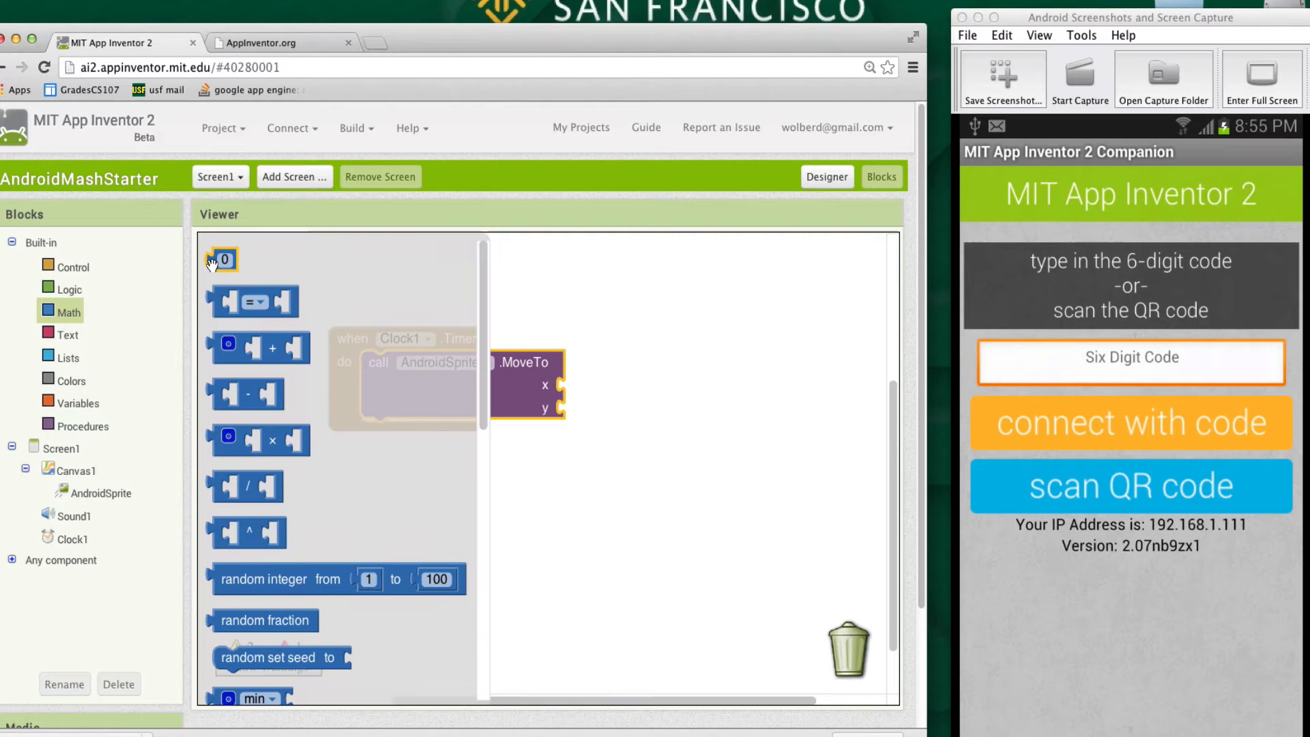
left_click_drag(222, 259, 605, 393)
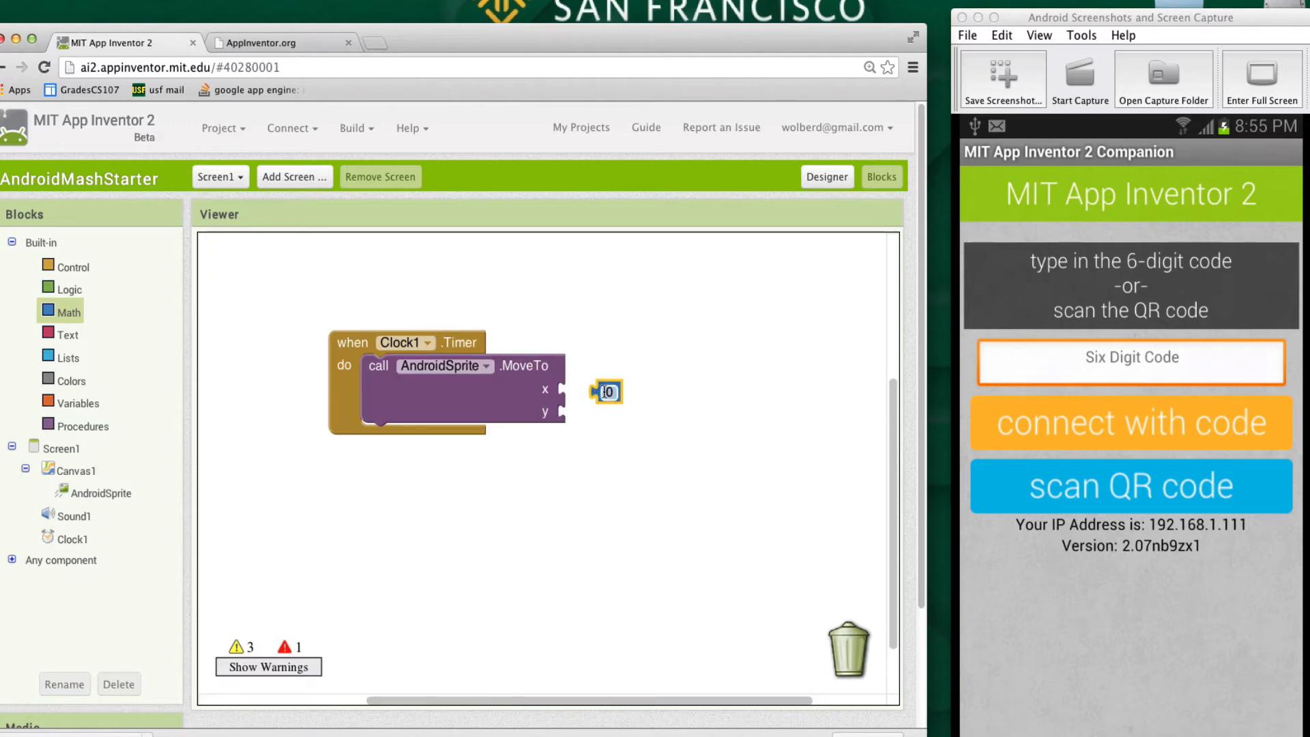
type("2")
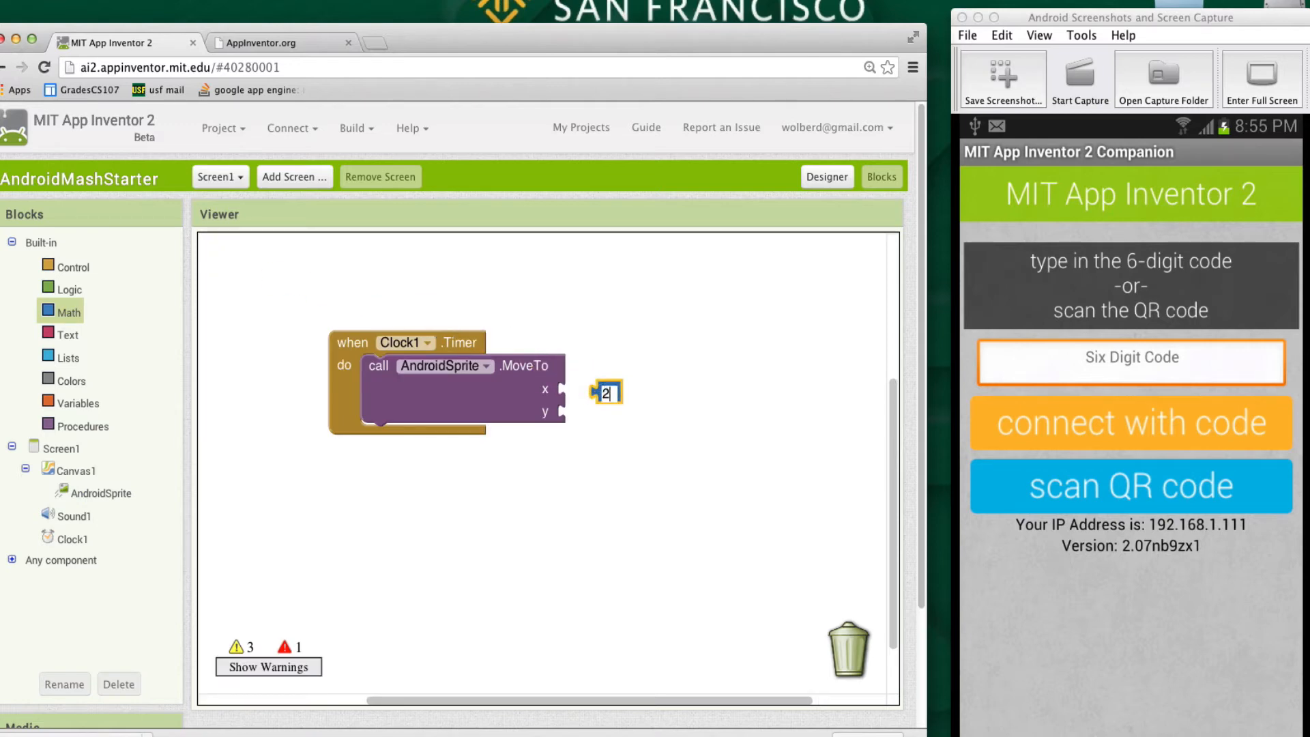
type("00")
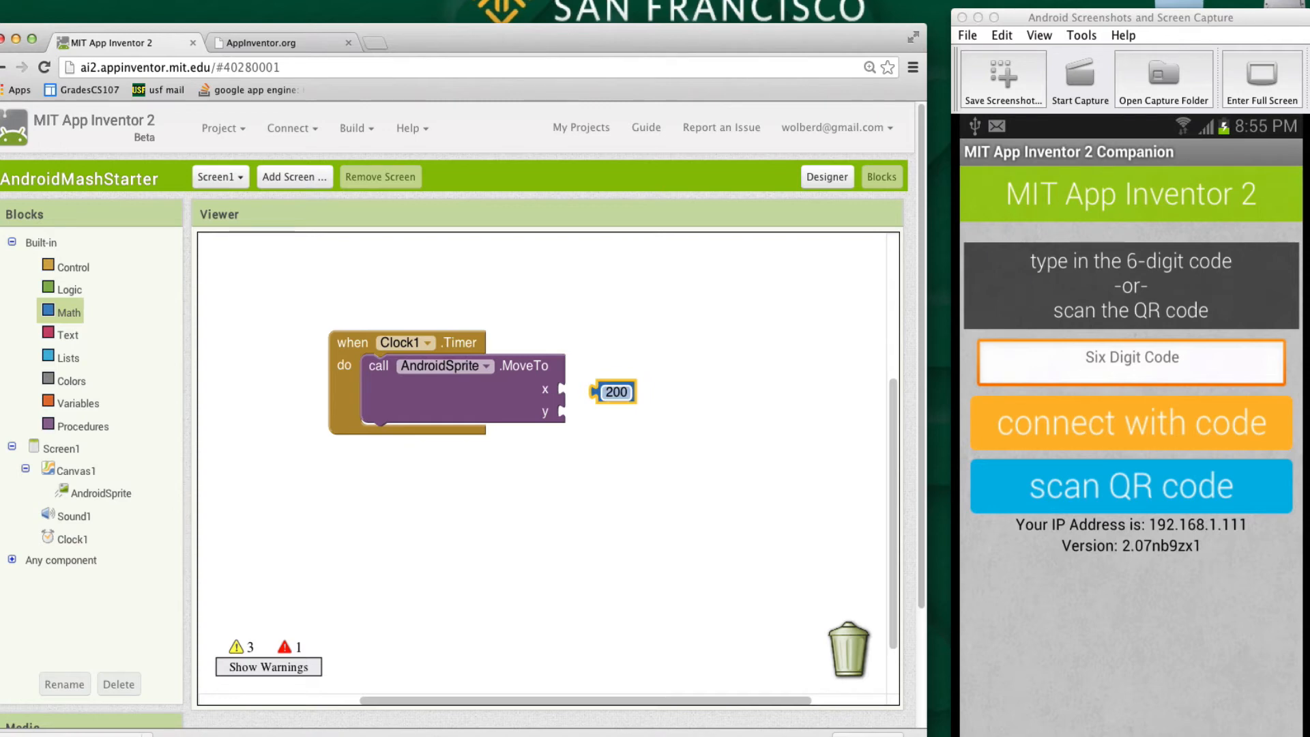
left_click_drag(613, 391, 581, 390)
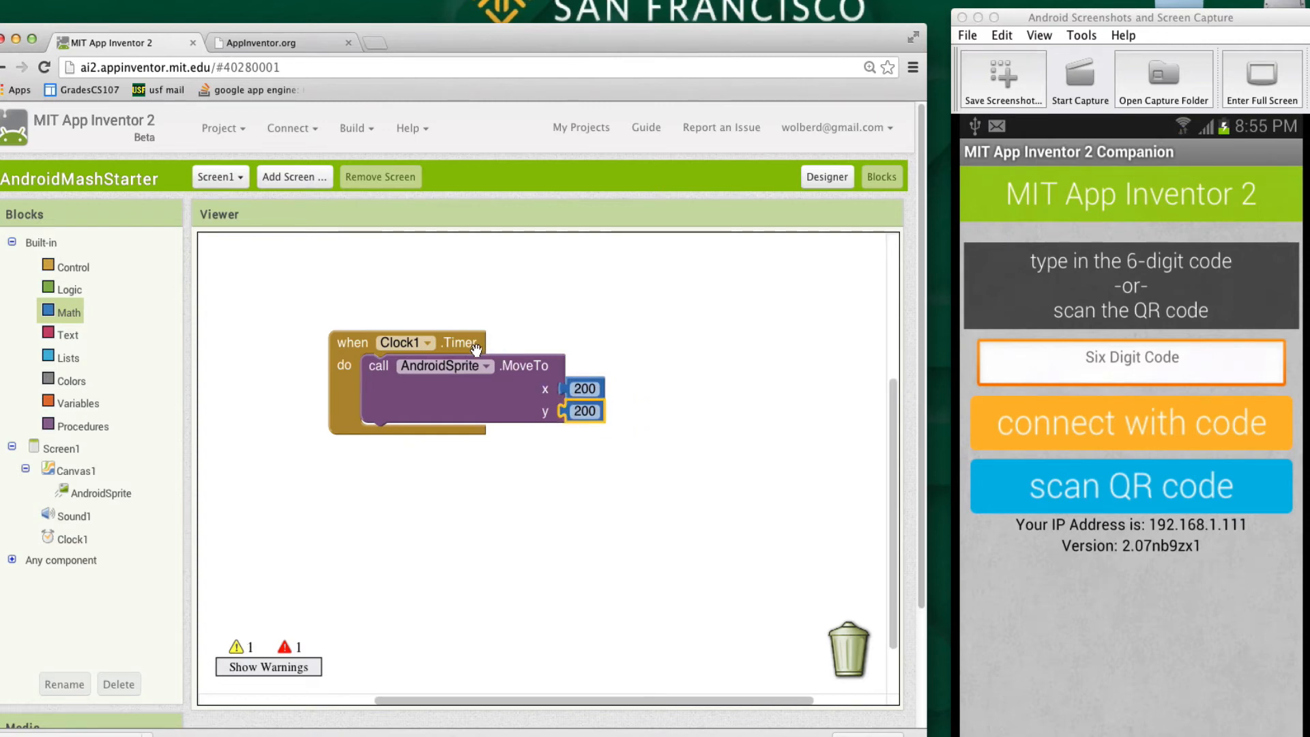
mouse_move(710, 408)
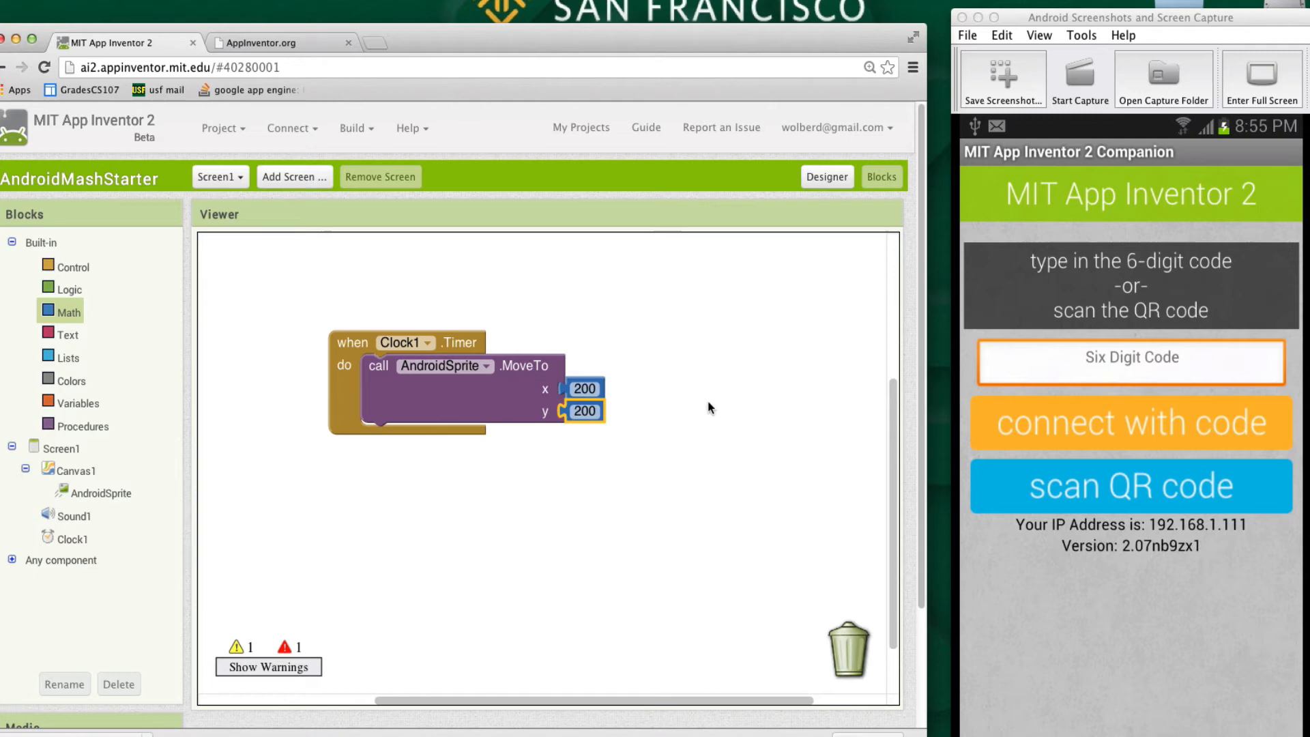
mouse_move(633, 385)
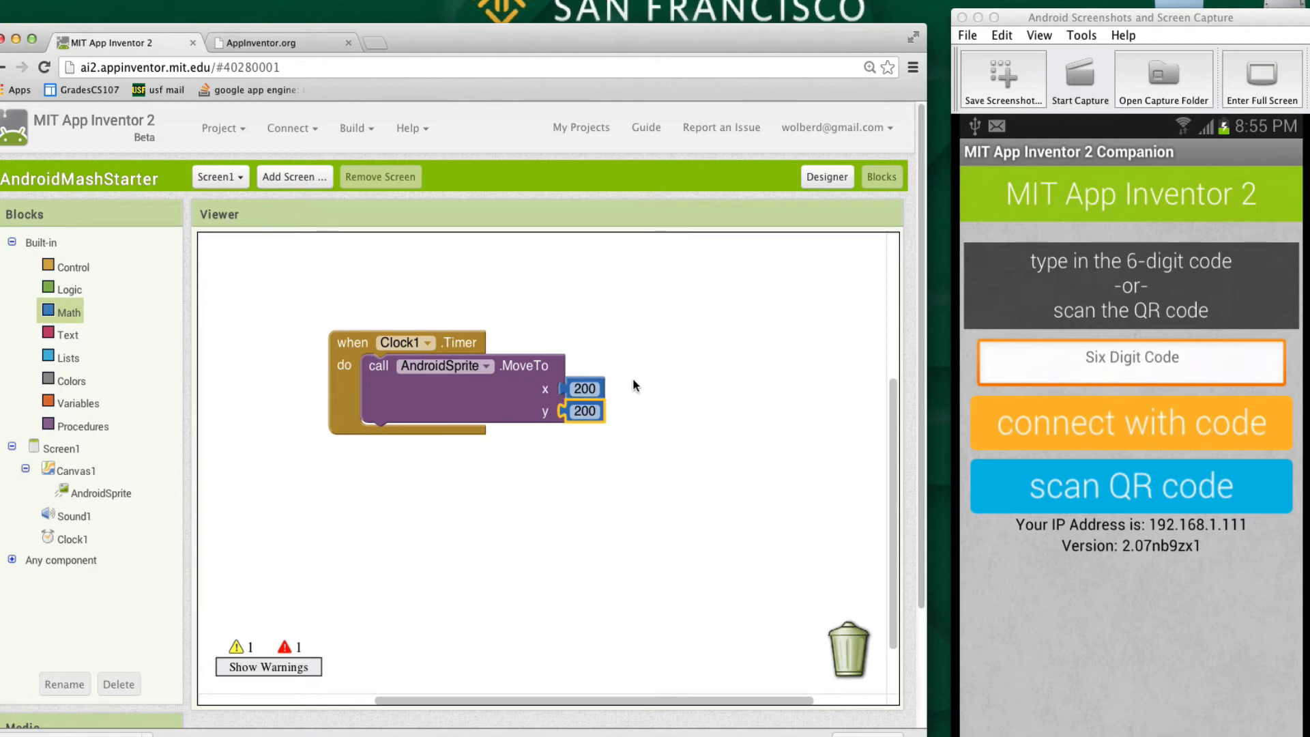
mouse_move(725, 387)
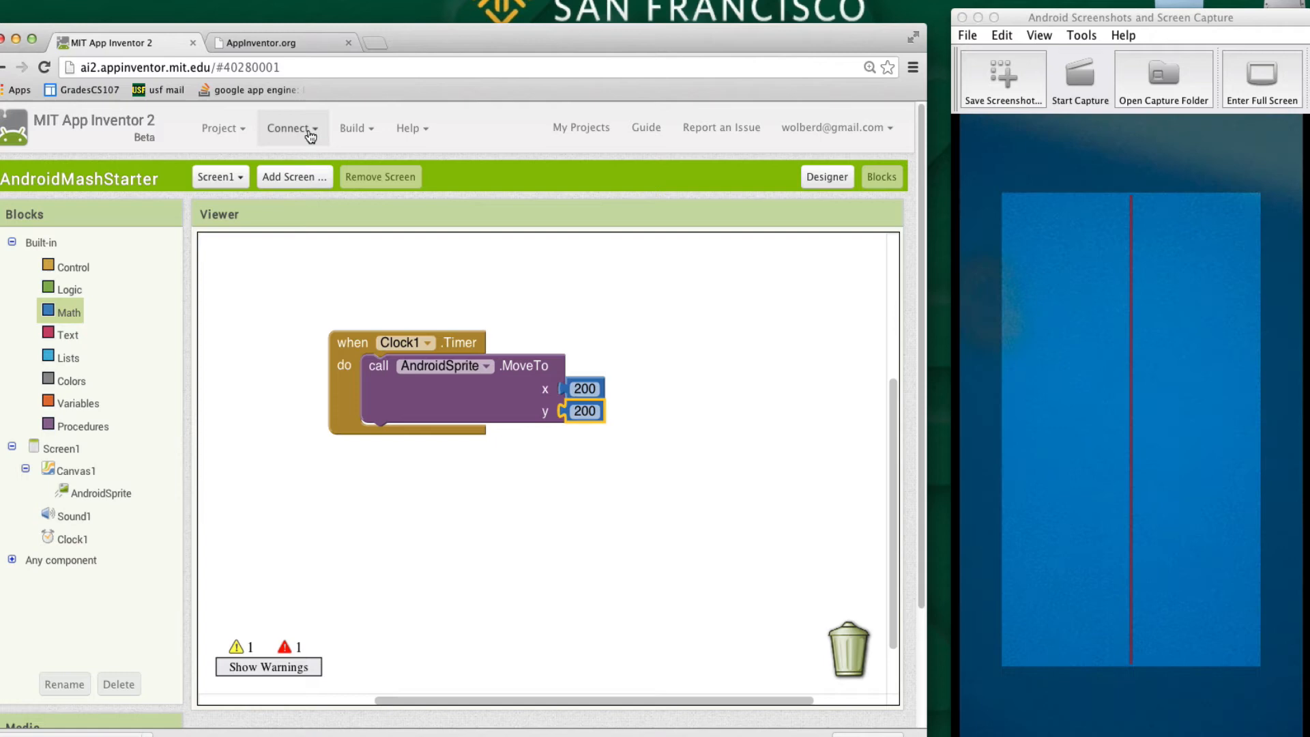
Connect to the AI Companion to run Android Mash on the phone, then select Clock1 in the Designer
left_click(288, 128)
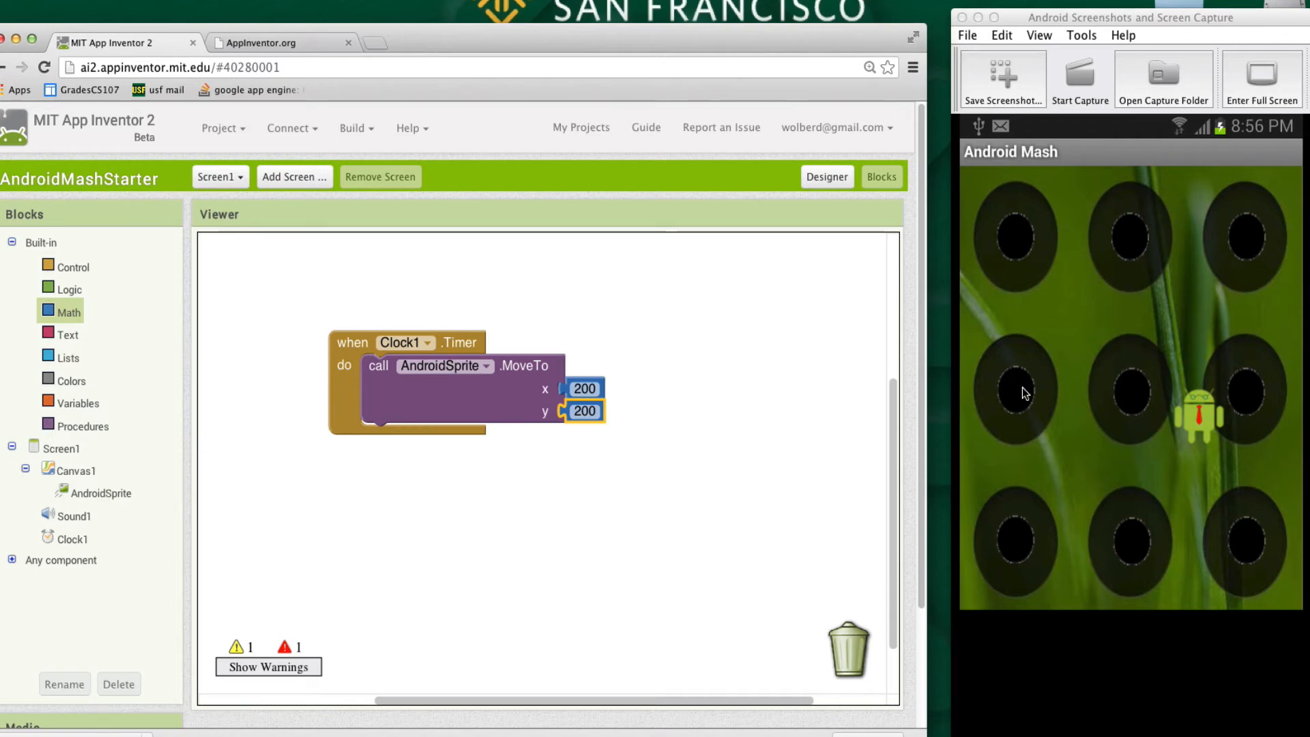
mouse_move(1302, 416)
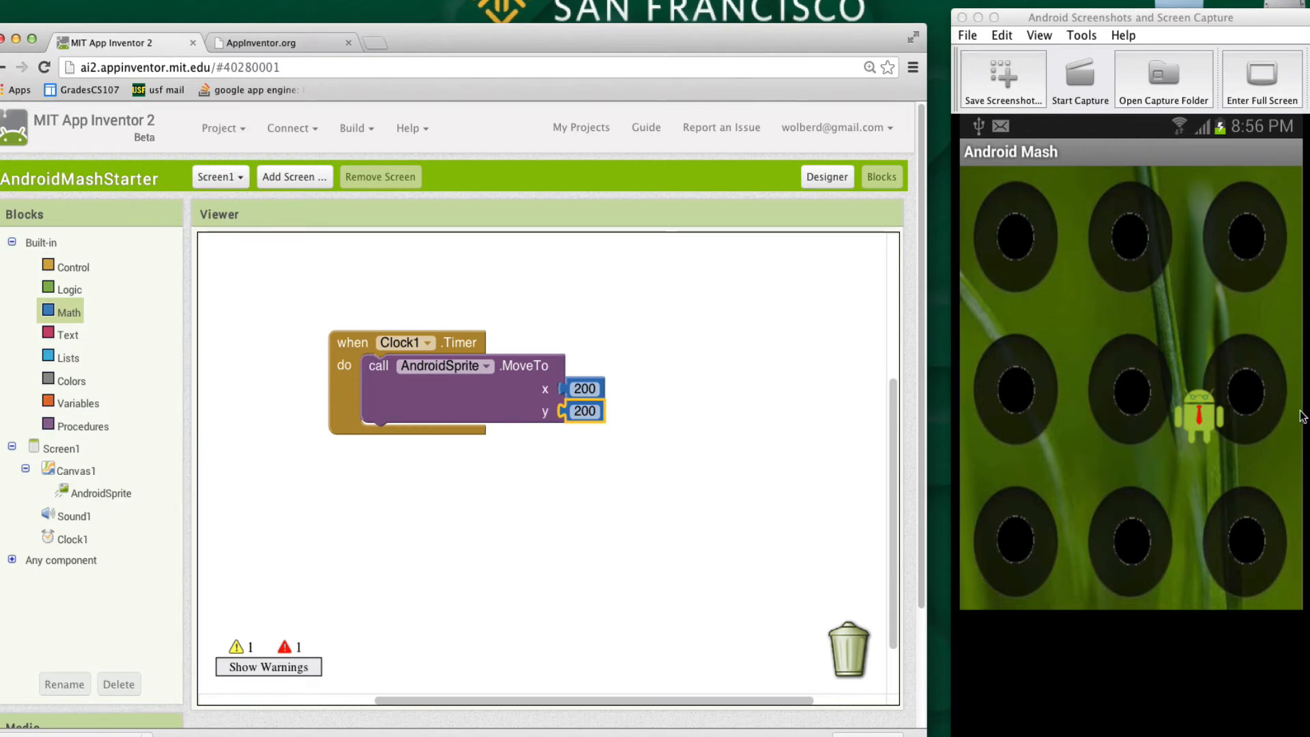
mouse_move(1256, 587)
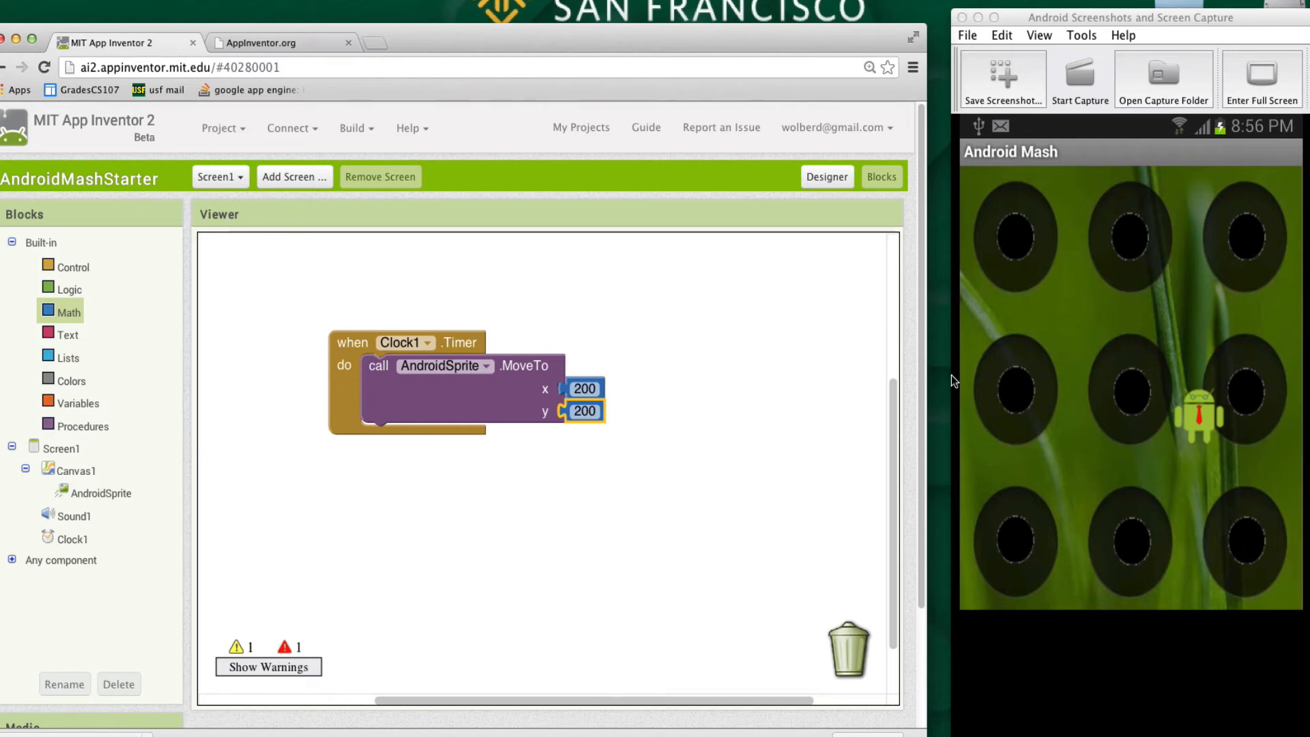
left_click(826, 176)
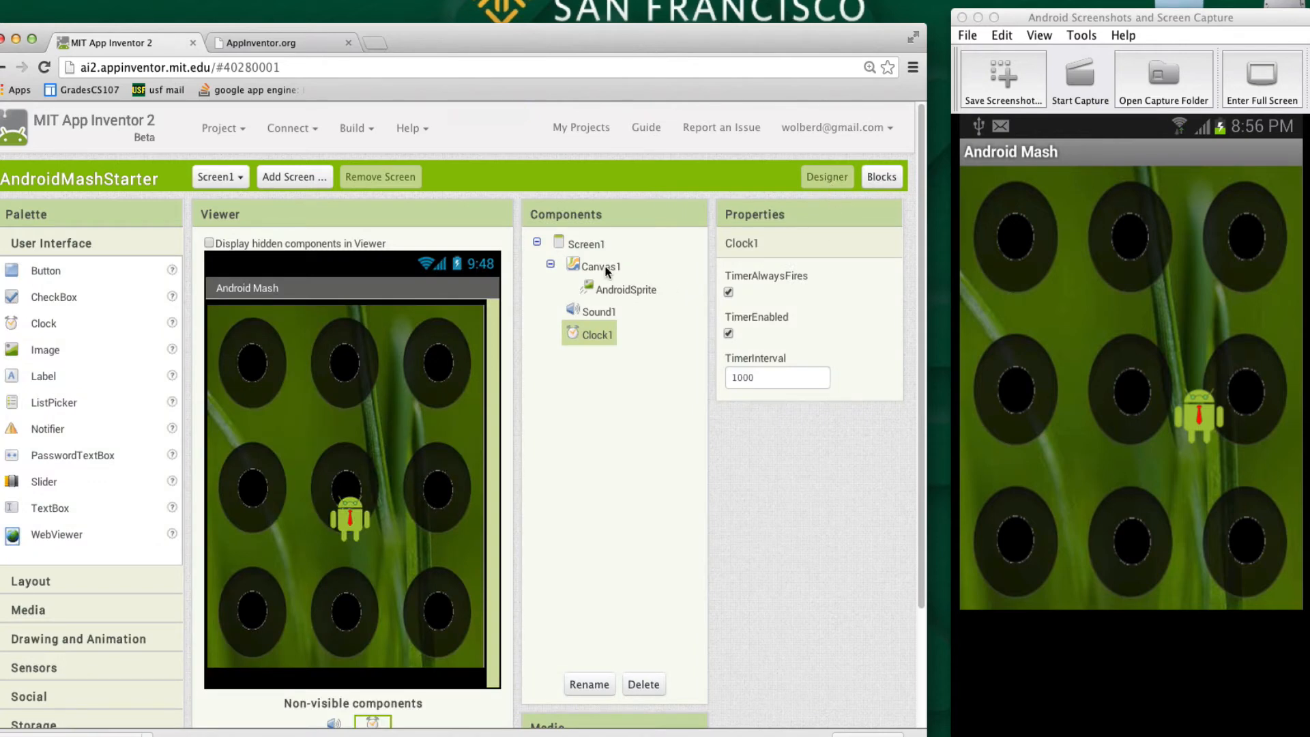
Inspect Canvas1's properties, then go back to the Clock1.Timer blocks
left_click(598, 265)
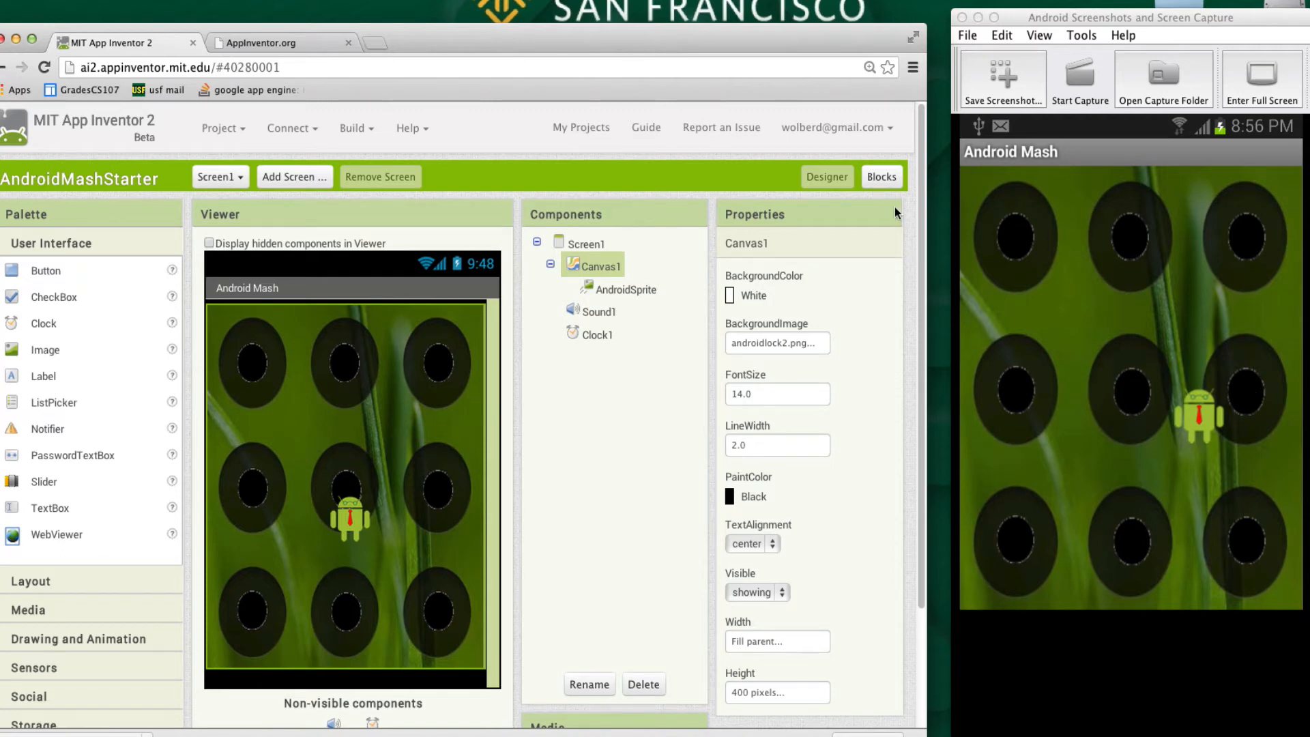
left_click(880, 177)
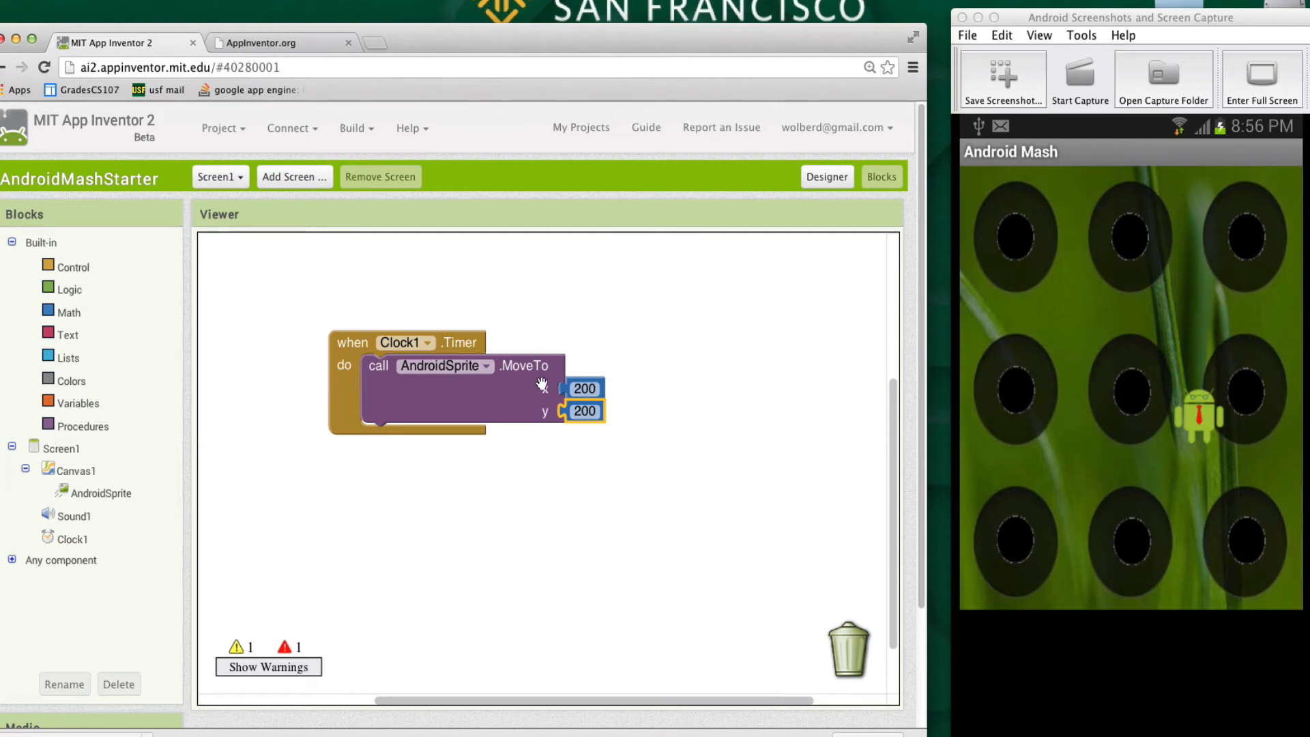
mouse_move(582, 389)
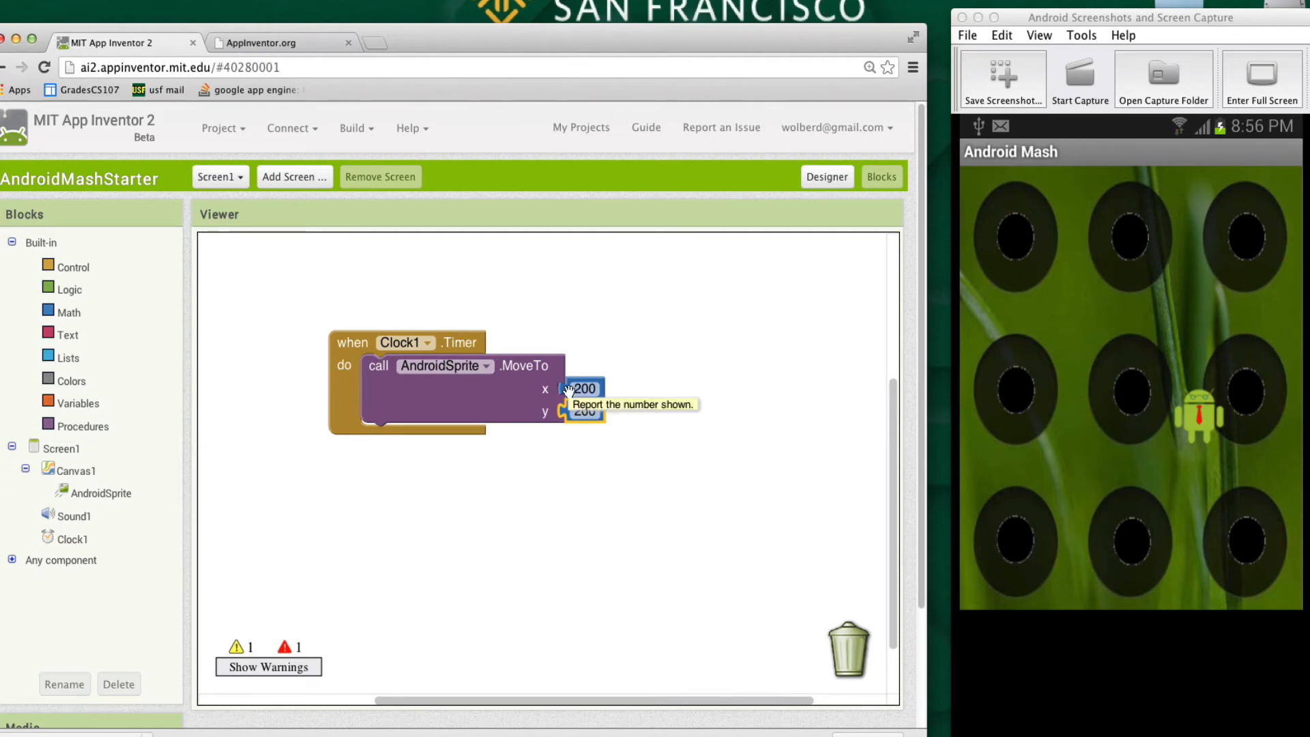
mouse_move(512, 385)
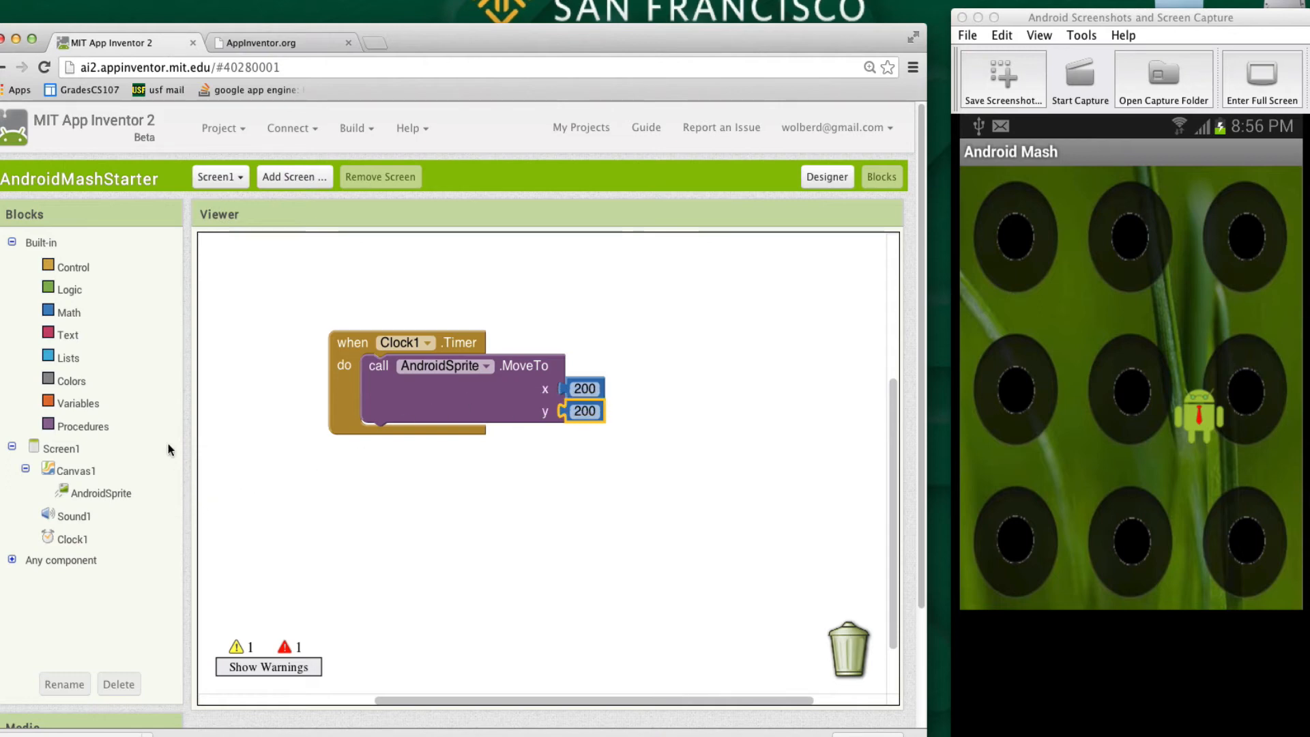
Replace MoveTo's 200 values with random integer 1 to 100 blocks and dismiss the runtime error
left_click(68, 311)
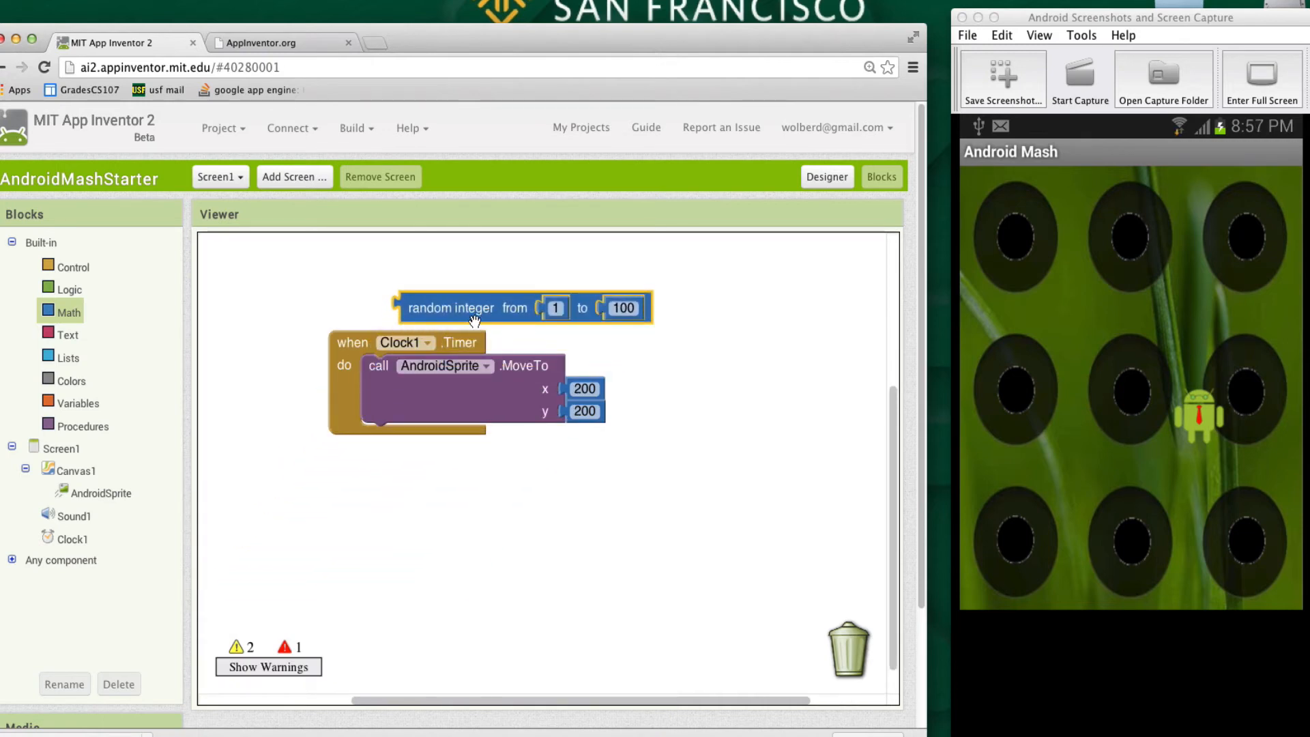
mouse_move(138, 475)
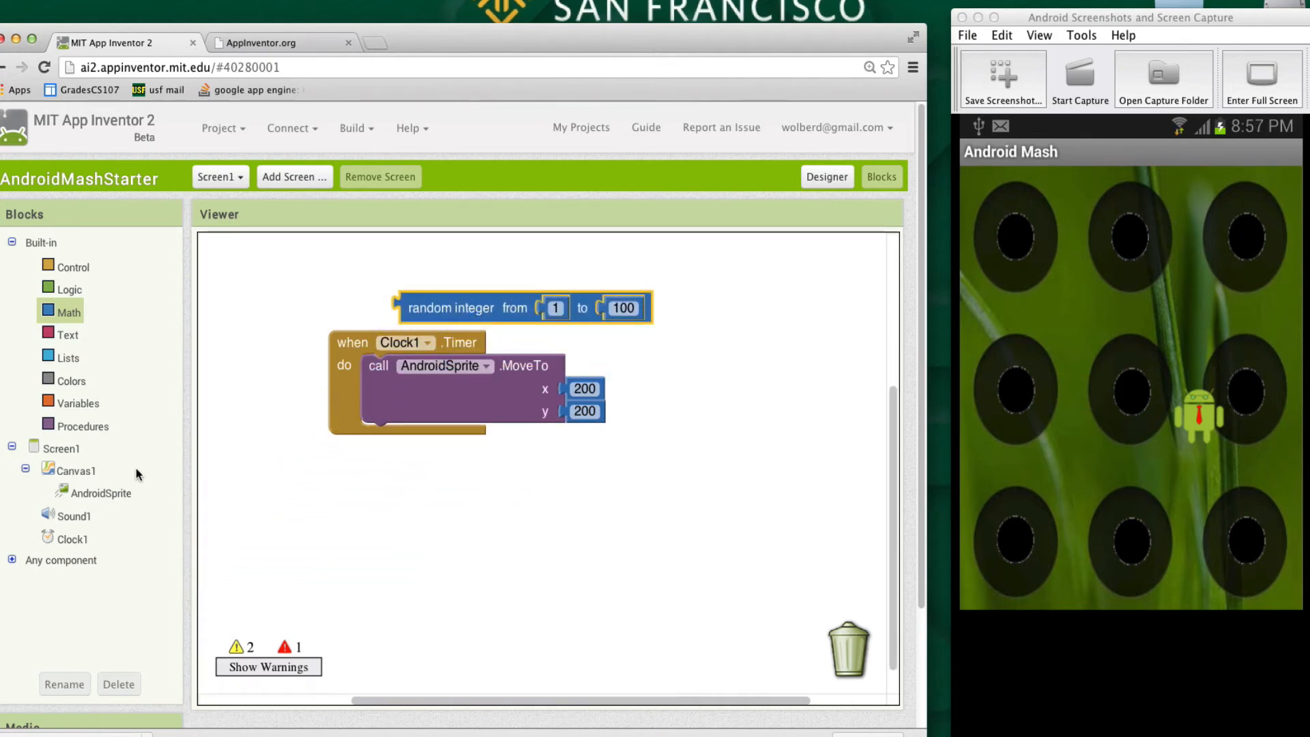
left_click(68, 311)
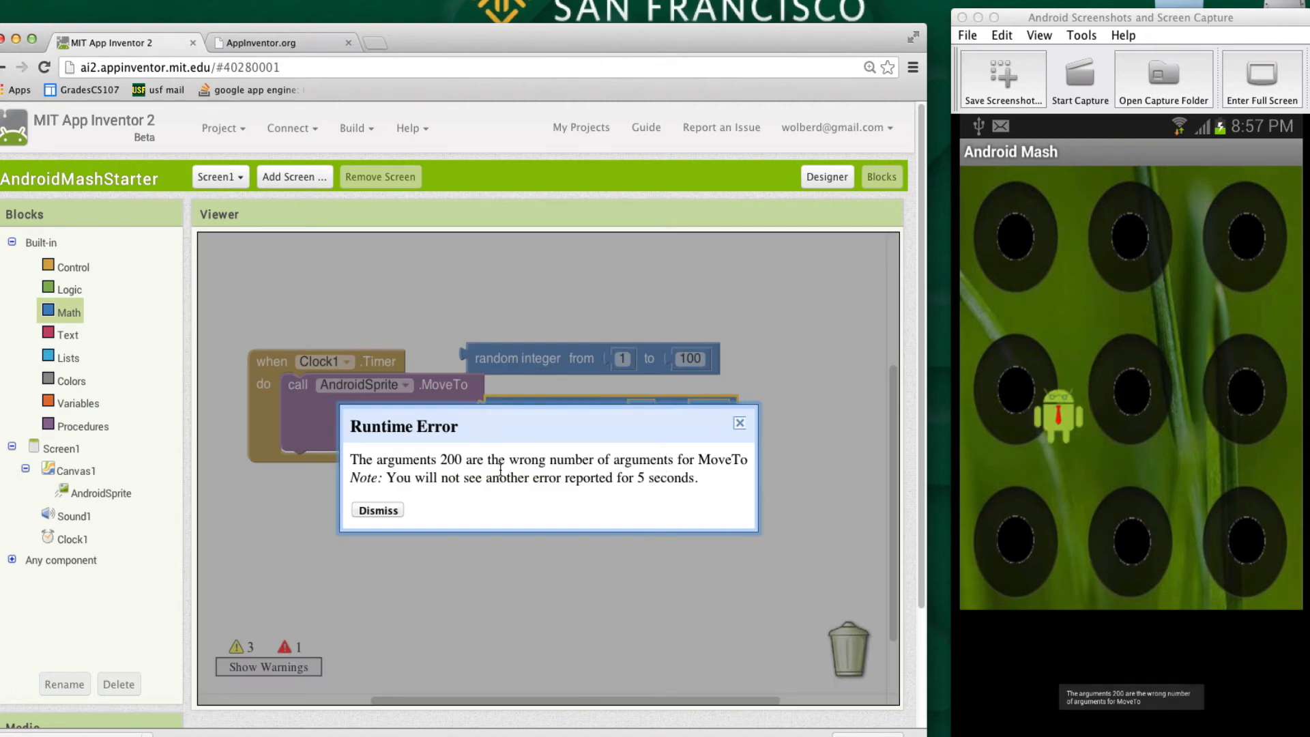
left_click(377, 509)
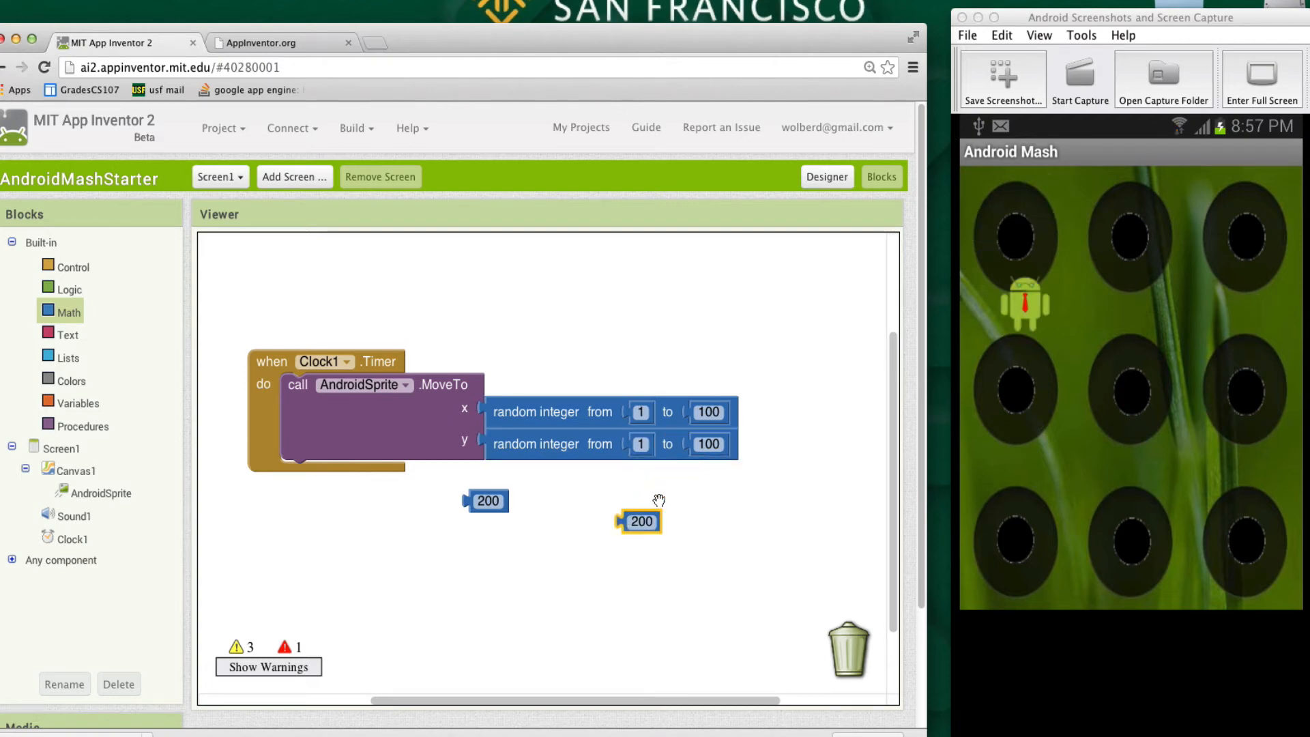
mouse_move(714, 455)
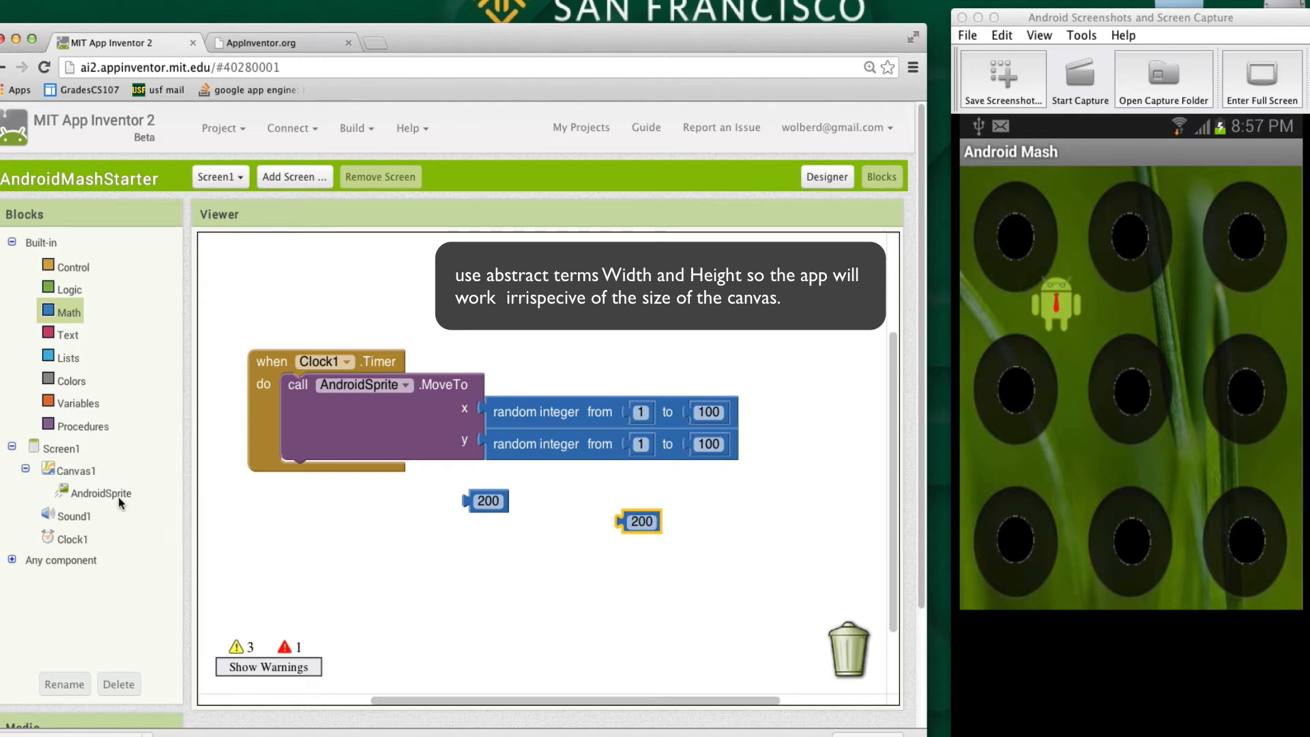
Use Canvas1.Width and Canvas1.Height as the random integer upper limits and trash the spare number block
left_click(75, 471)
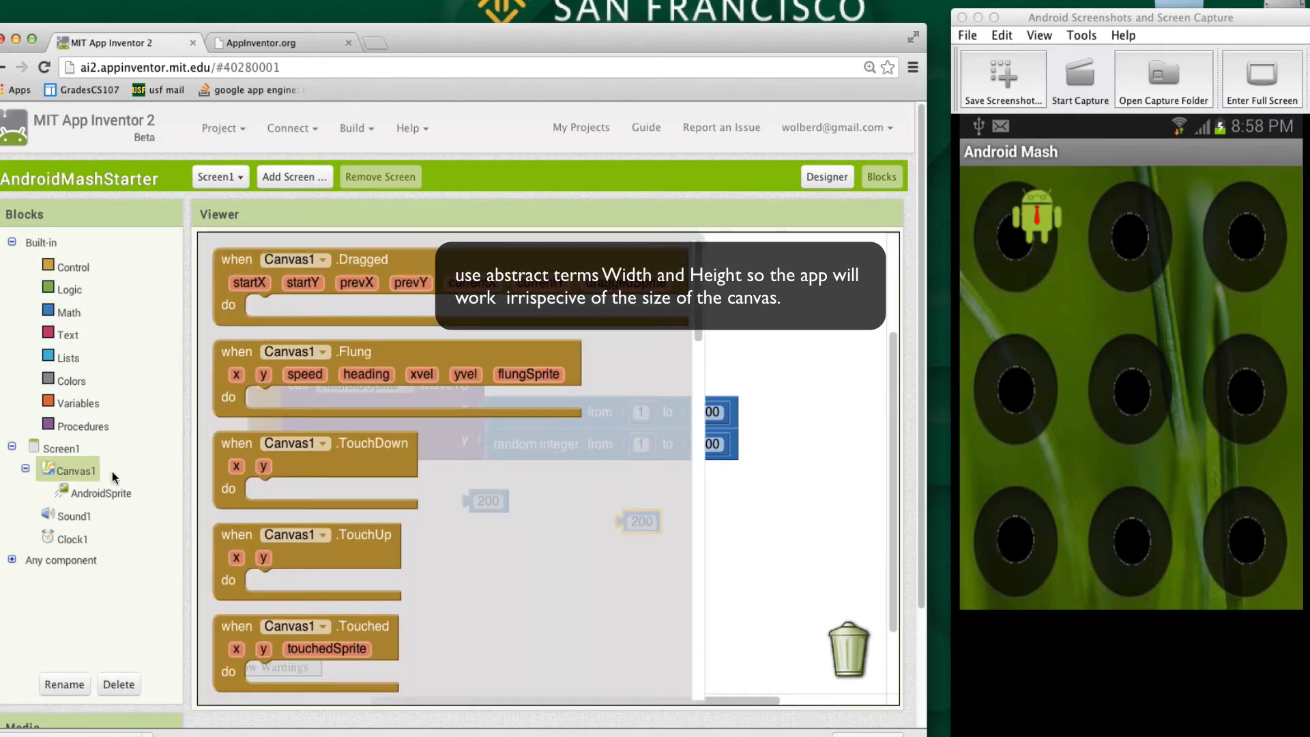
scroll("down", 3)
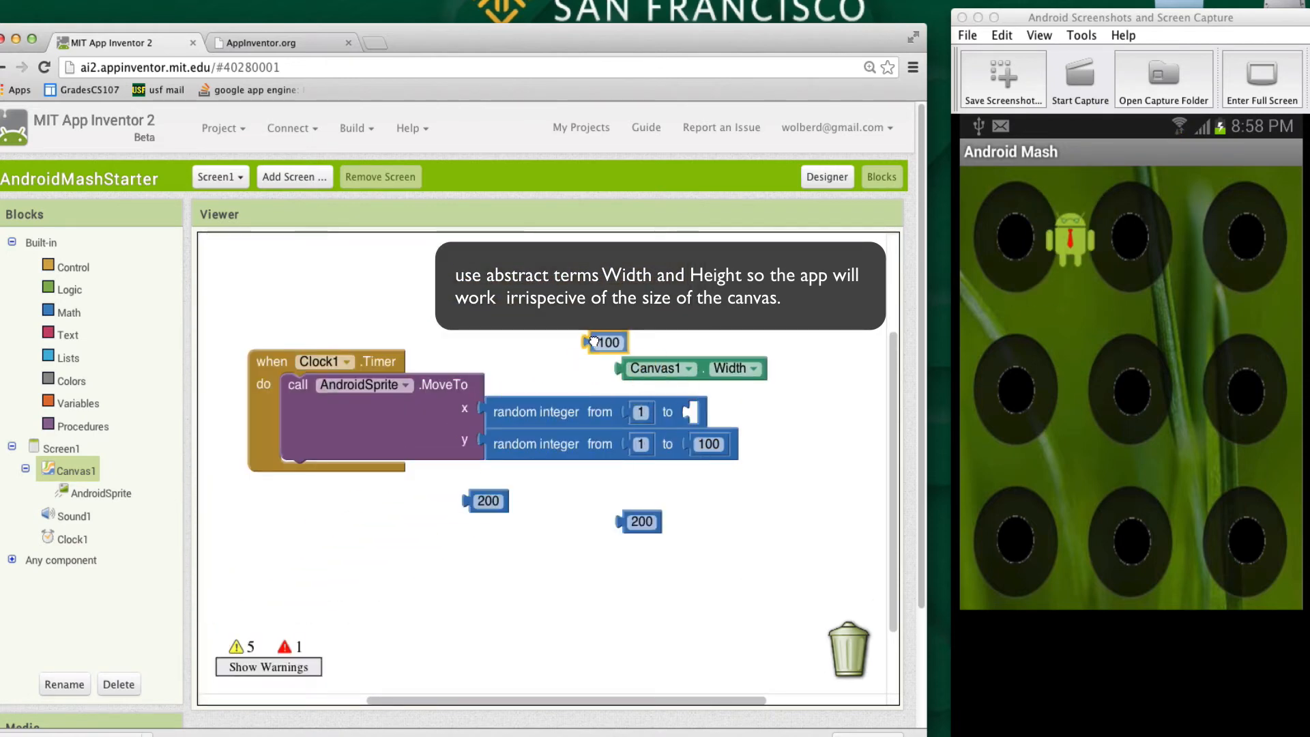
left_click_drag(694, 368, 756, 412)
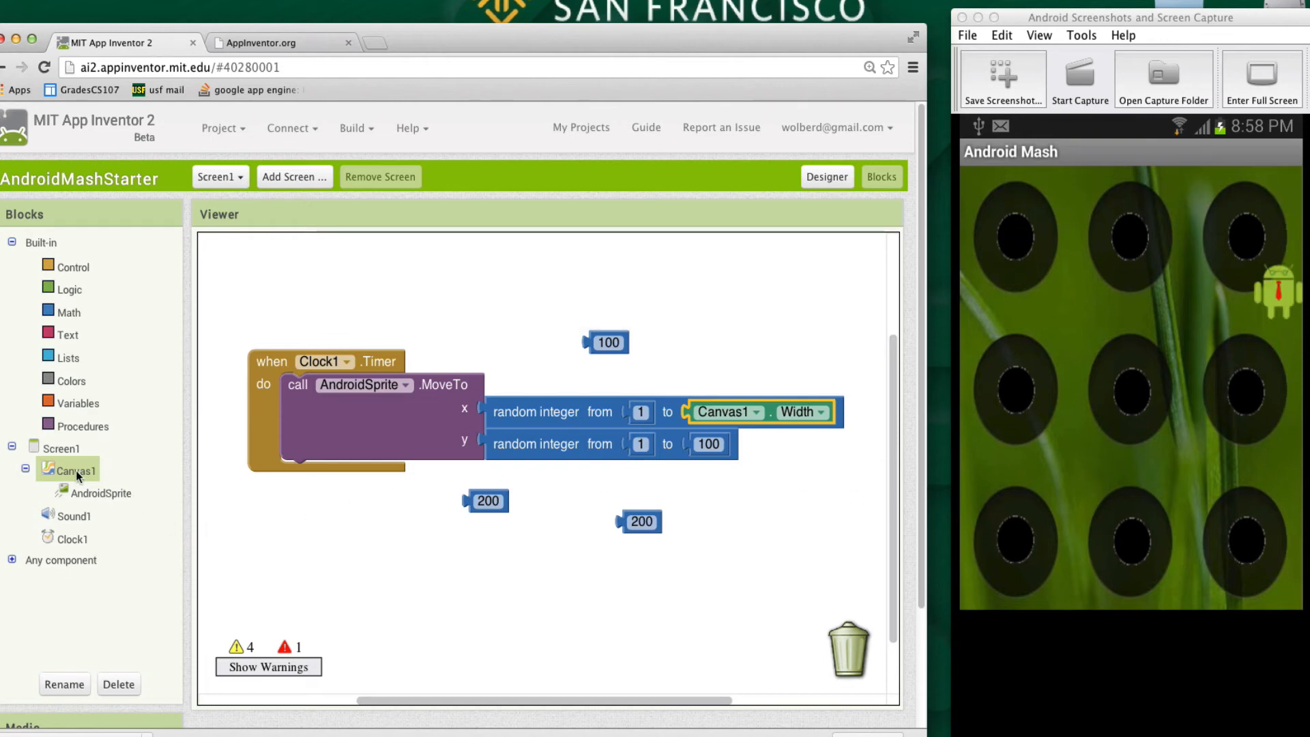
left_click(74, 469)
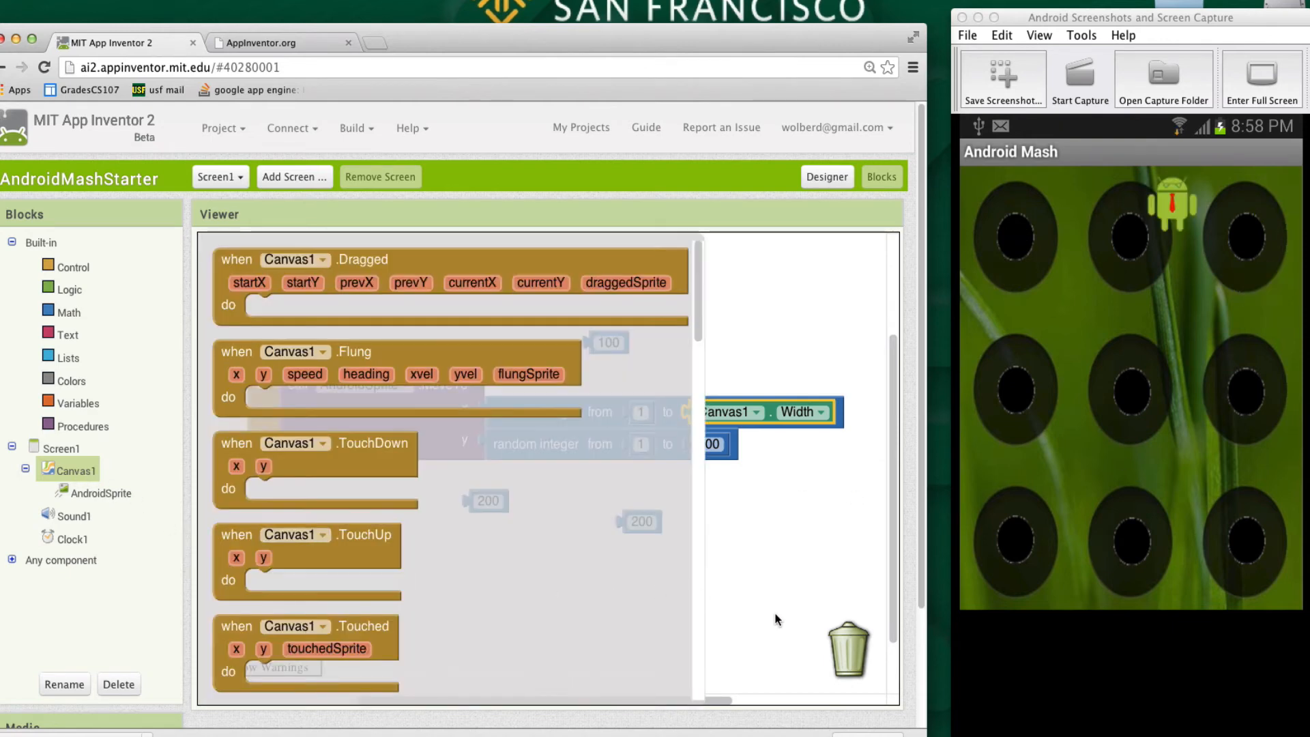
scroll("down", 3)
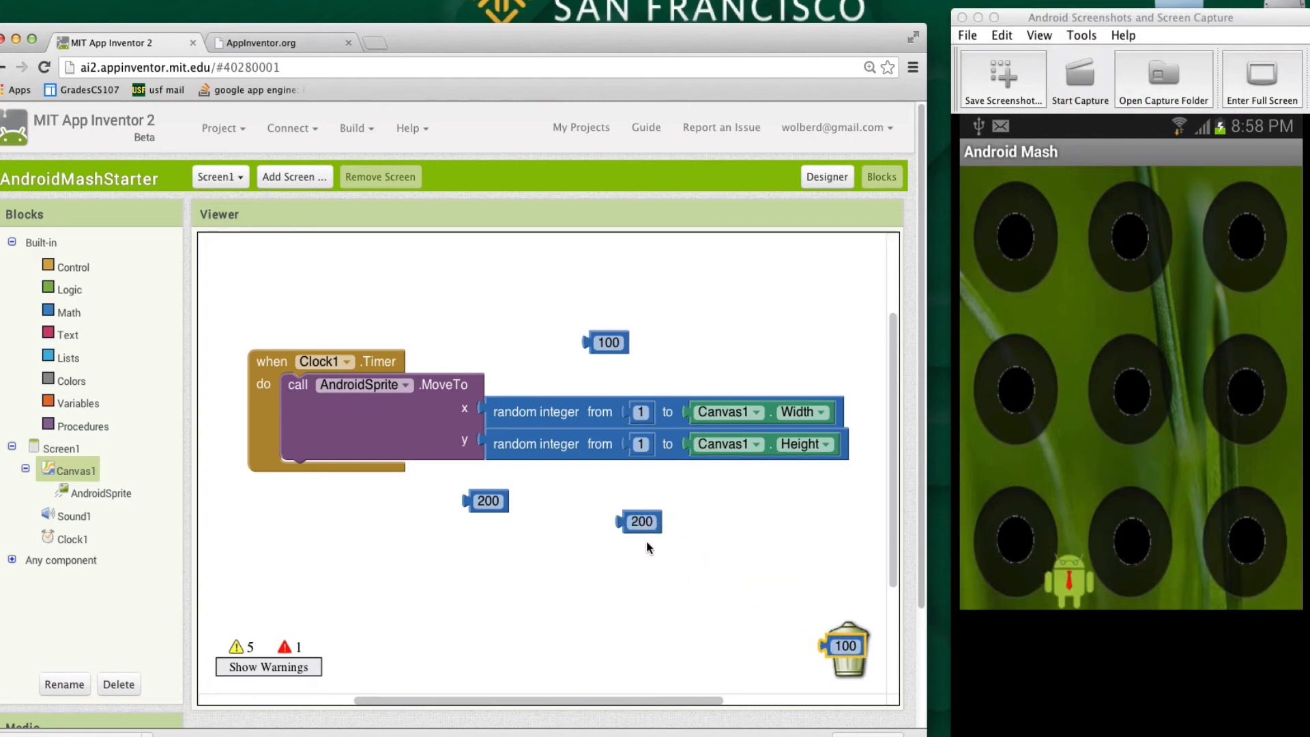
left_click_drag(641, 520, 843, 647)
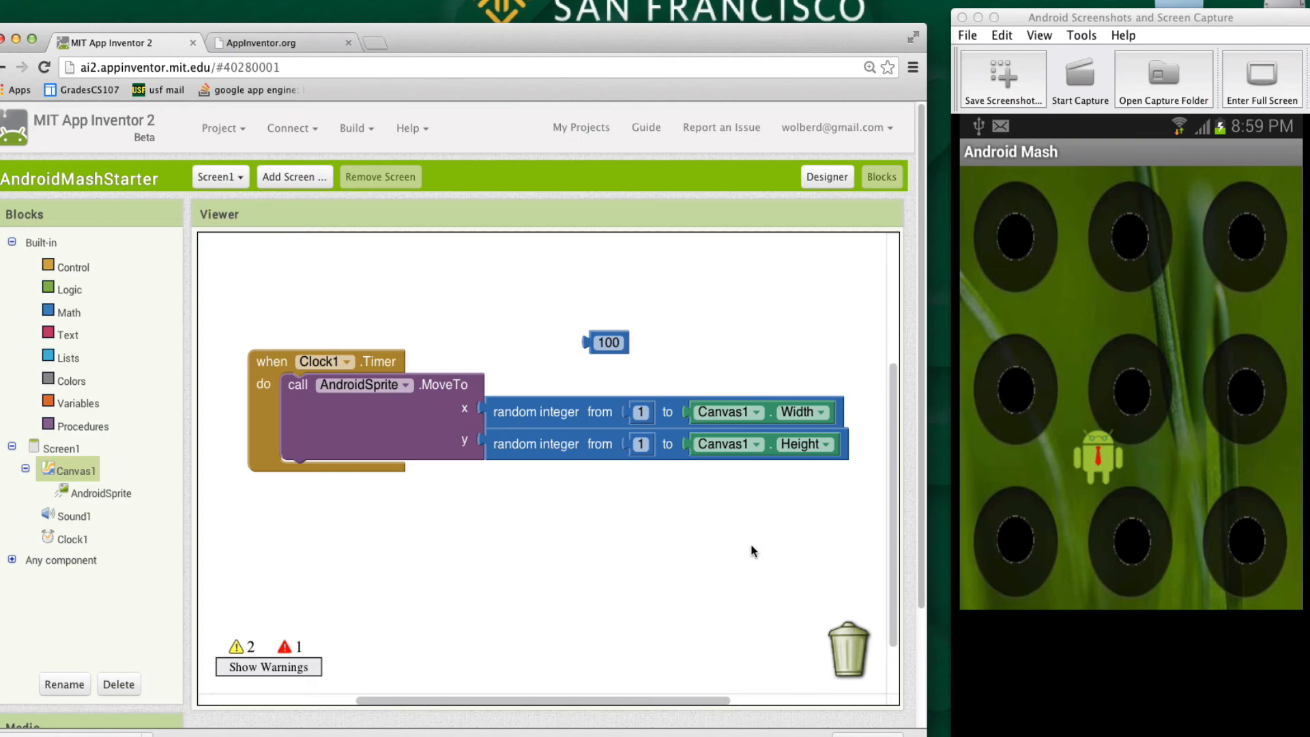
Make AndroidSprite.Touched call Sound1.Vibrate for 500 milliseconds, discarding the leftover 100 block
left_click_drag(606, 343, 843, 643)
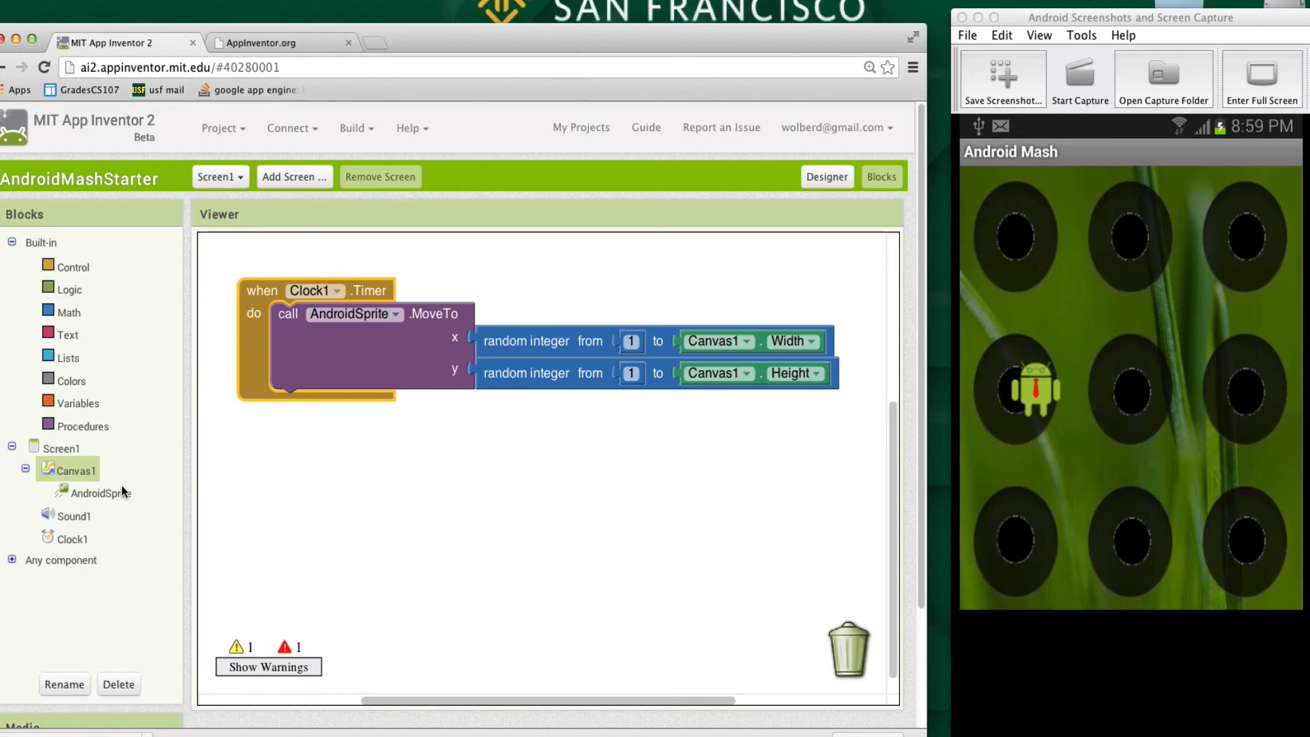
left_click(98, 493)
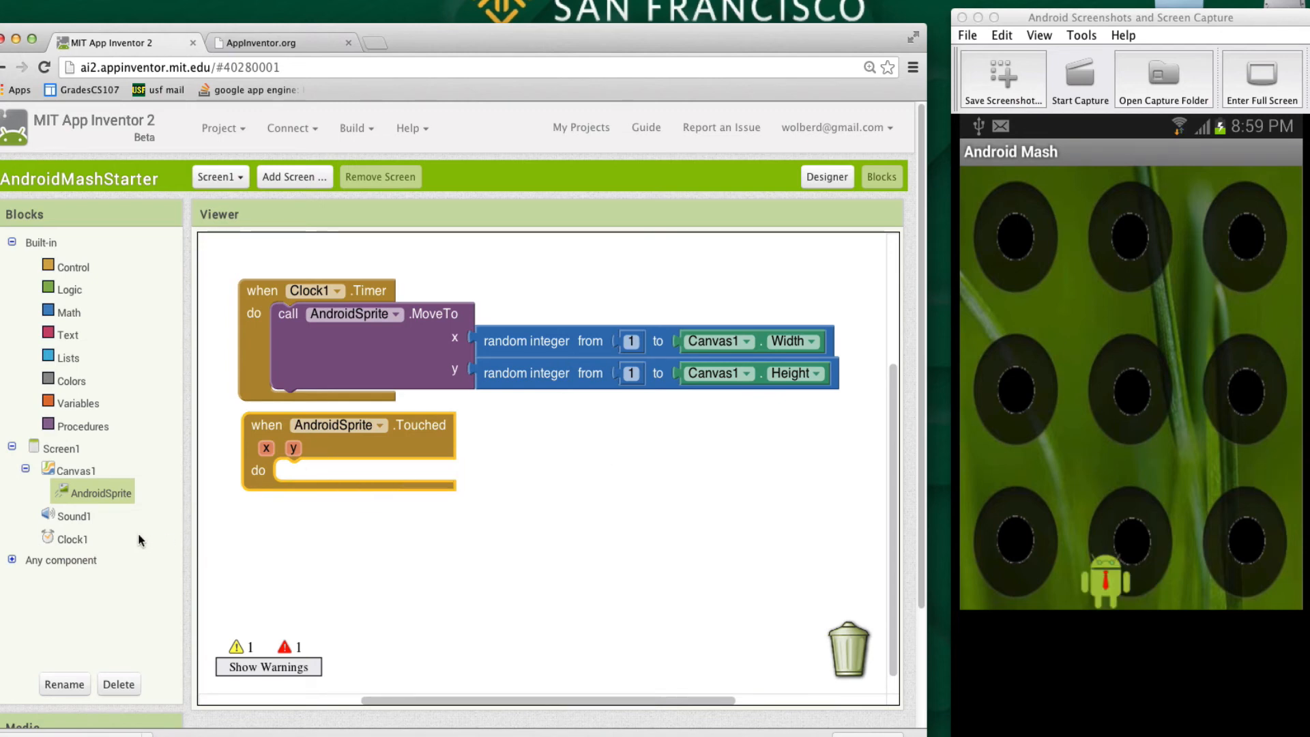
left_click(74, 515)
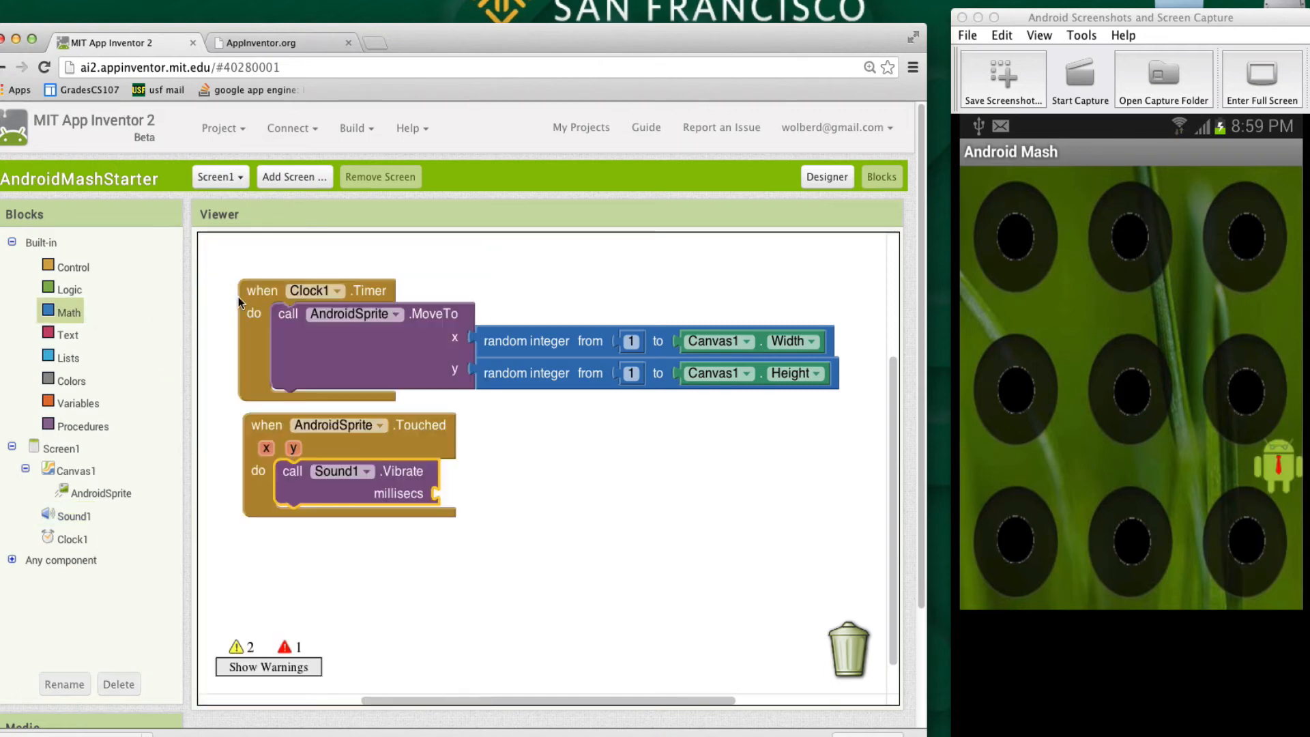
left_click(67, 311)
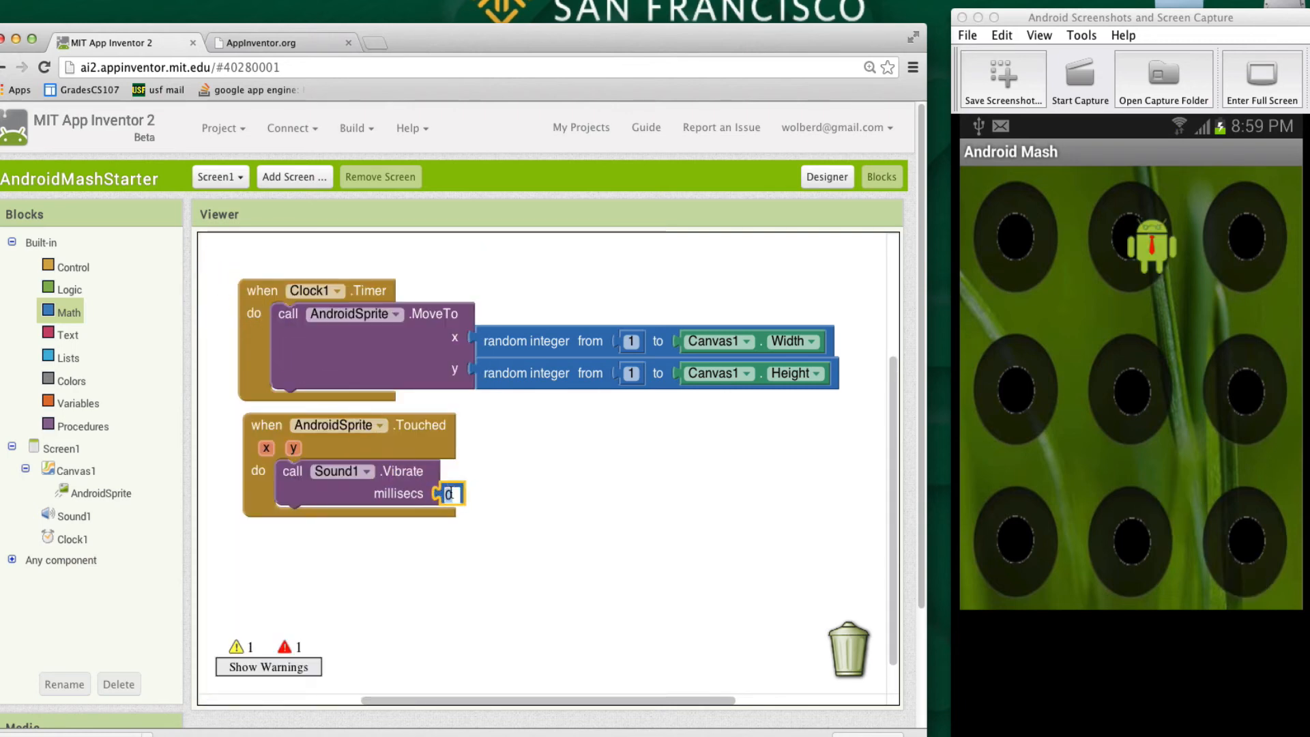
type("500")
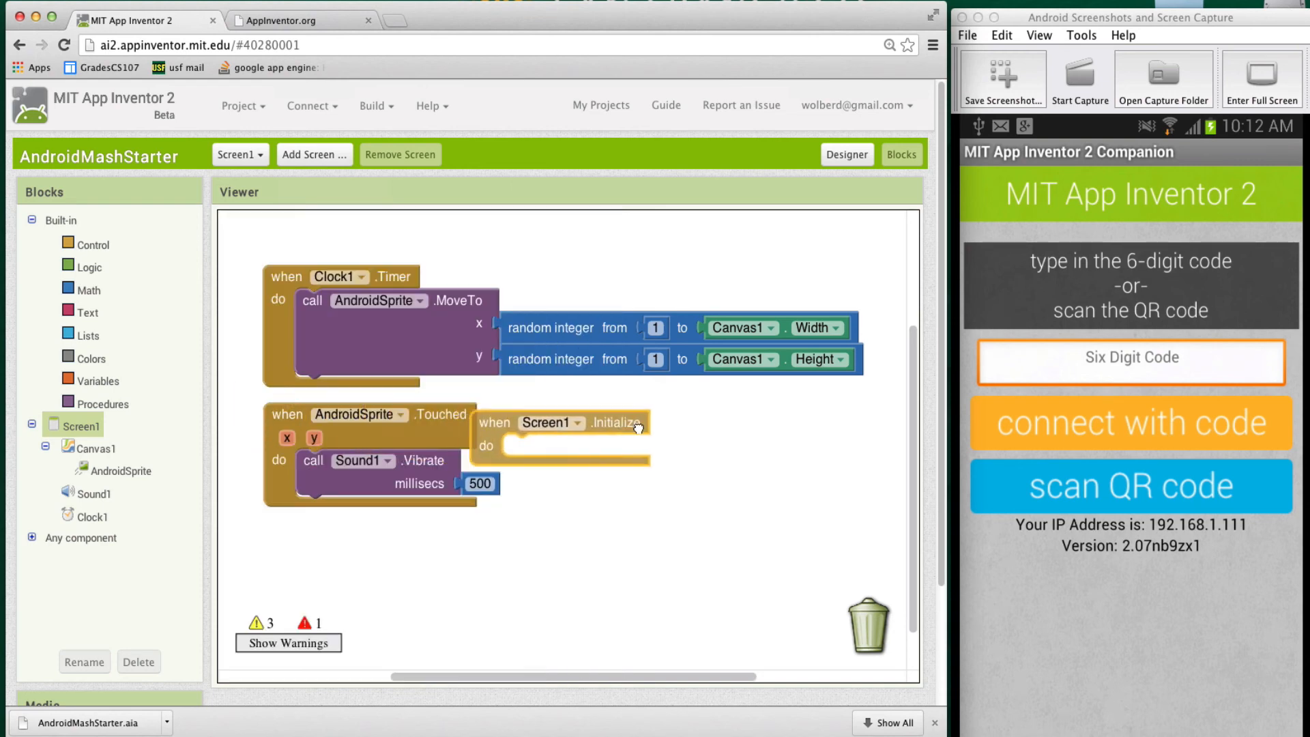
Place a when Screen1.Initialize handler in the workspace
left_click_drag(560, 430, 626, 421)
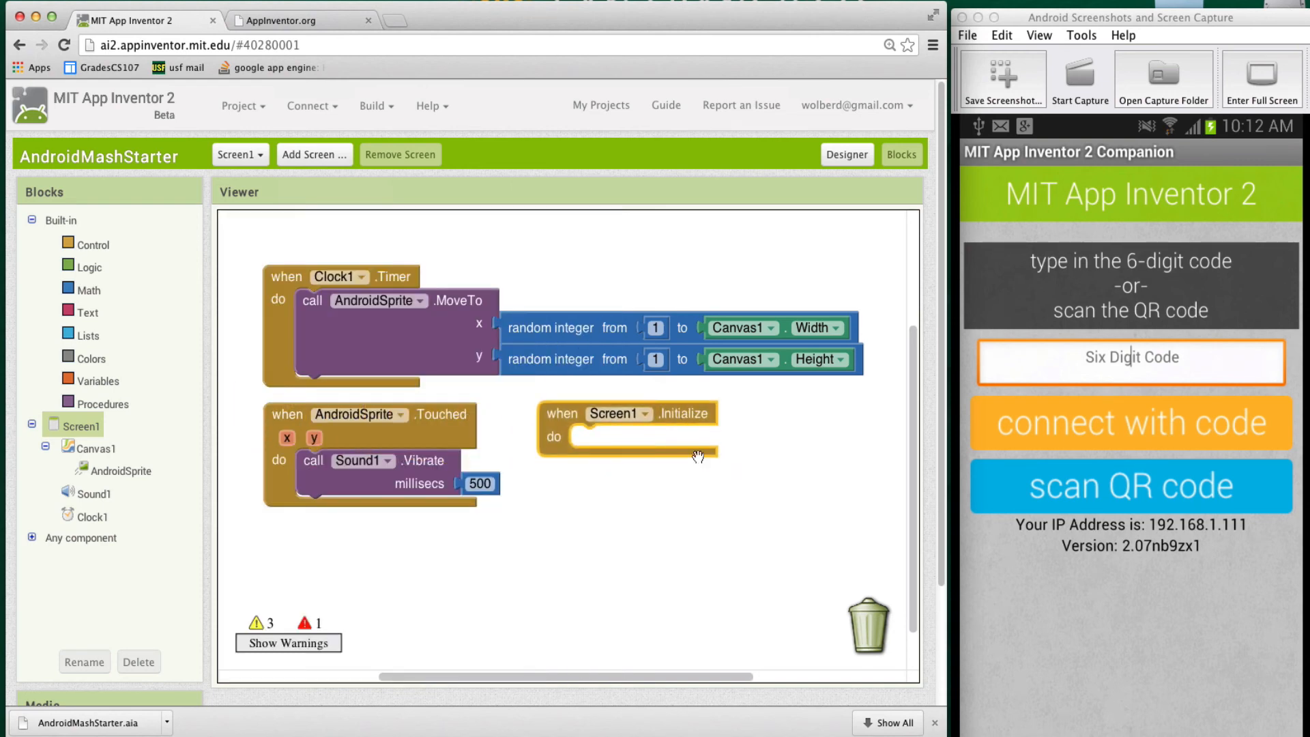
mouse_move(681, 449)
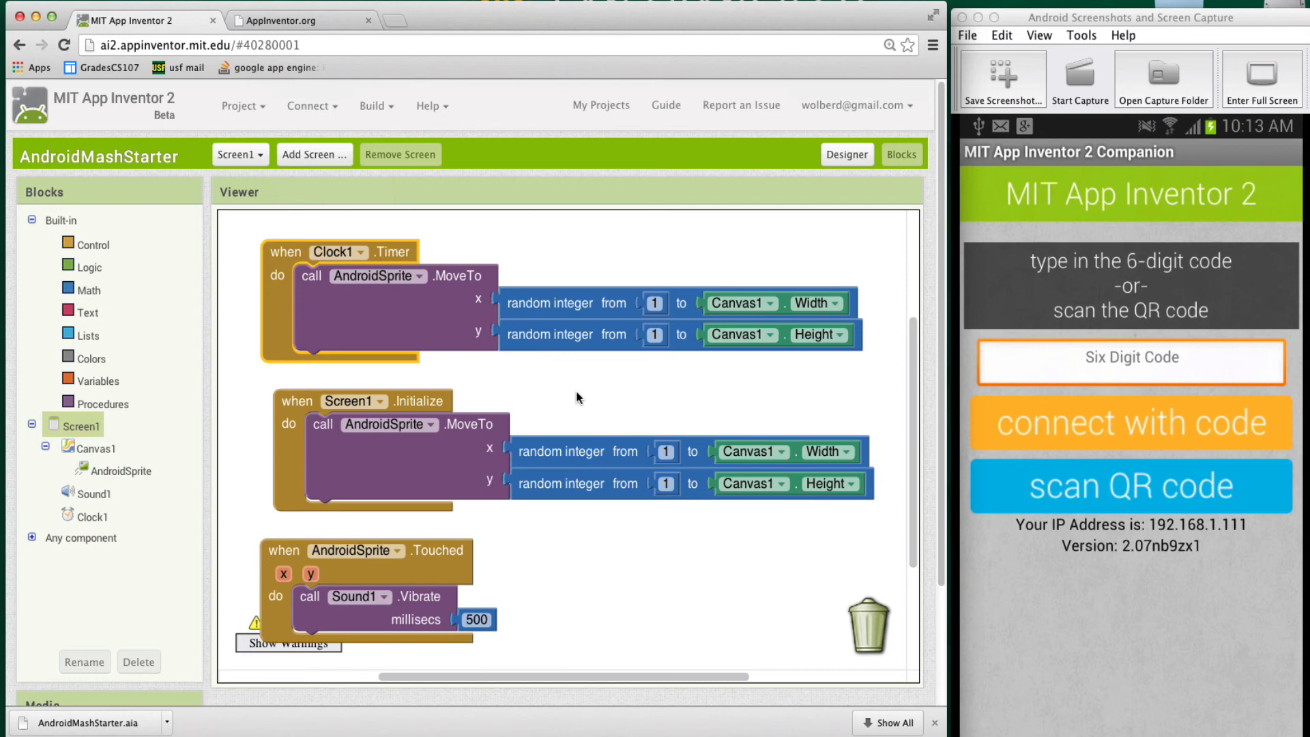
mouse_move(602, 342)
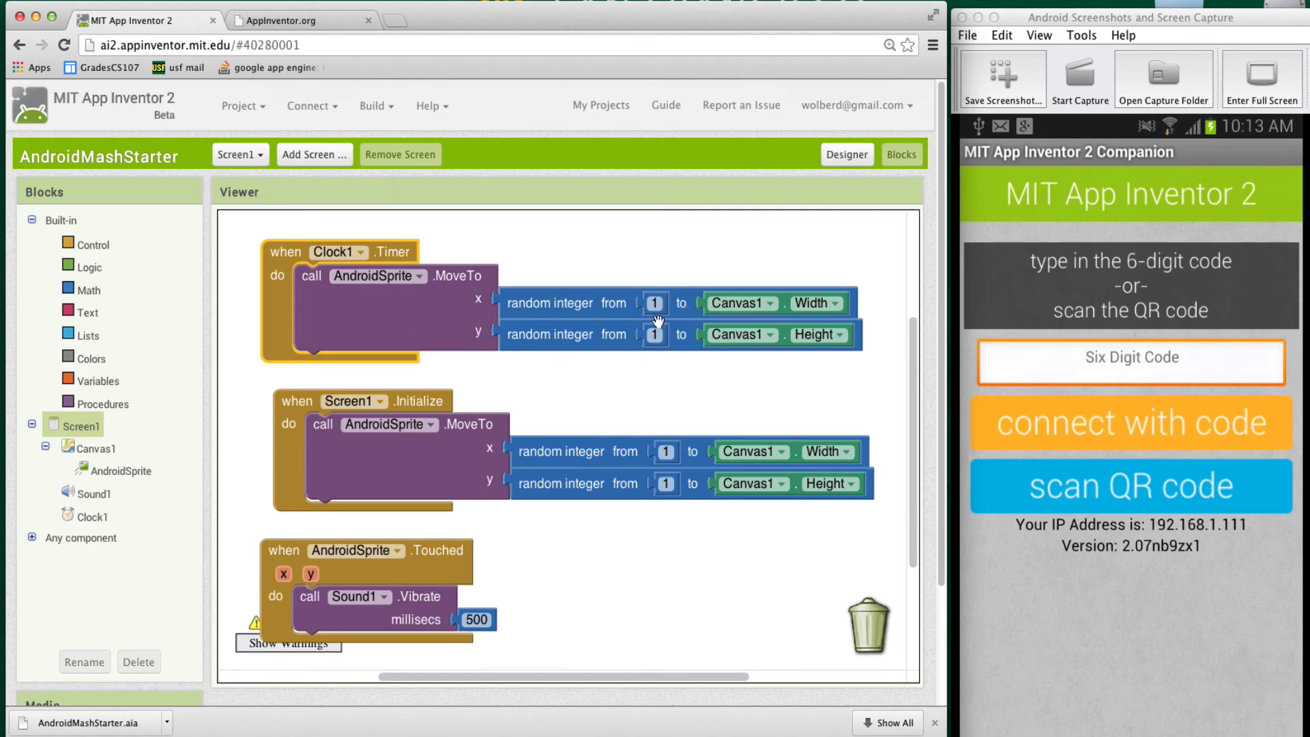
mouse_move(619, 447)
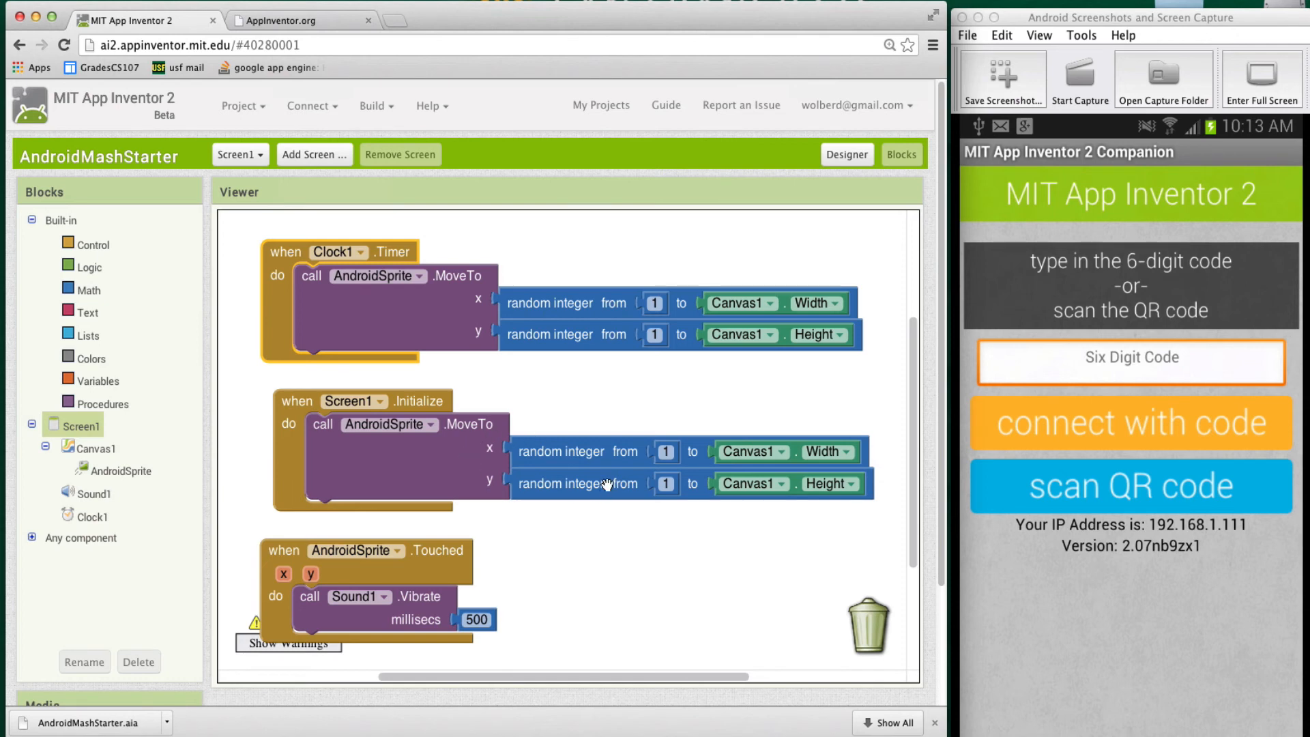
mouse_move(589, 412)
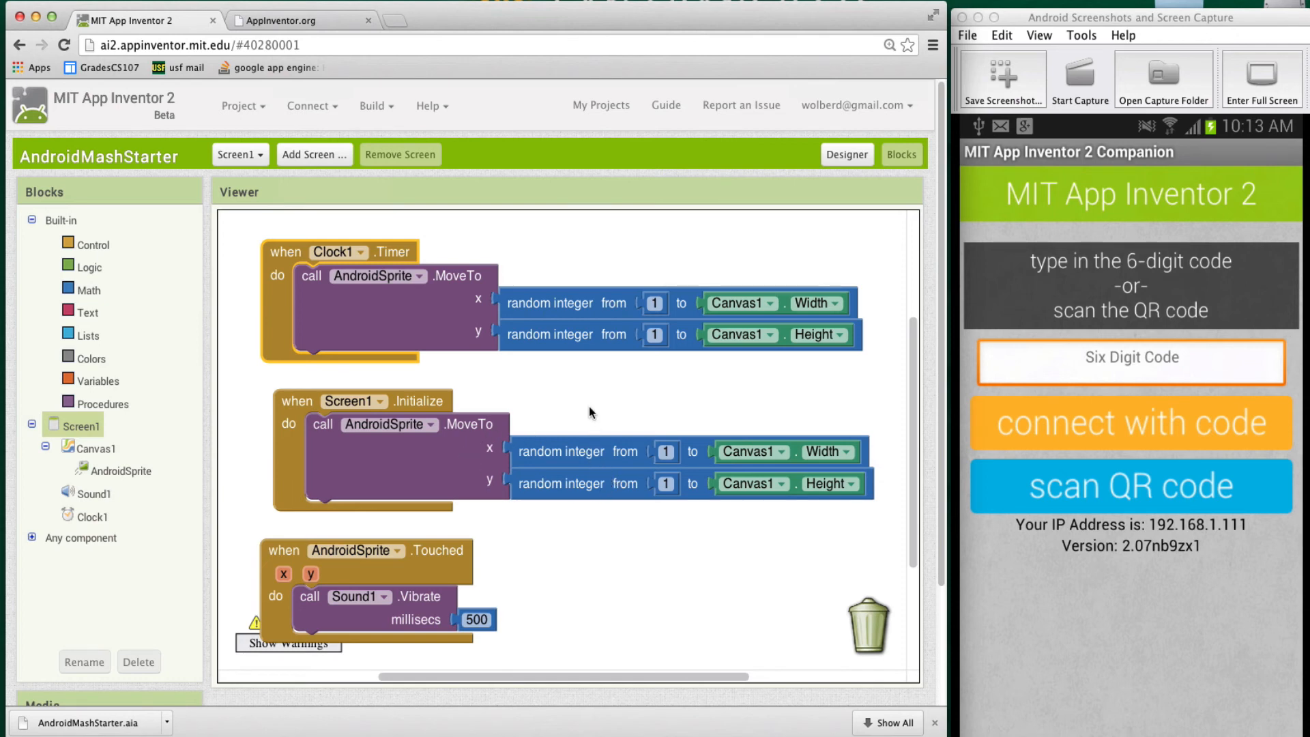
Create a 'to procedure do' block named moveRandom to hold the random AndroidSprite.MoveTo call
left_click(104, 403)
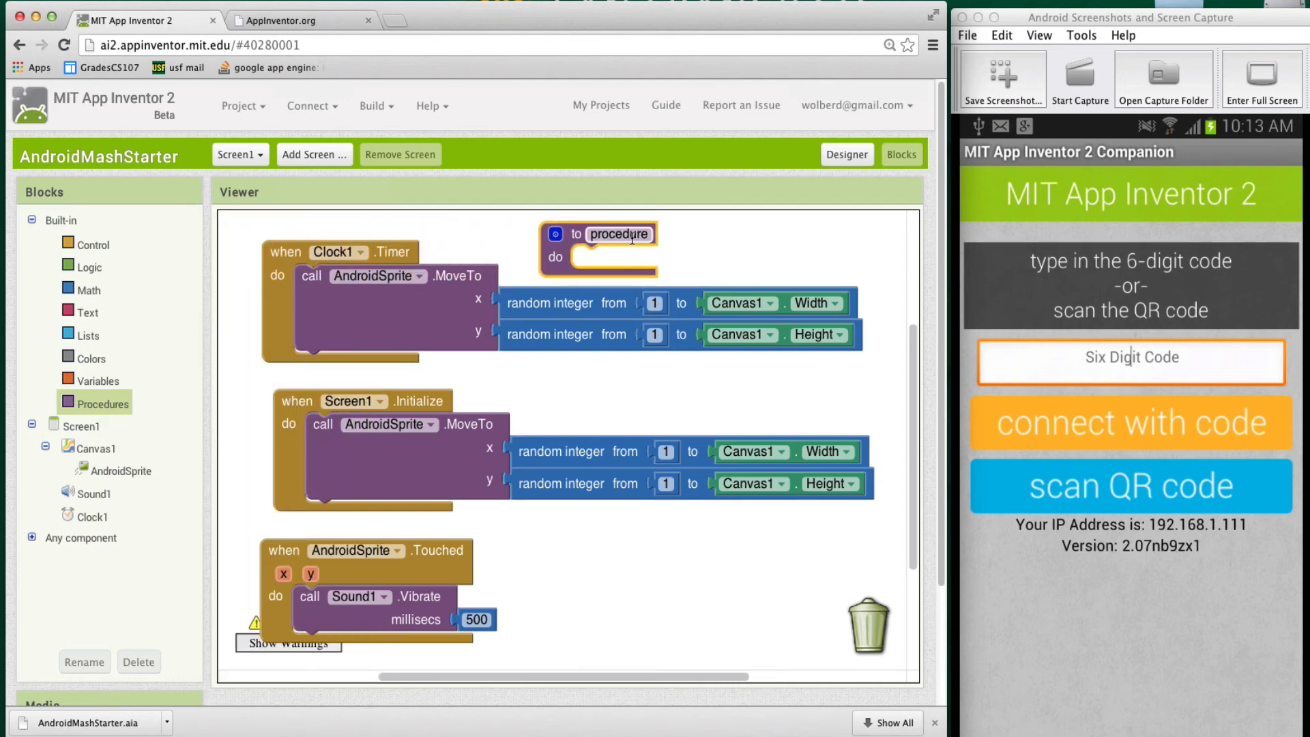
type("moveRandom")
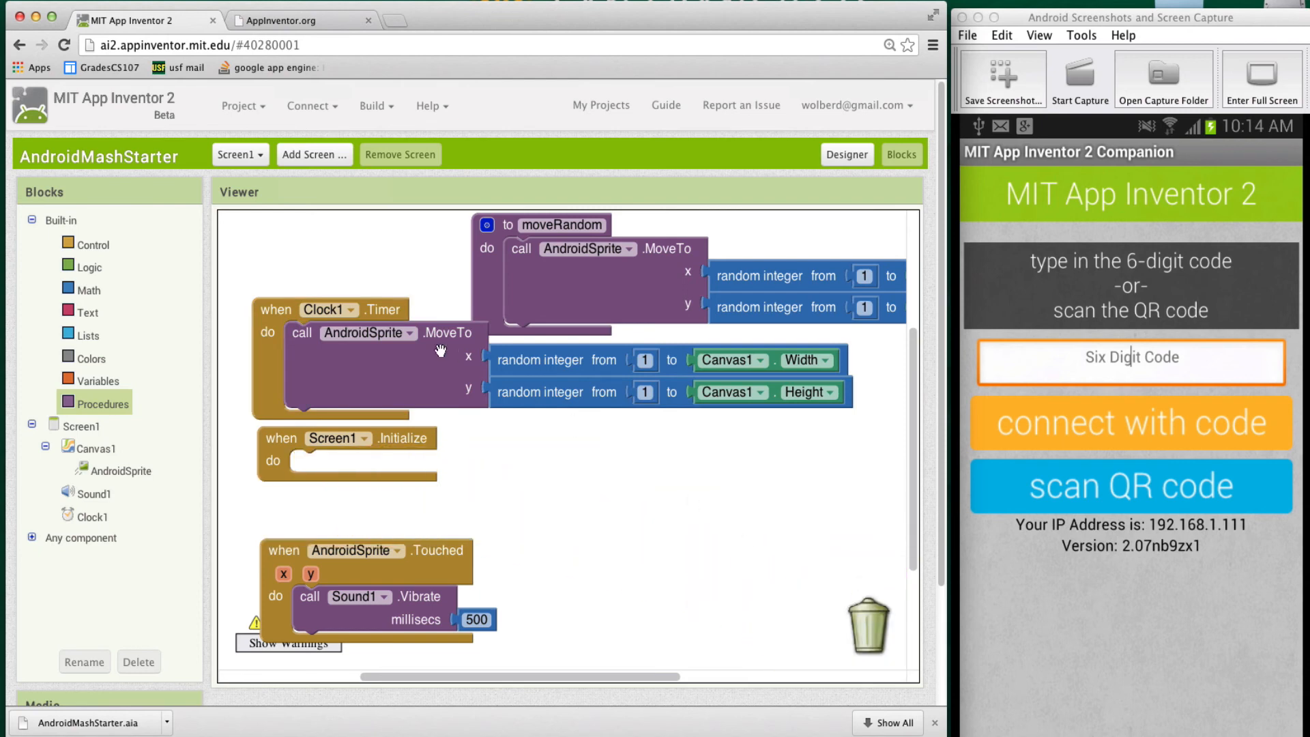
Remove the direct AndroidSprite.MoveTo from Clock1.Timer so both handlers call moveRandom
left_click_drag(367, 333, 803, 608)
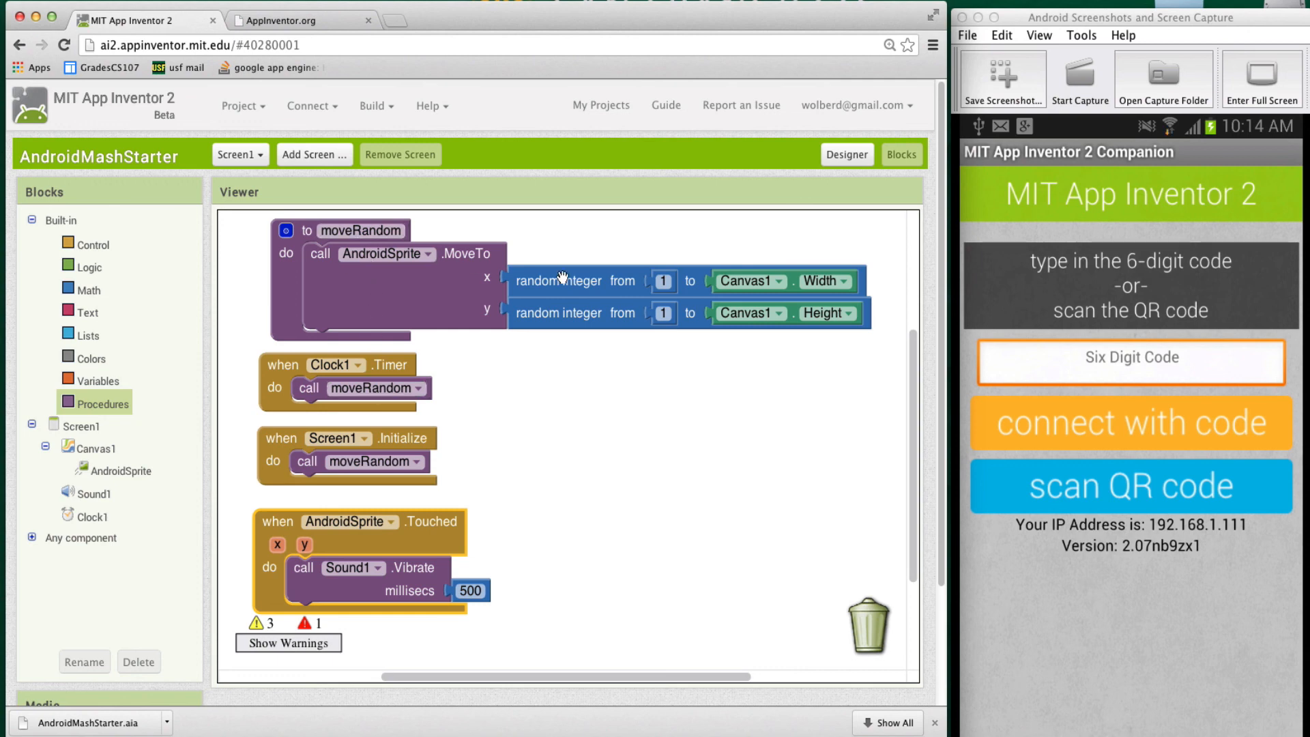
mouse_move(595, 292)
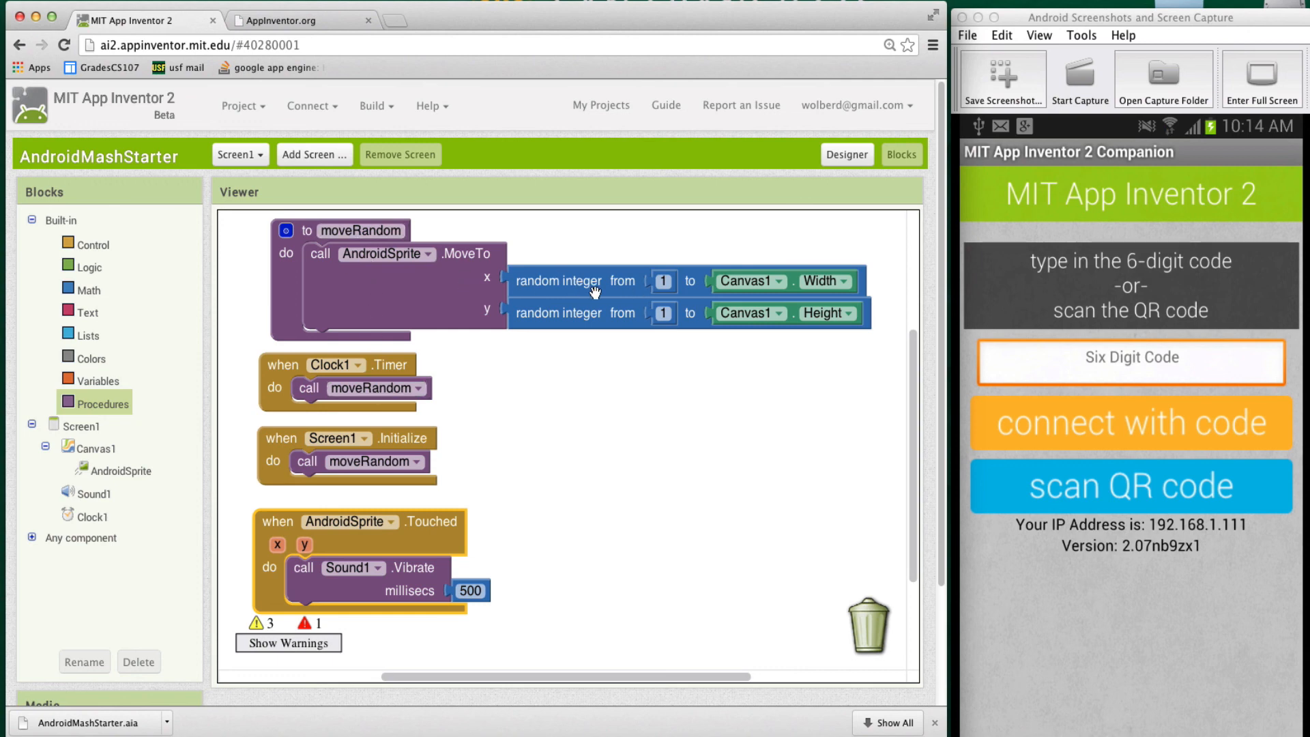
mouse_move(315, 388)
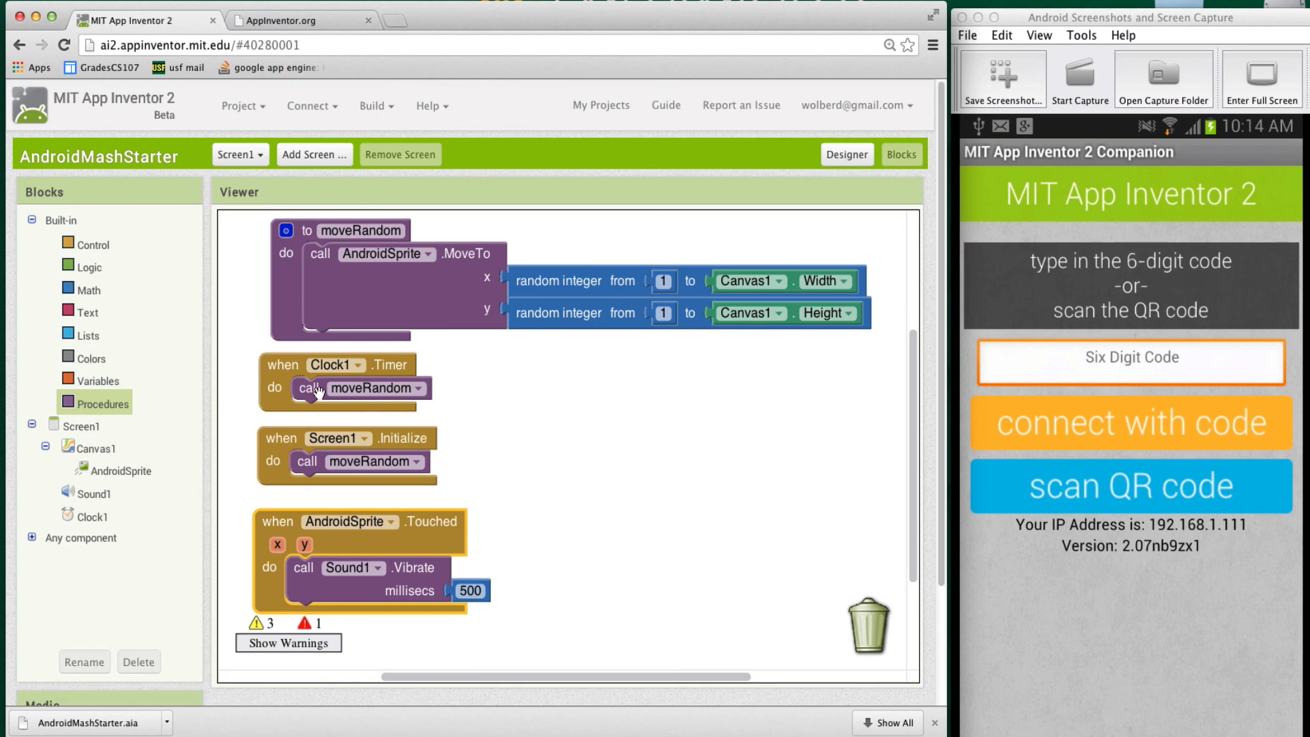
mouse_move(318, 387)
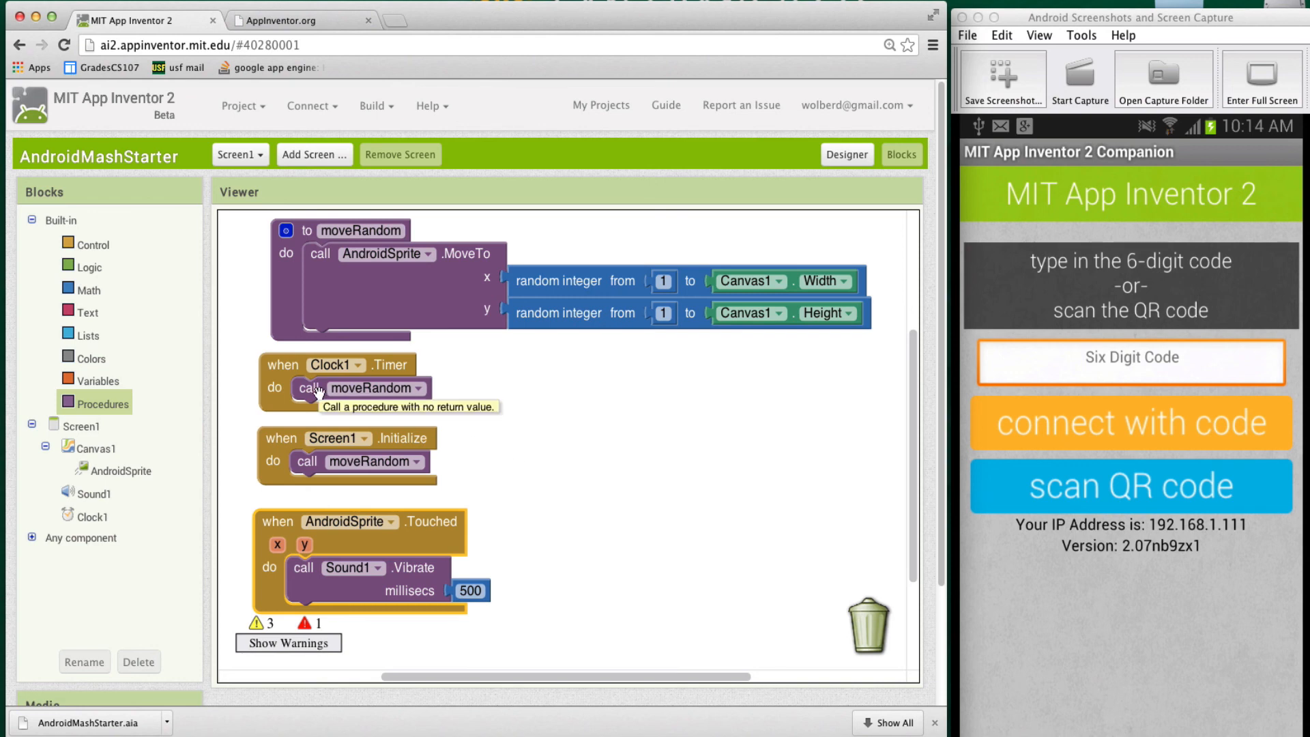
mouse_move(499, 299)
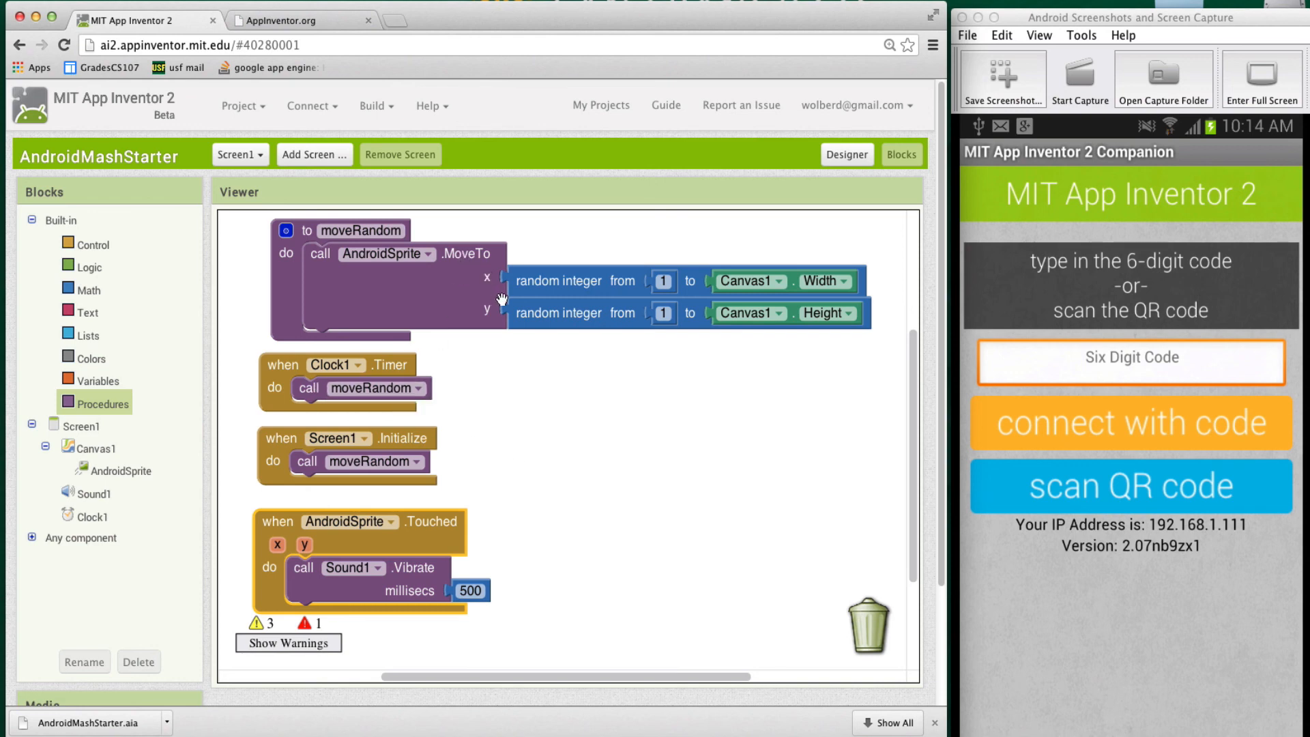
mouse_move(499, 313)
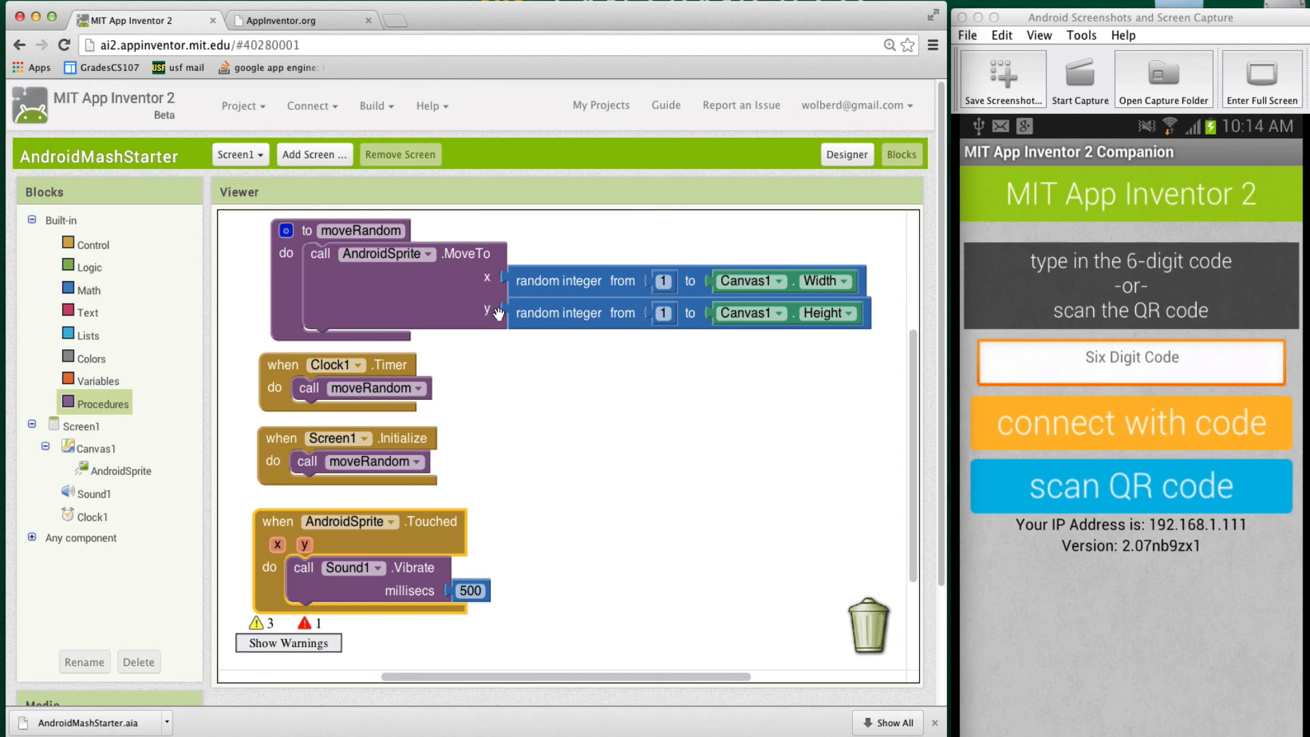
mouse_move(497, 314)
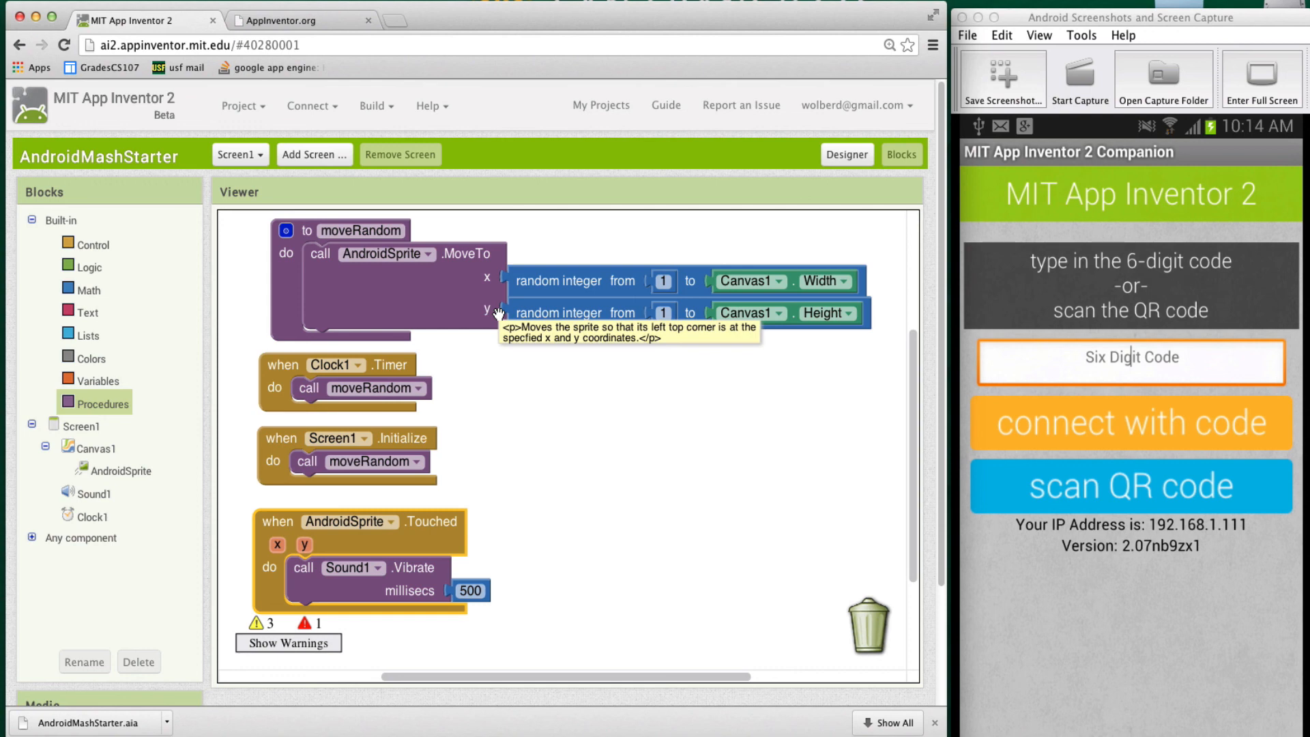
mouse_move(520, 378)
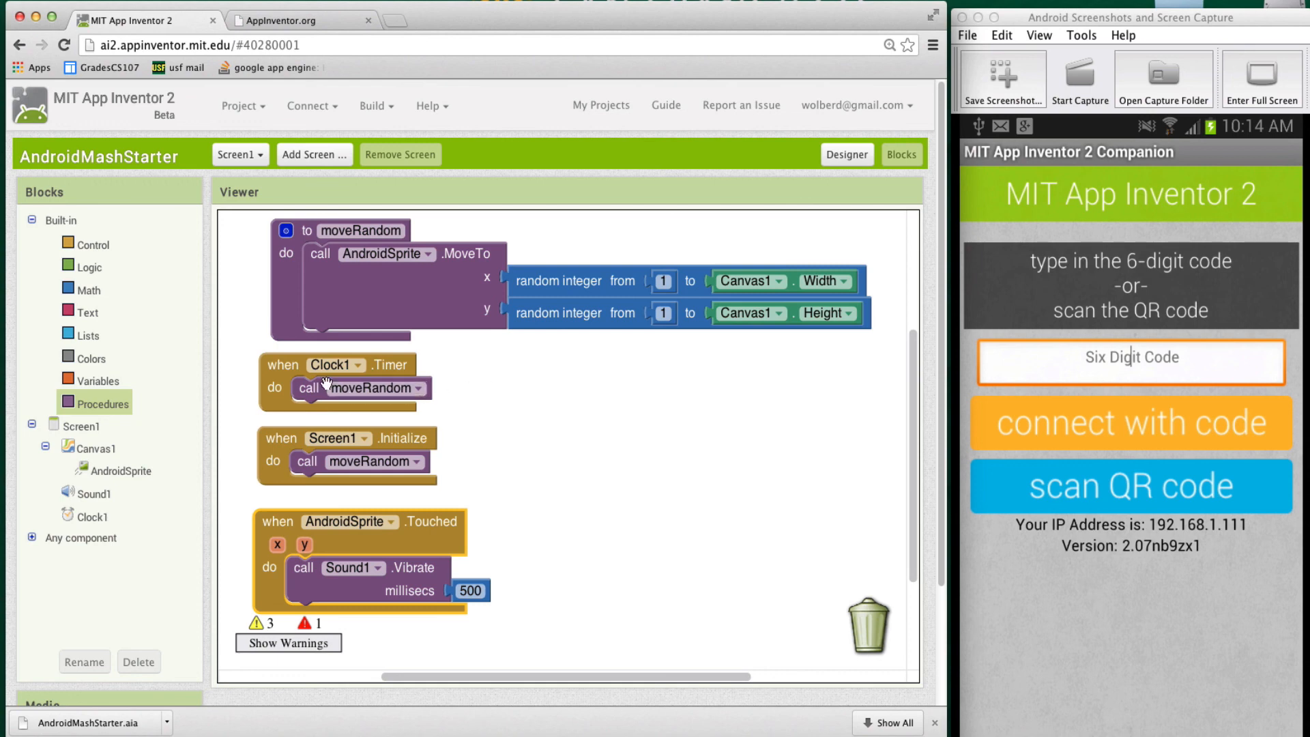
mouse_move(376, 387)
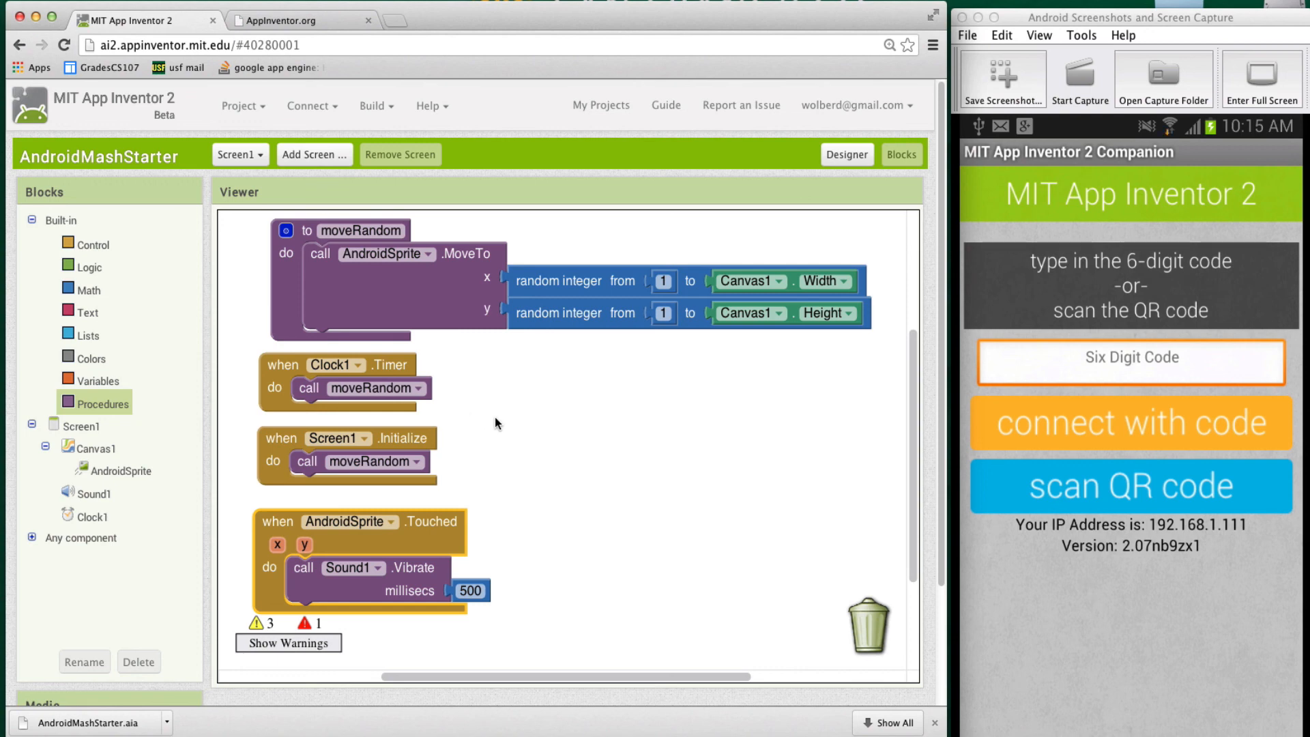
mouse_move(573, 430)
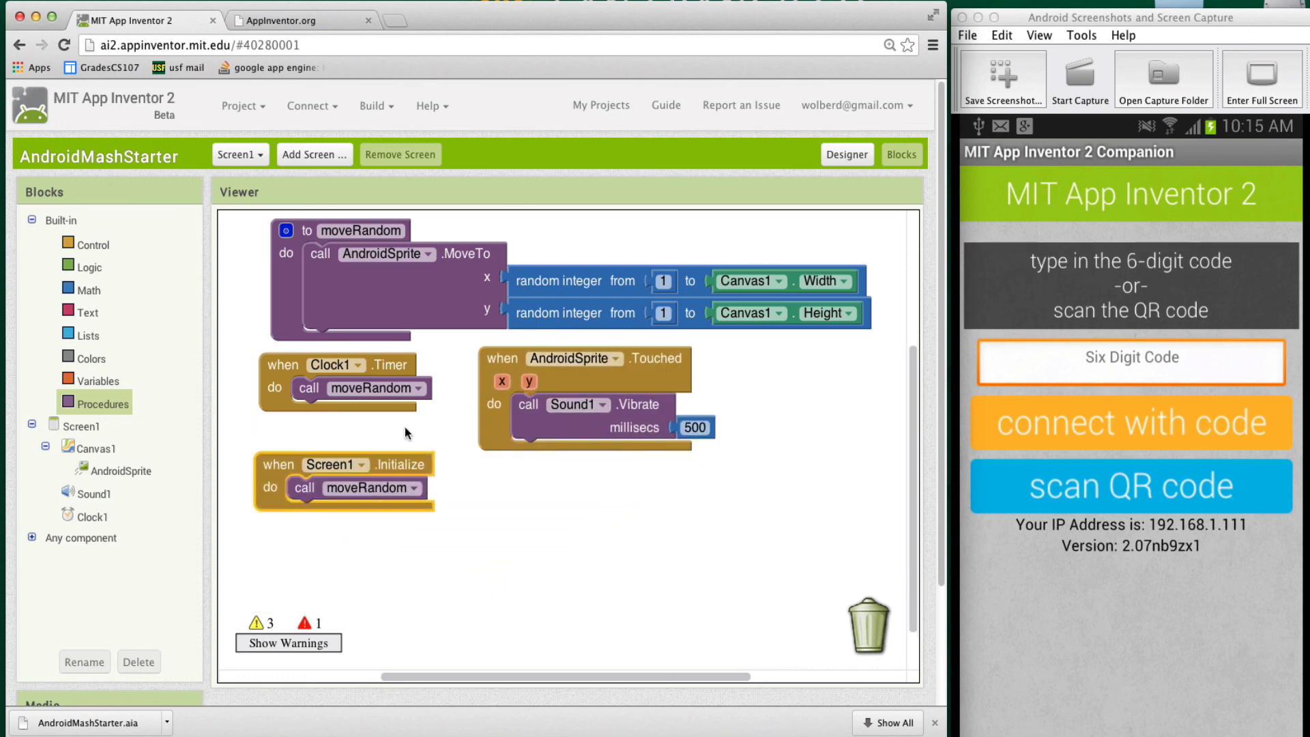
mouse_move(614, 389)
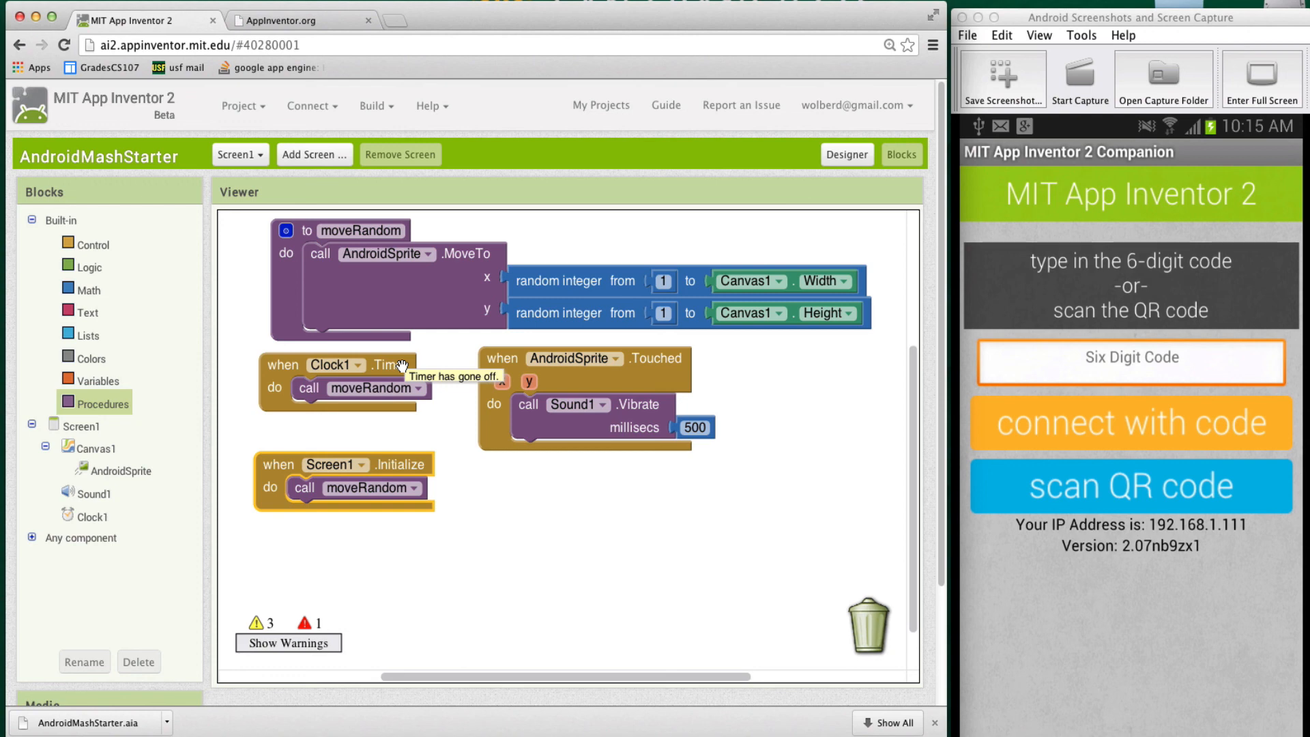
mouse_move(441, 449)
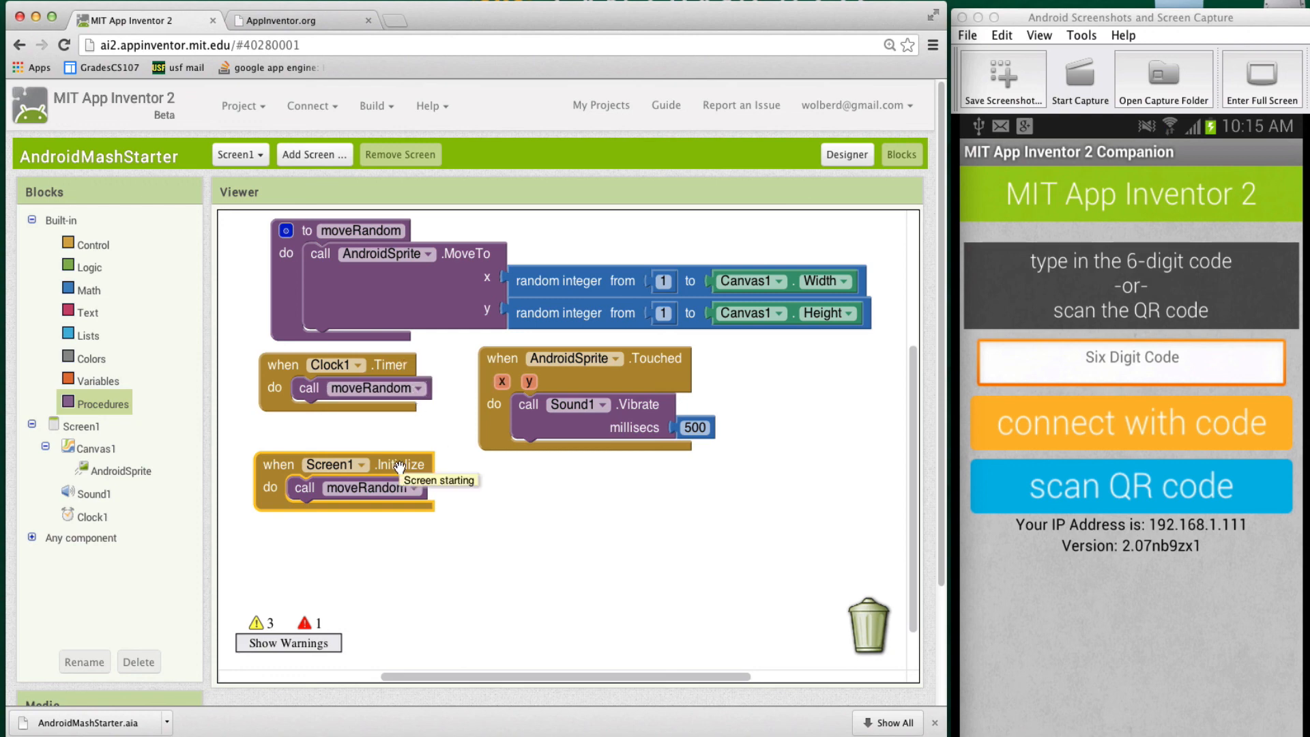
mouse_move(559, 527)
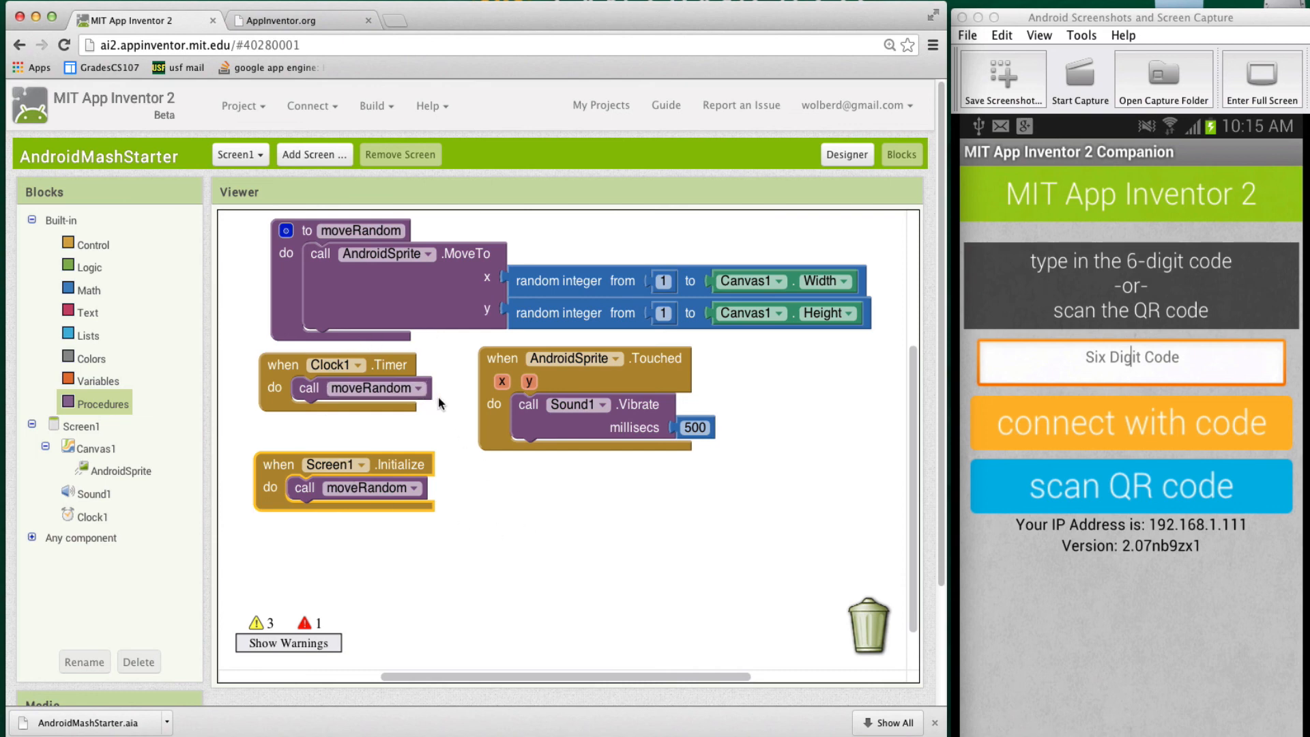
mouse_move(612, 441)
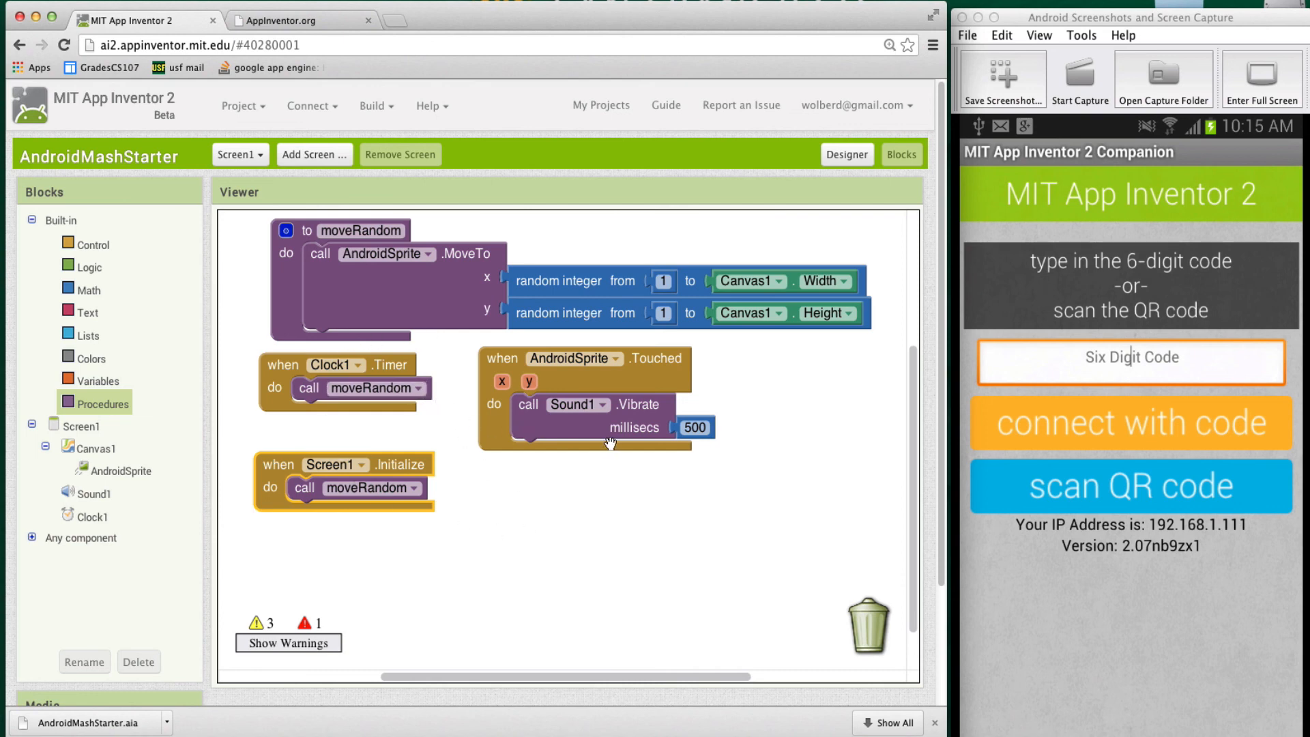
mouse_move(391, 364)
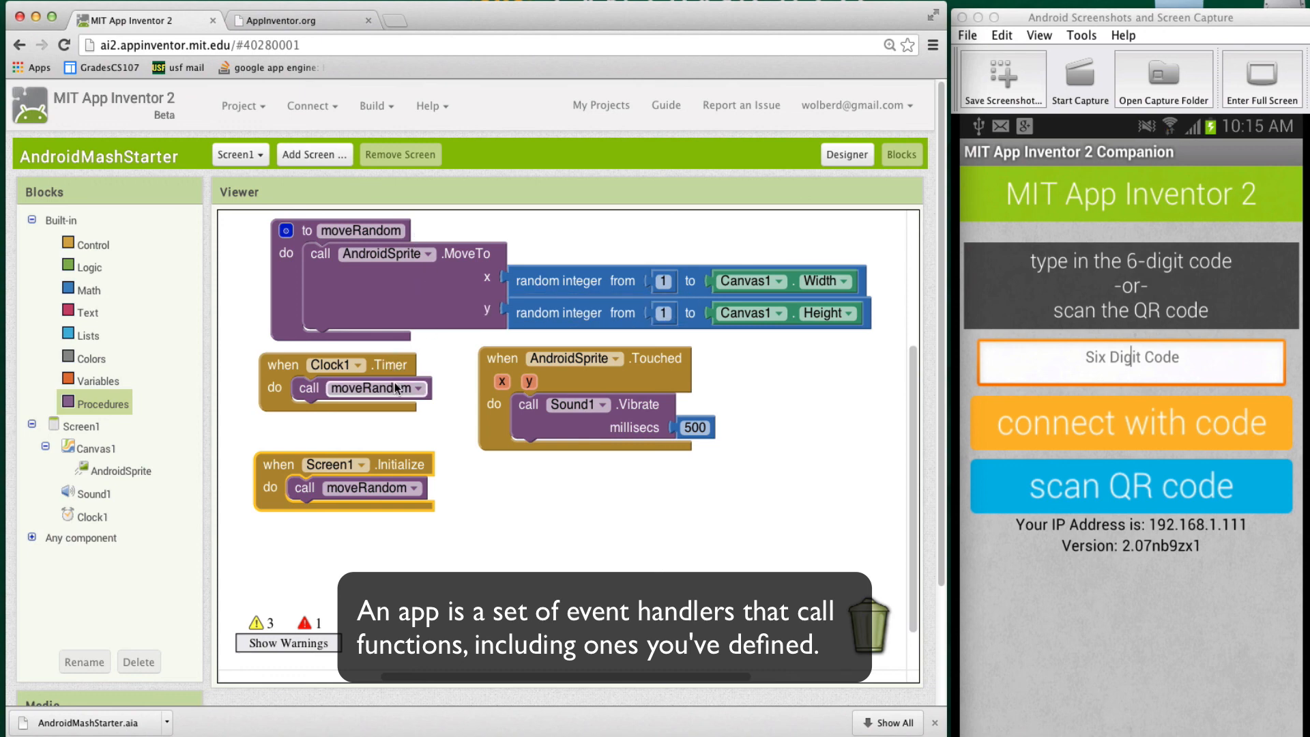
mouse_move(456, 303)
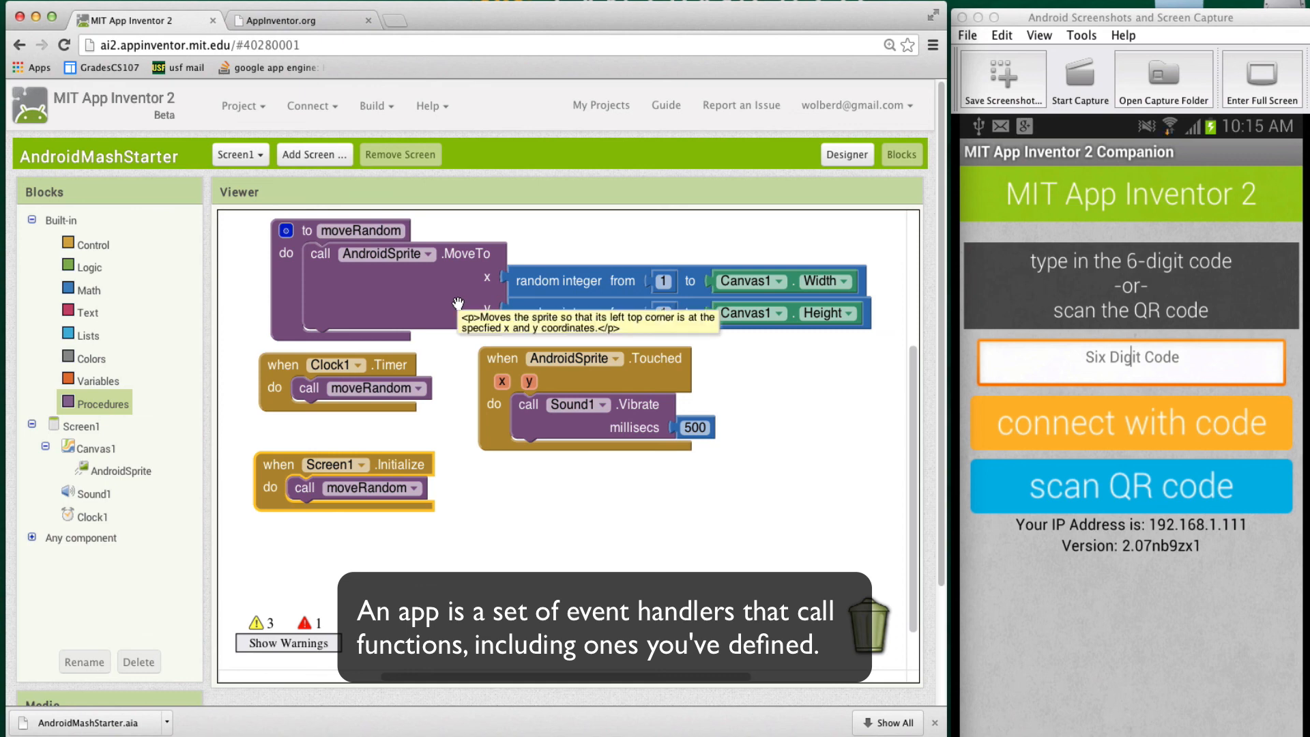
mouse_move(704, 486)
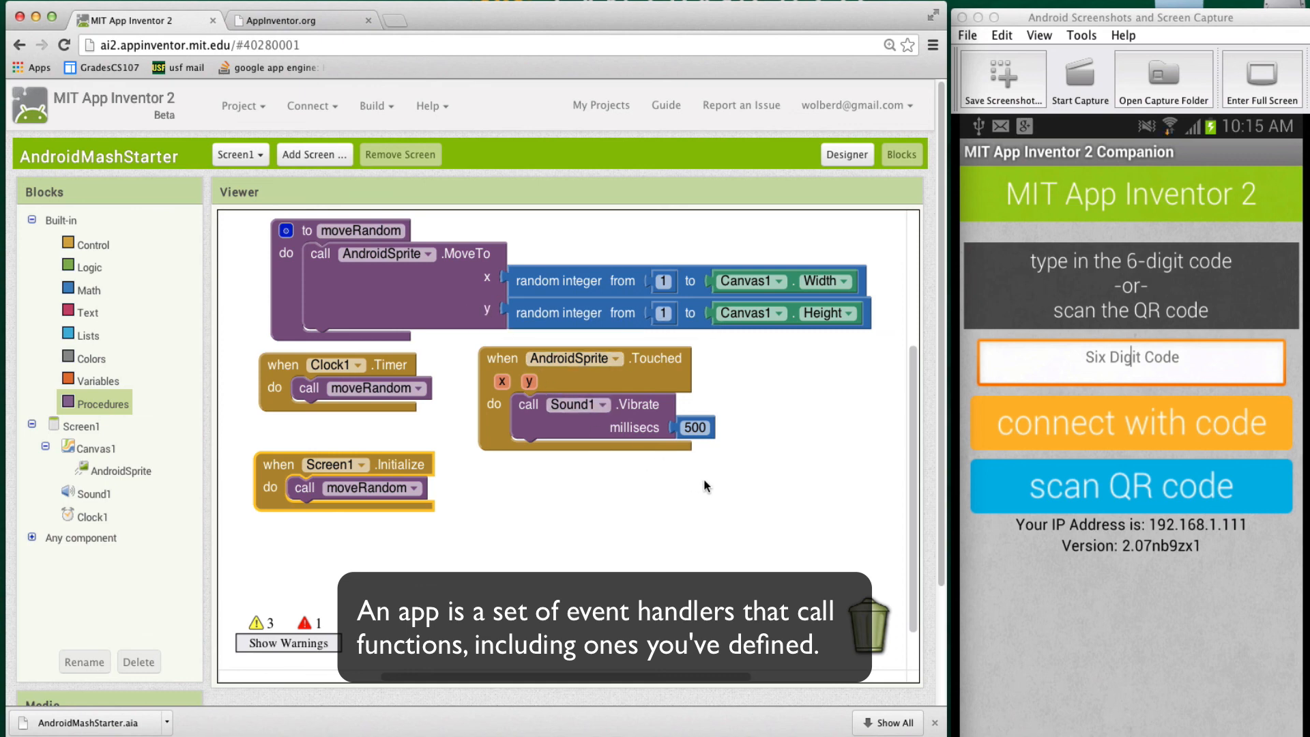
mouse_move(728, 505)
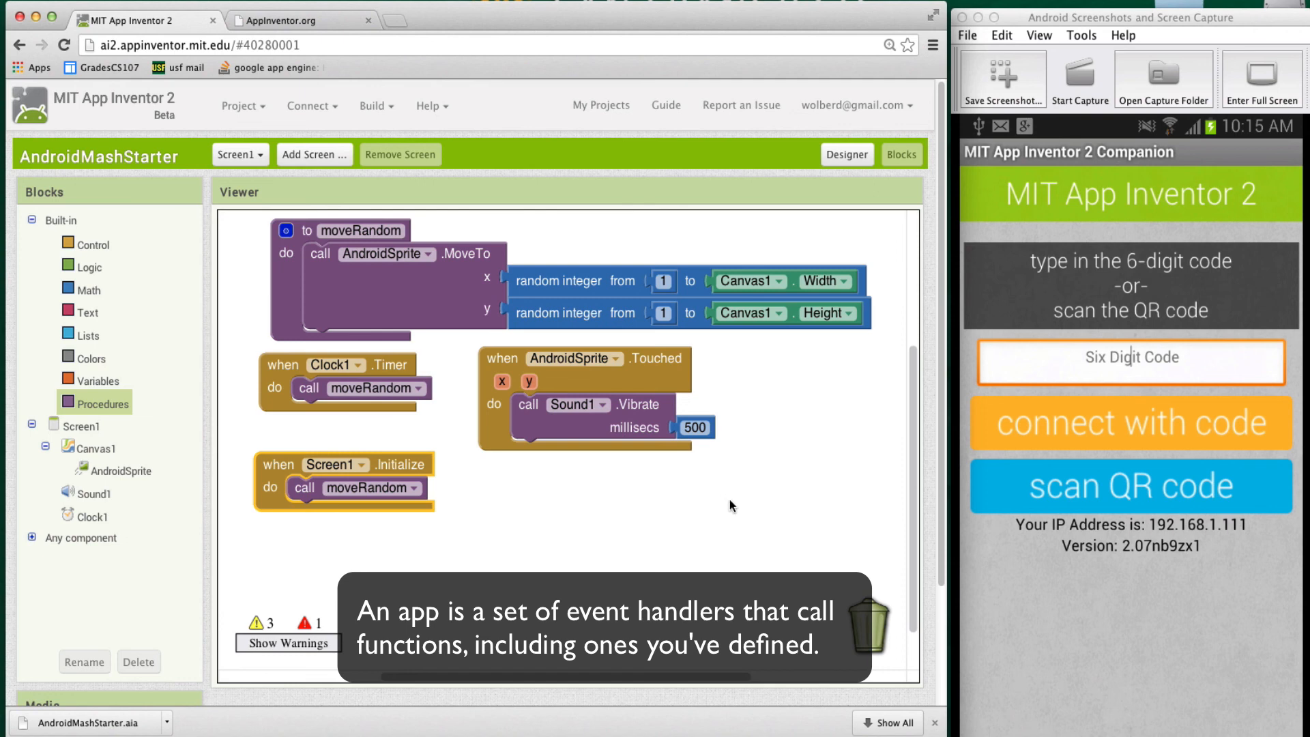